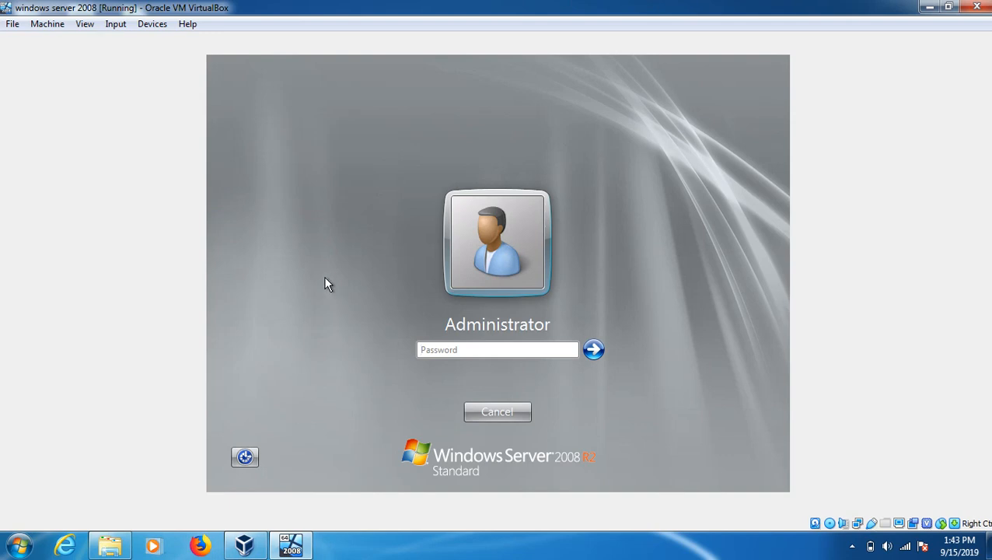
# Step: Log on as Administrator, re-entering the password after the first attempt fails
pyautogui.write('•')
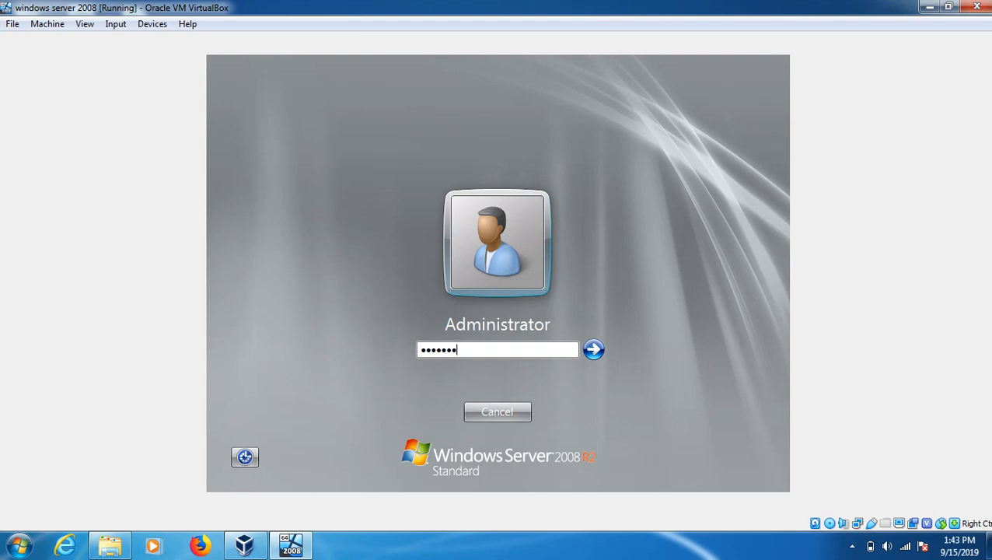
pyautogui.click(593, 348)
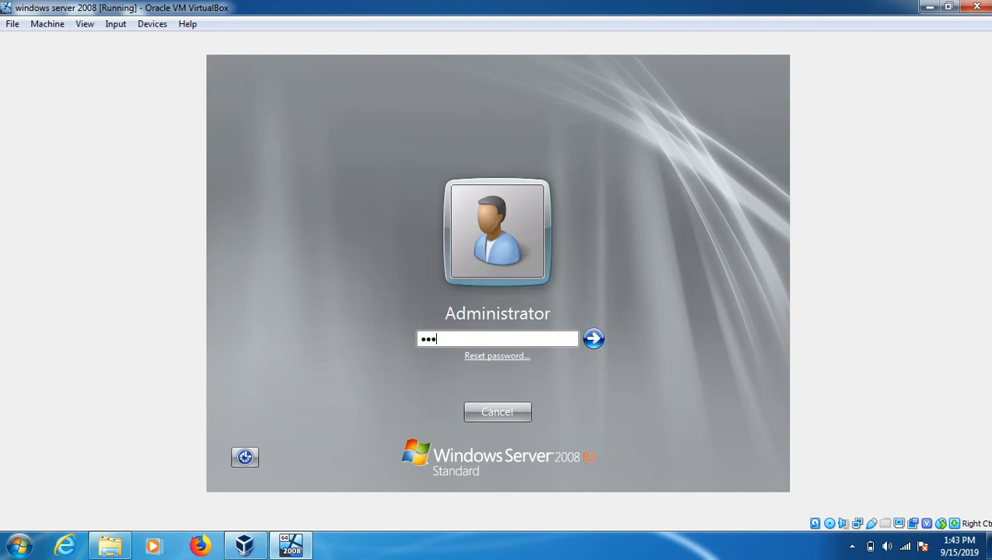
pyautogui.write('password')
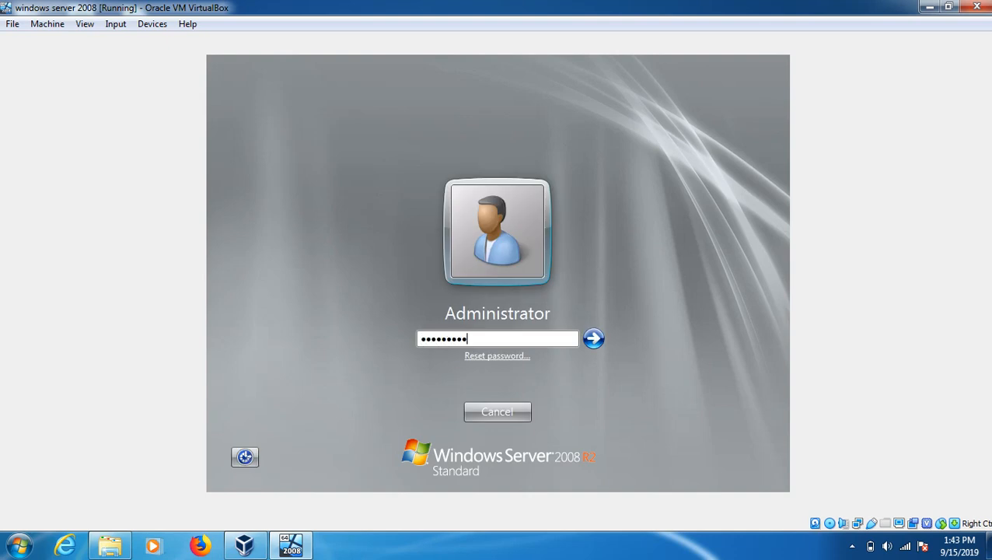
pyautogui.click(592, 339)
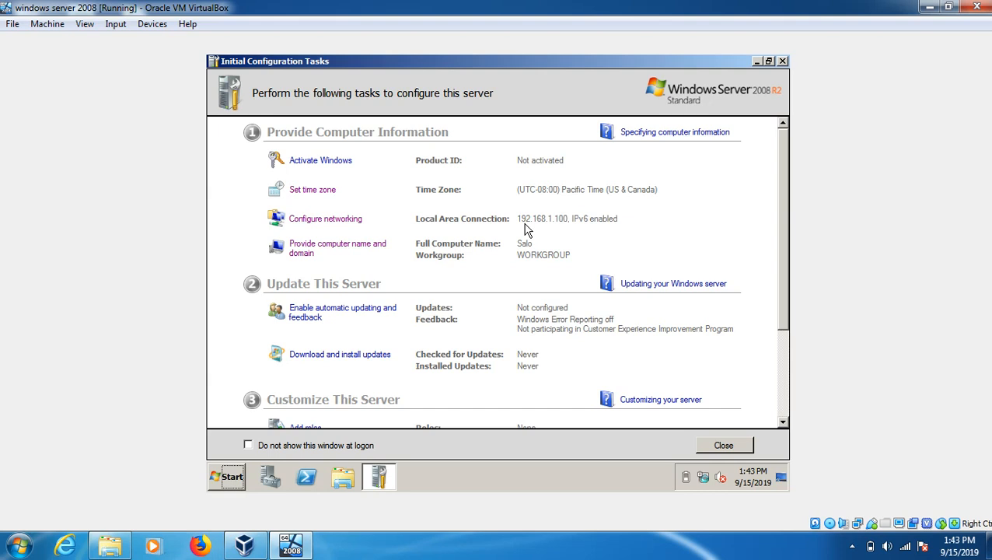
pyautogui.moveTo(348, 199)
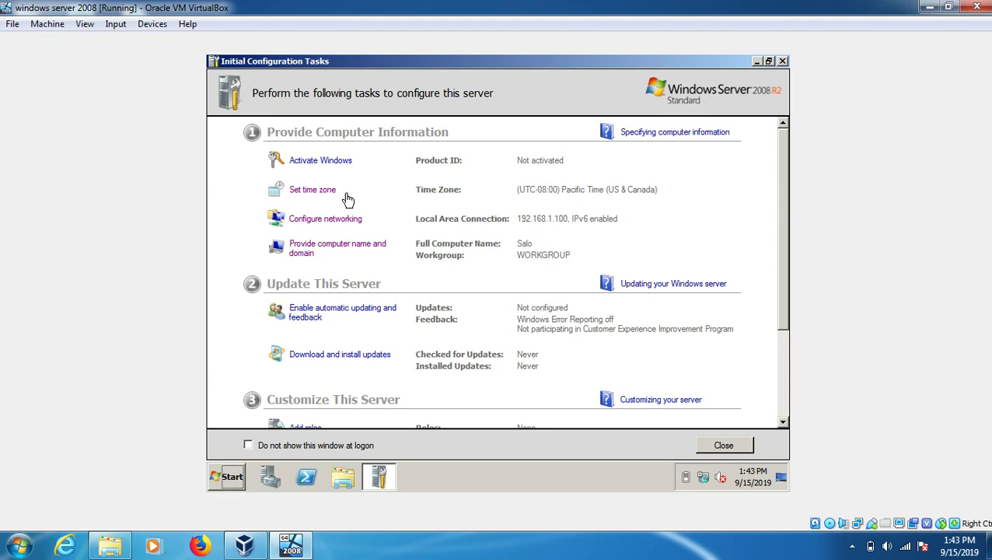
pyautogui.moveTo(317, 237)
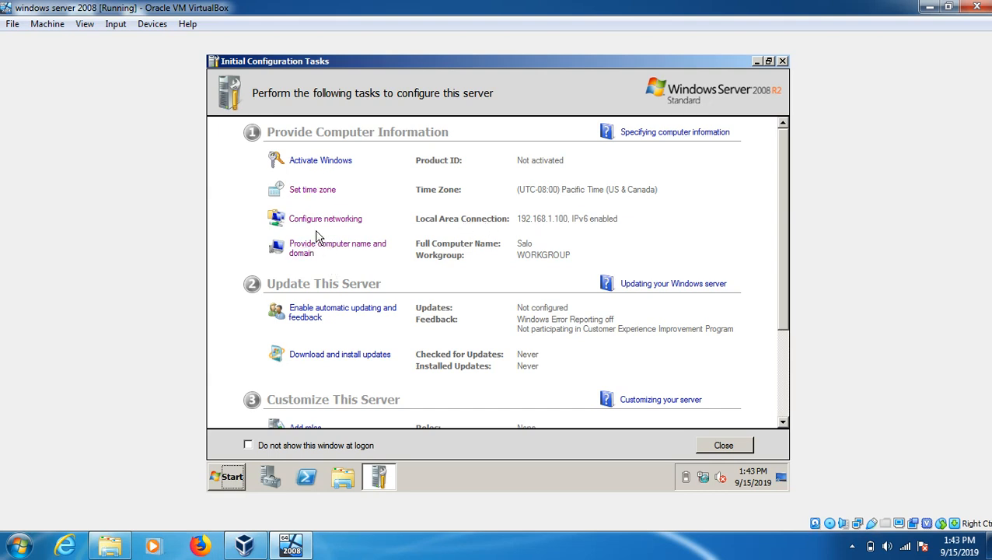
# Step: Launch Configure networking from Initial Configuration Tasks to show Network Connections
pyautogui.click(325, 218)
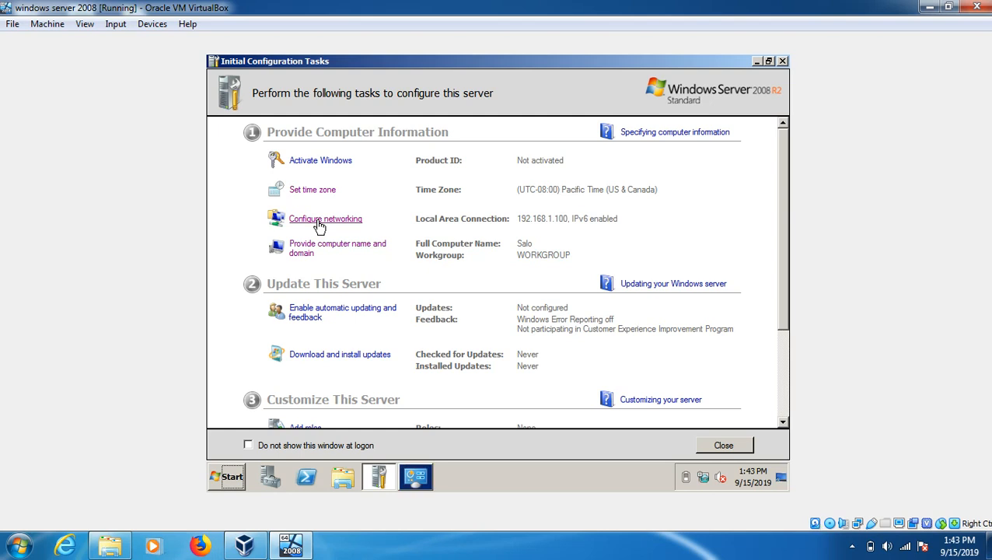
pyautogui.moveTo(360, 290)
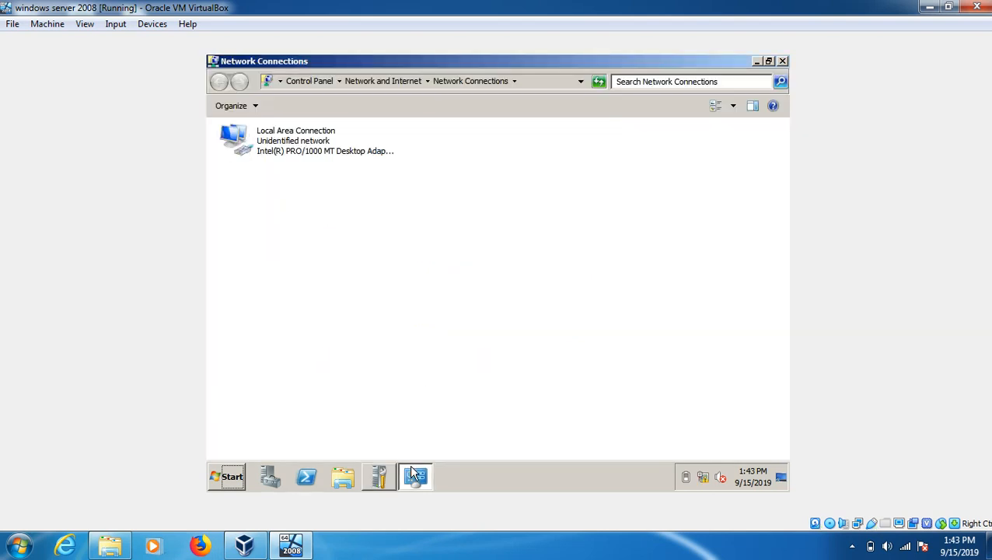
# Step: Reach the IPv4 settings of the Local Area Connection through its status and properties
pyautogui.click(308, 140)
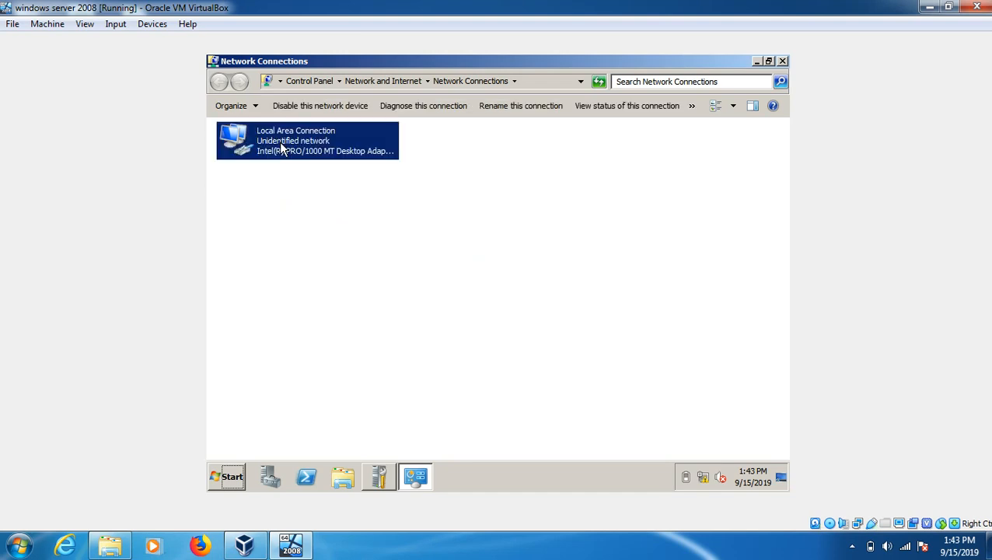
pyautogui.doubleClick(308, 140)
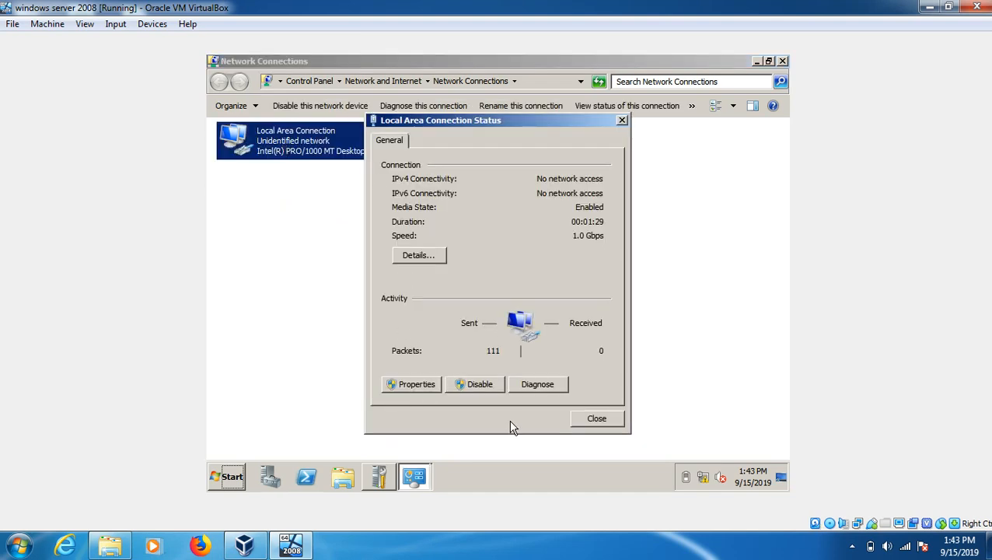
pyautogui.click(410, 382)
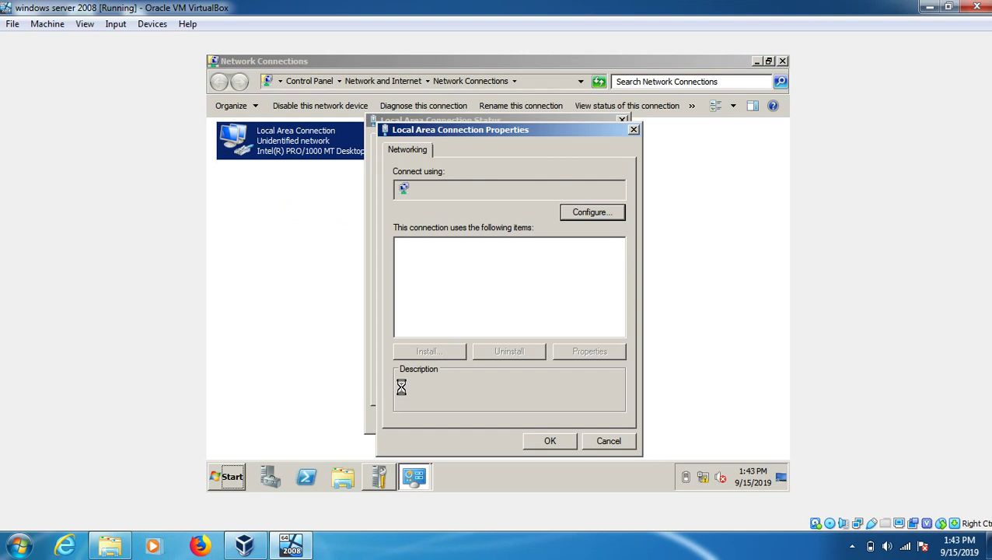
pyautogui.click(491, 293)
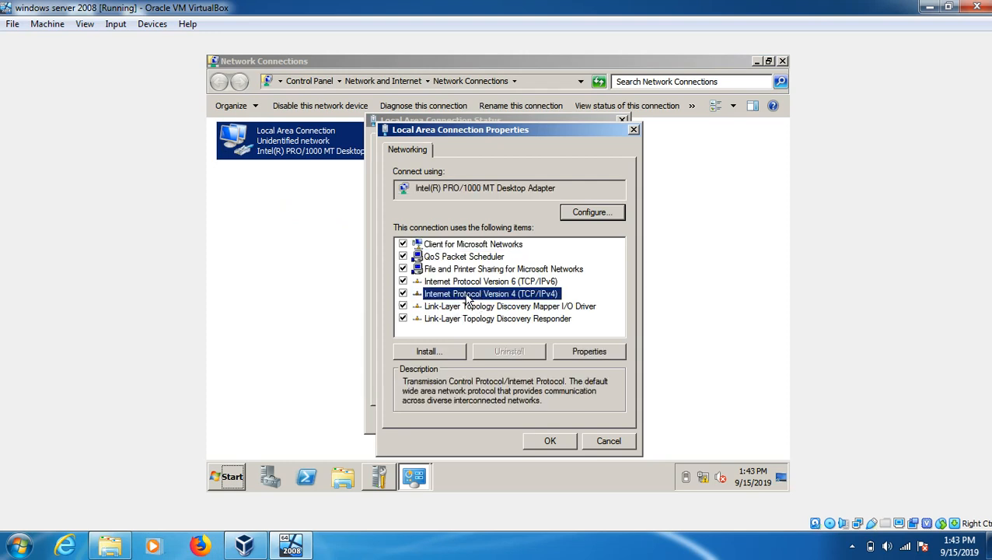
pyautogui.click(588, 351)
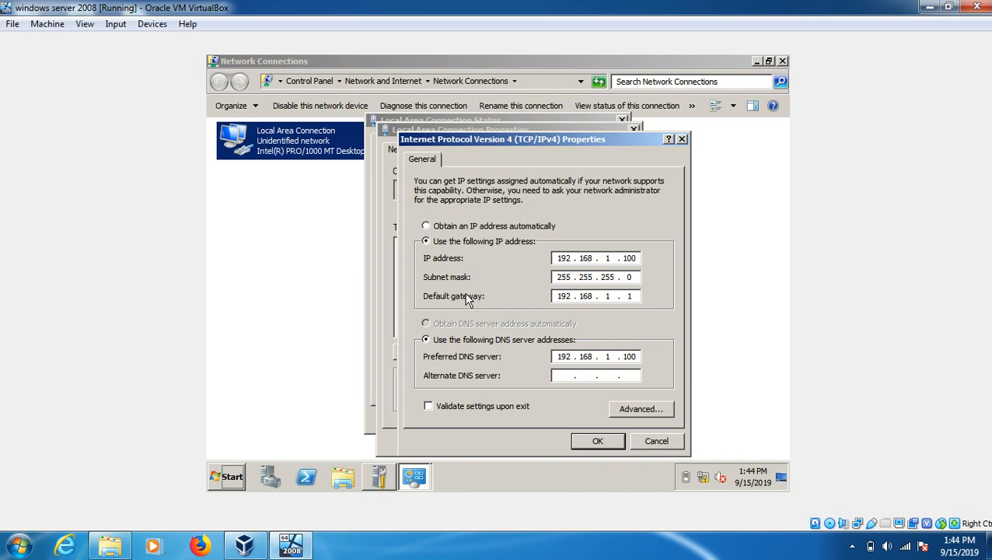
pyautogui.moveTo(597, 442)
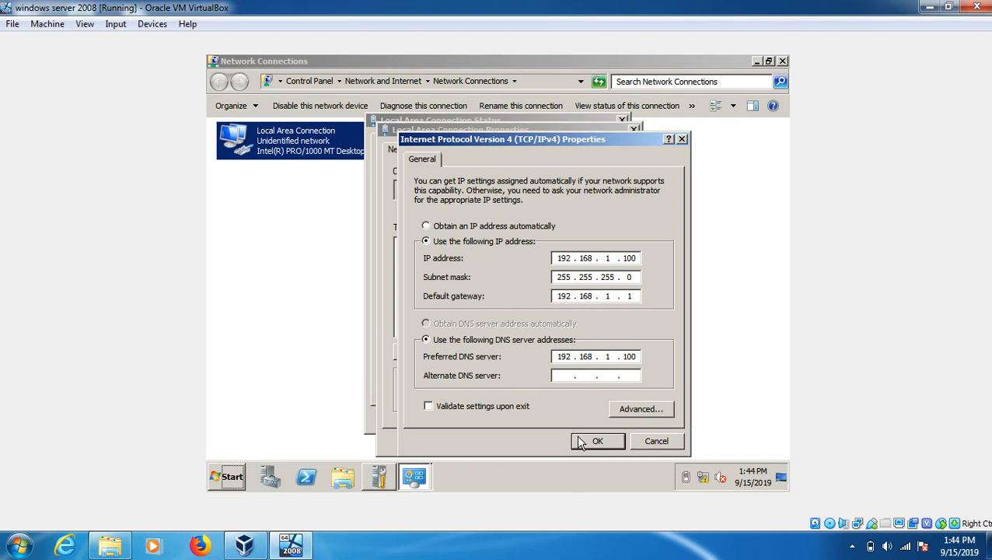
# Step: Keep IP 192.168.1.100, gateway 192.168.1.1, DNS 192.168.1.100, and hide setup tasks at logon
pyautogui.click(596, 441)
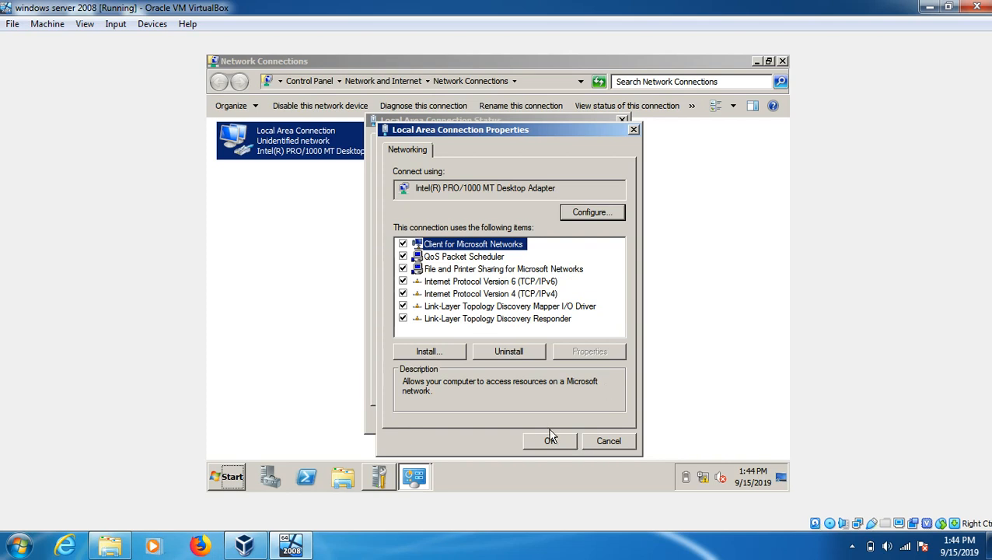
pyautogui.click(551, 441)
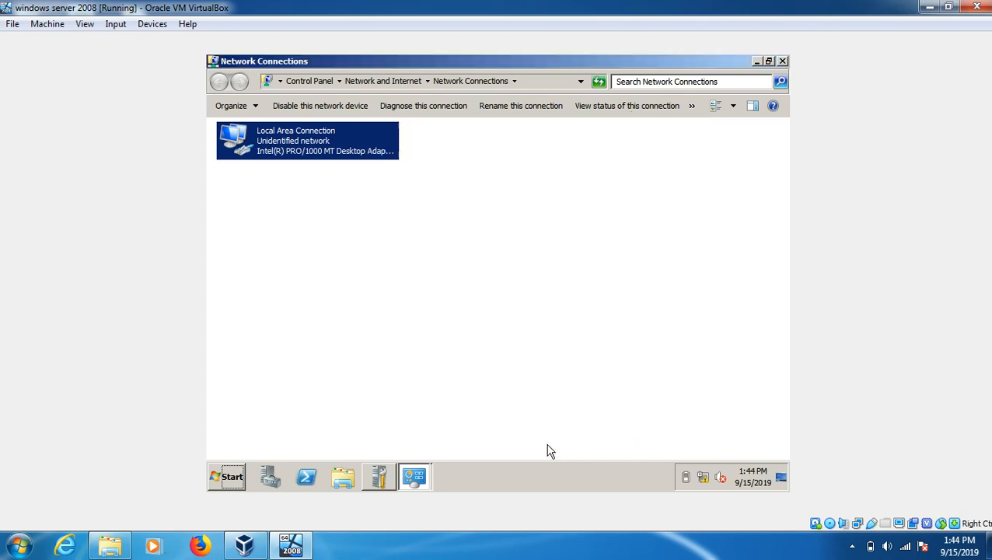
pyautogui.click(467, 272)
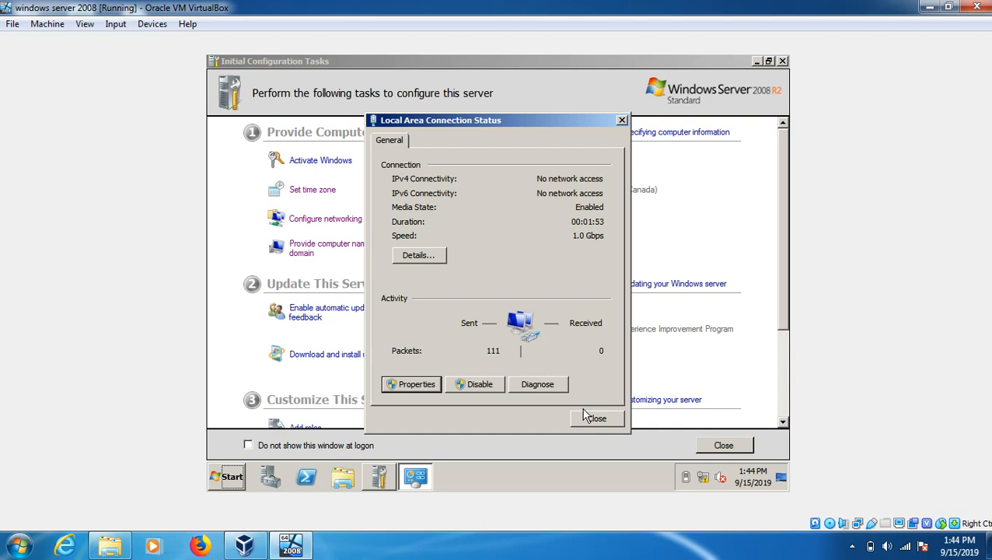
pyautogui.click(595, 418)
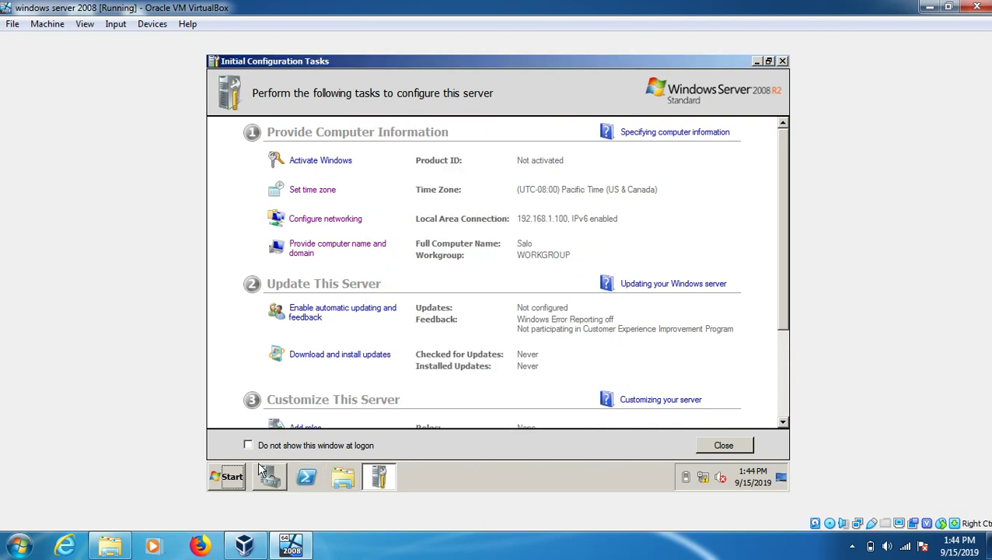
pyautogui.click(249, 444)
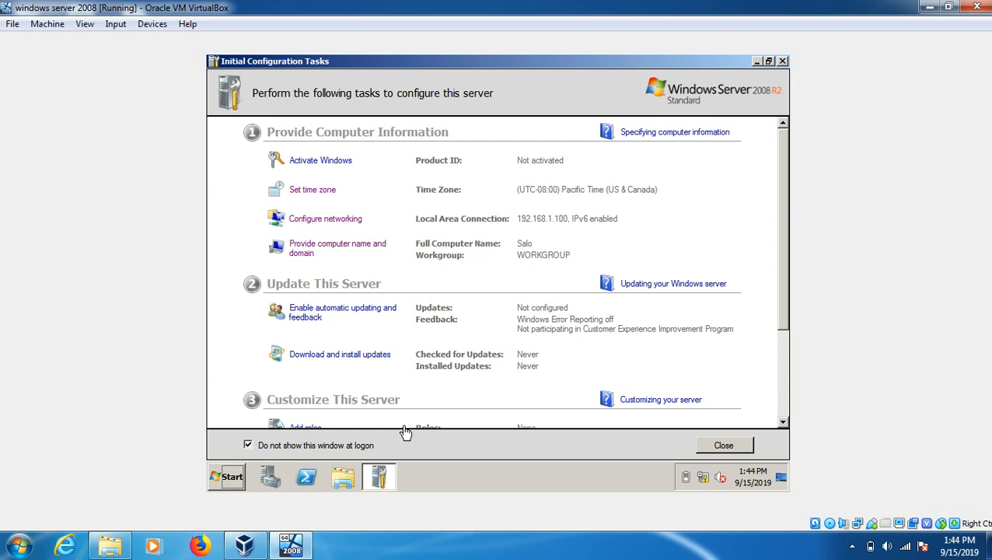
# Step: Close Initial Configuration Tasks and search the Start menu for the misspelled 'dcprmo'
pyautogui.click(721, 445)
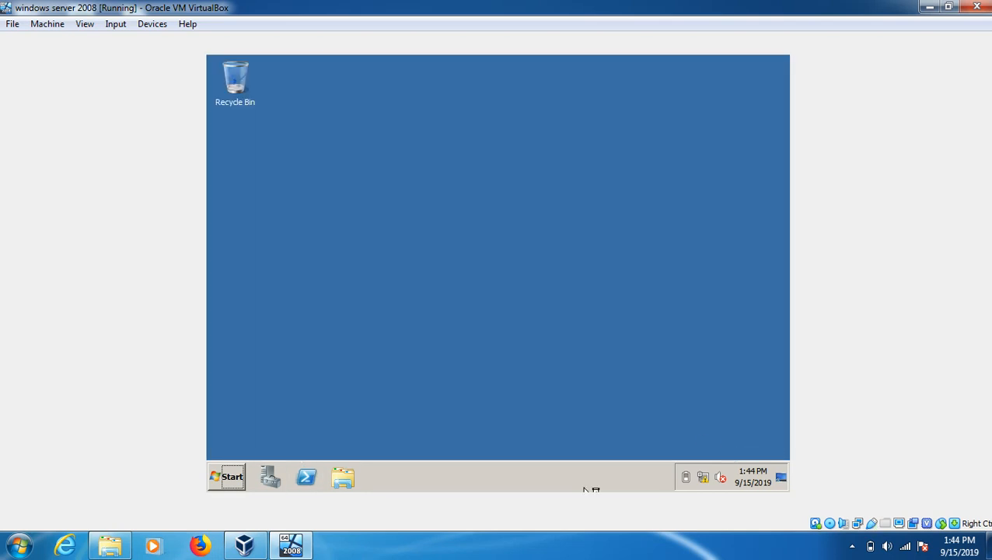
pyautogui.click(271, 476)
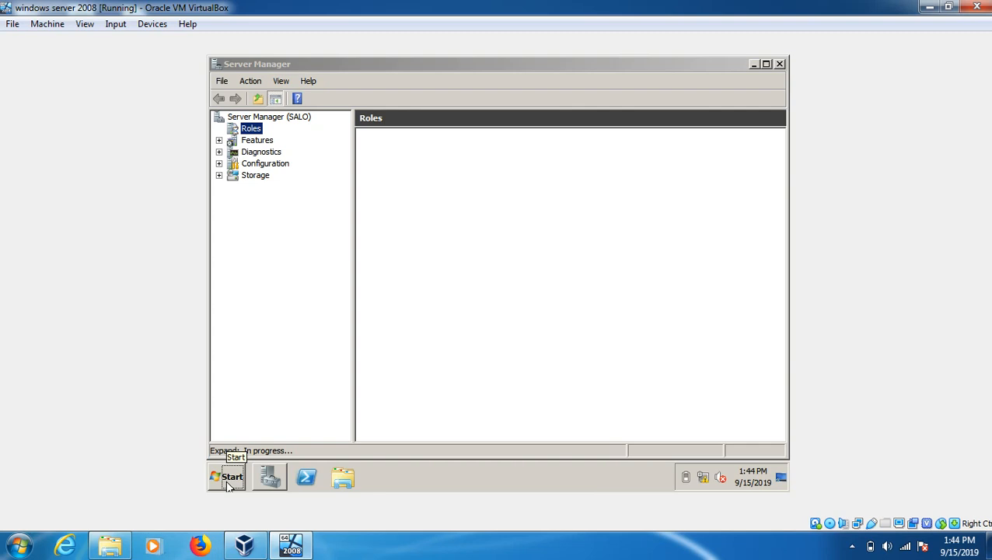
pyautogui.click(227, 476)
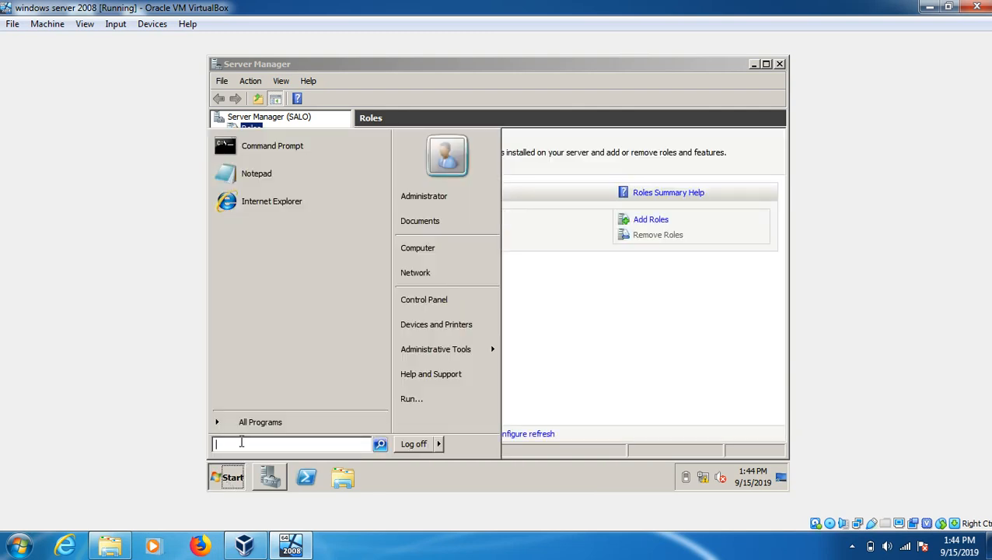
pyautogui.write('dc')
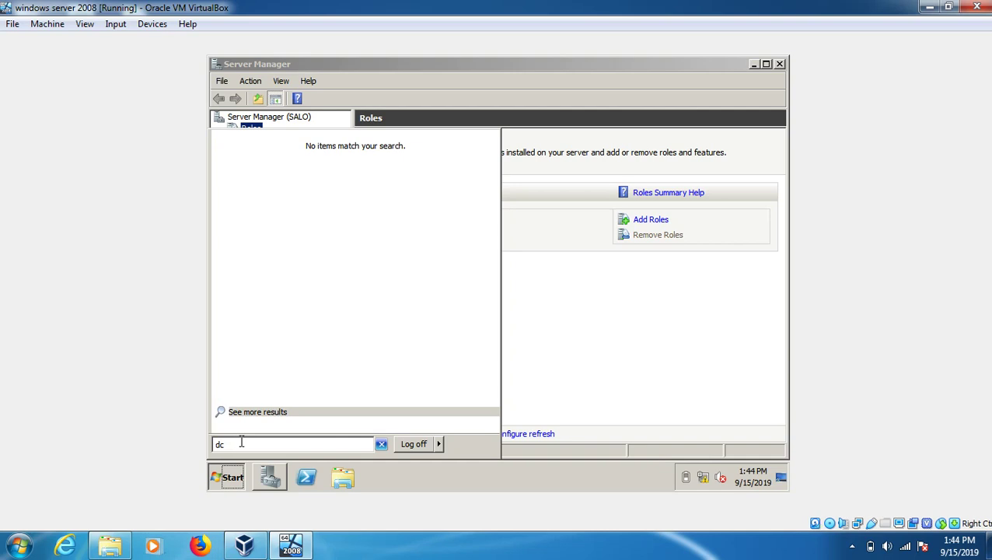
pyautogui.write('pro')
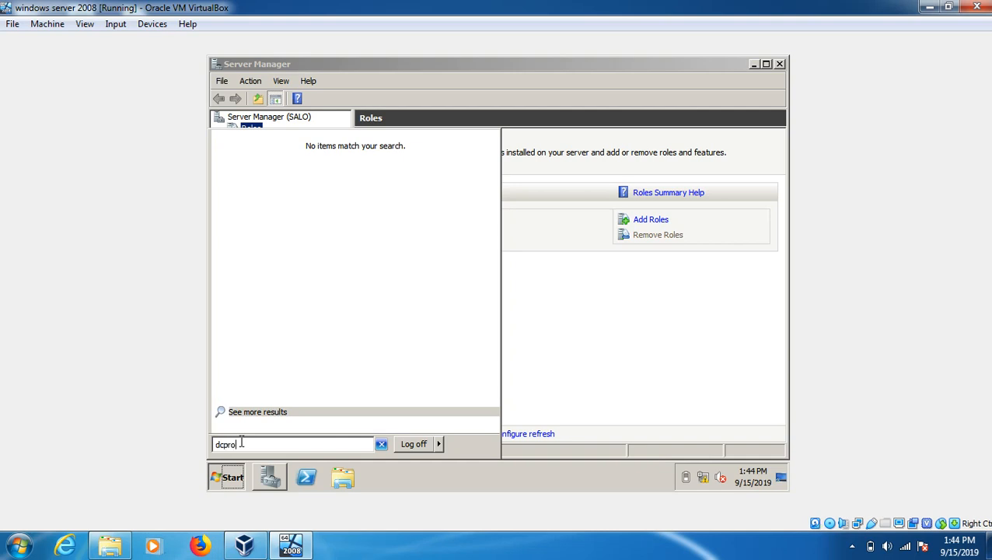
pyautogui.press('Backspace')
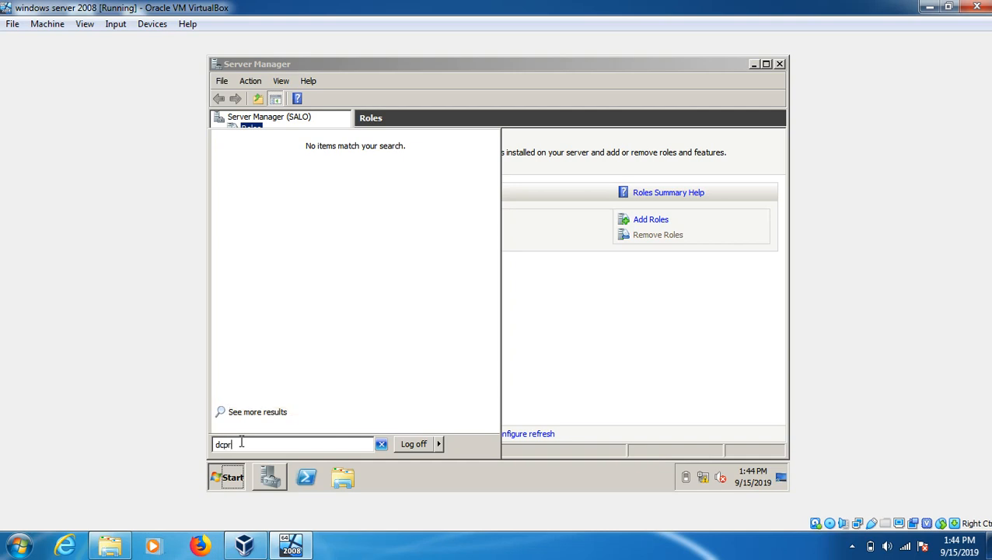
pyautogui.write('mo')
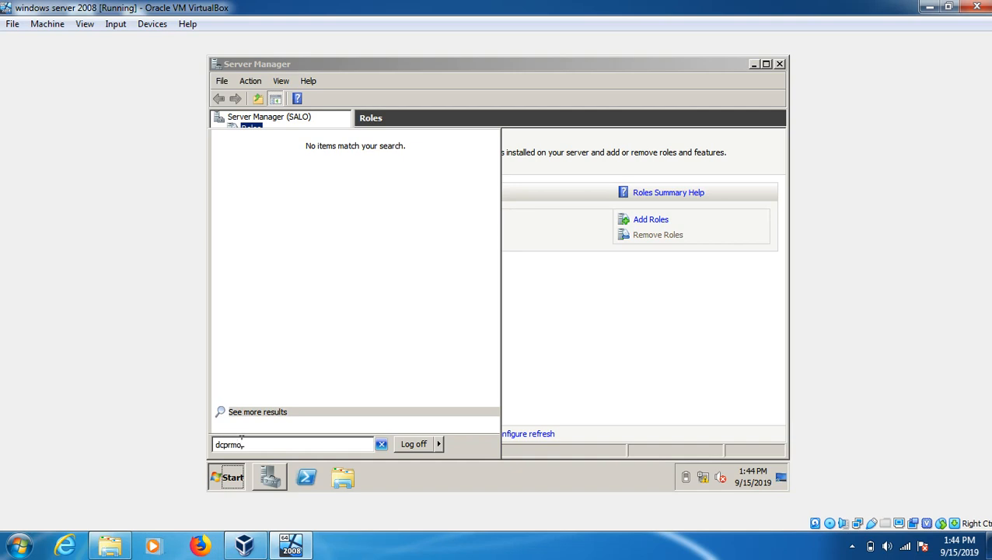
pyautogui.click(256, 411)
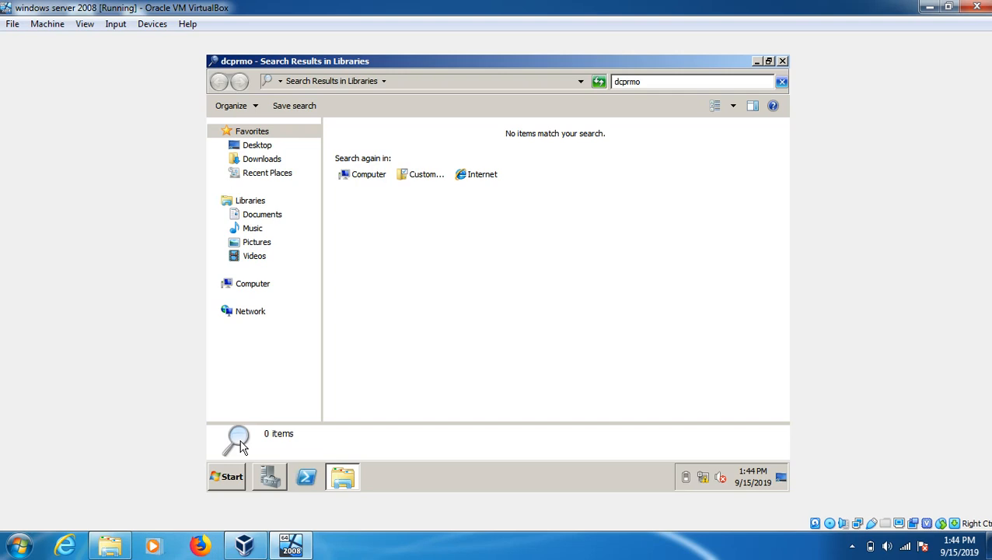
# Step: Begin retyping dcpromo in the Start menu search box
pyautogui.click(227, 475)
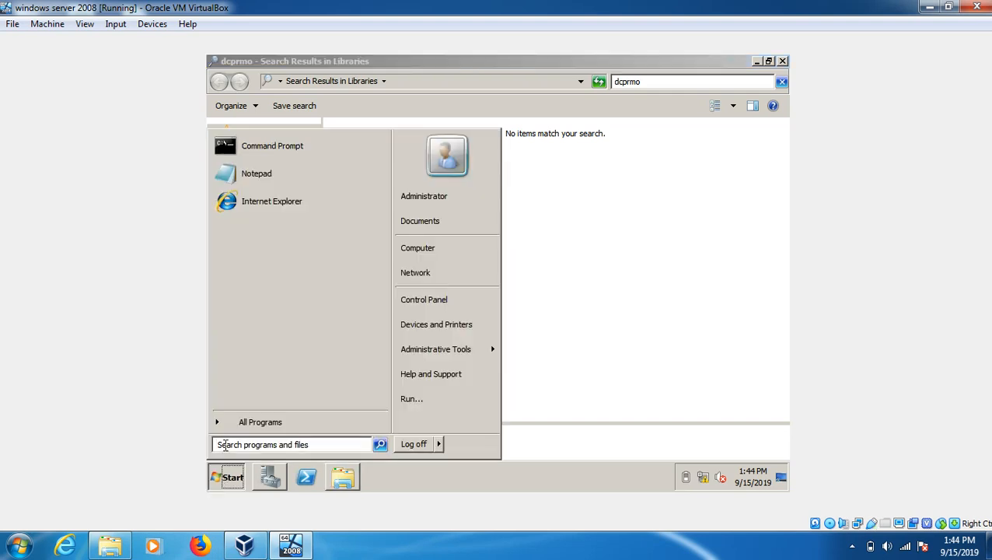
pyautogui.write('d')
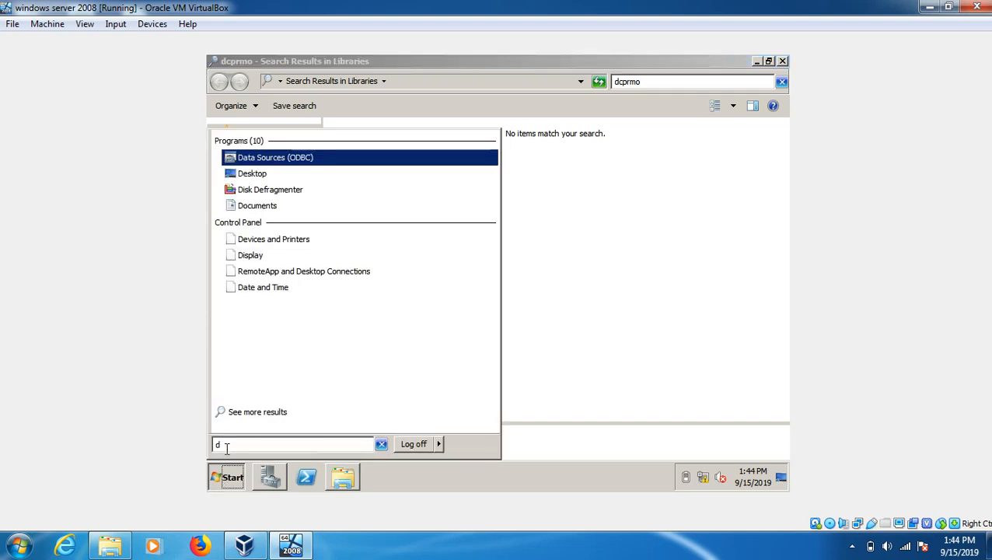
pyautogui.write('cpro')
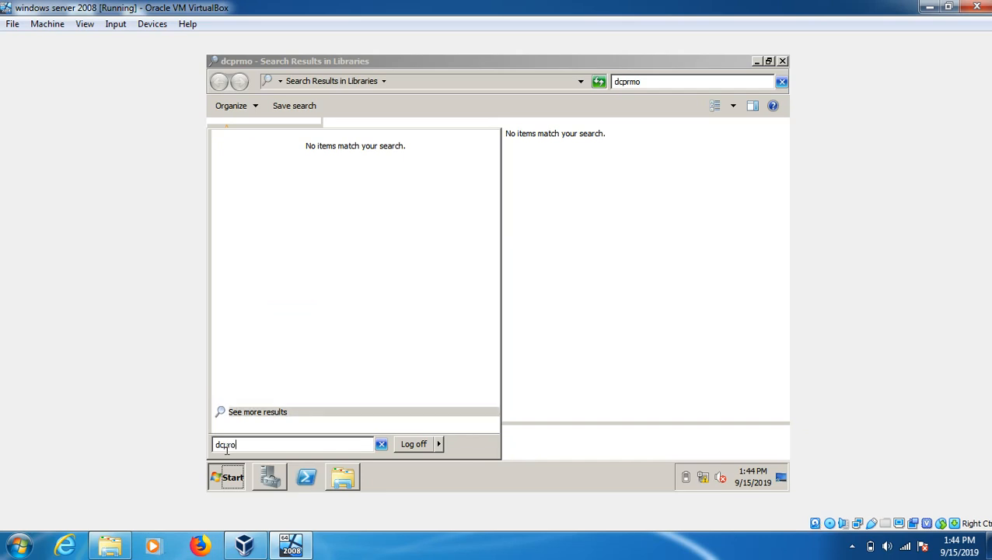
# Step: Run dcpromo and advance past the Welcome and Operating System Compatibility pages
pyautogui.press('Return')
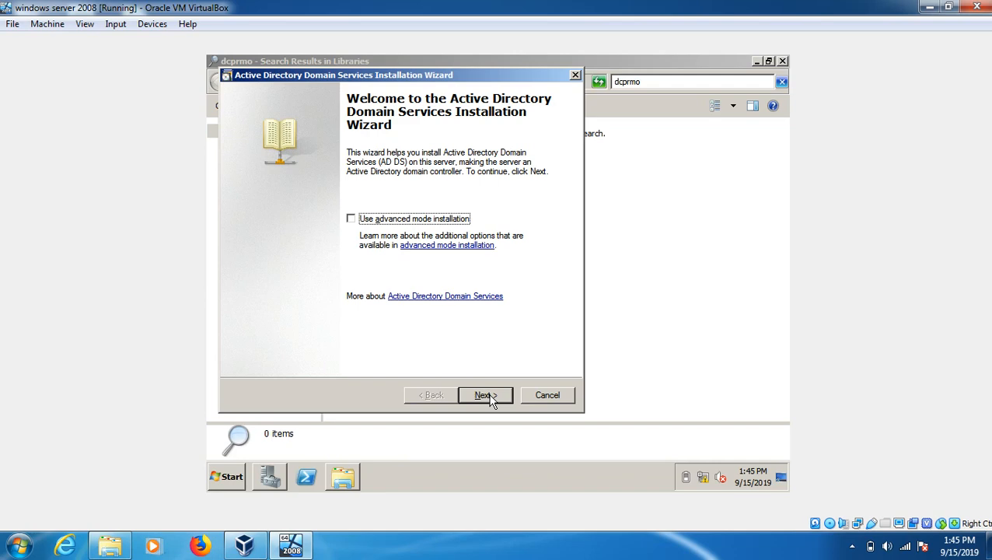
pyautogui.click(485, 395)
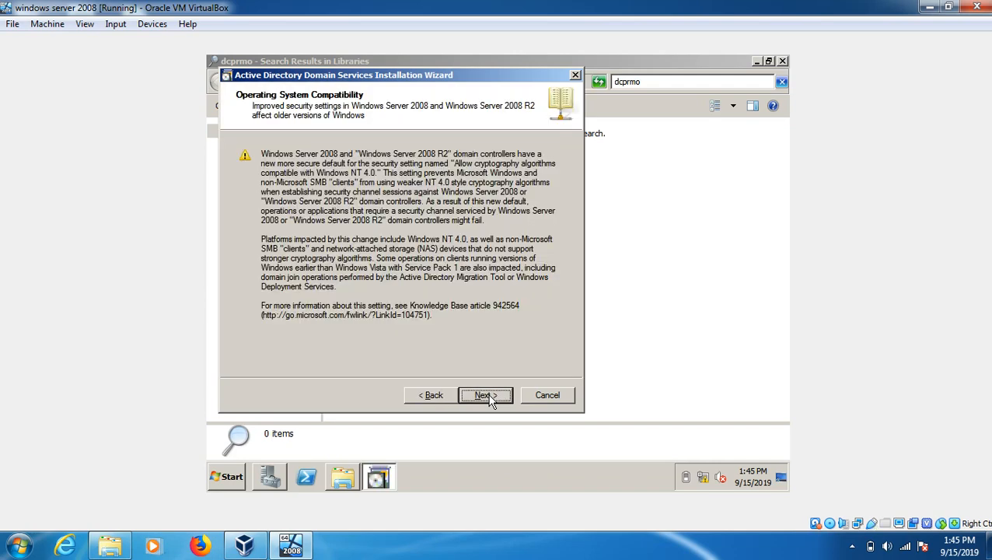
pyautogui.click(485, 394)
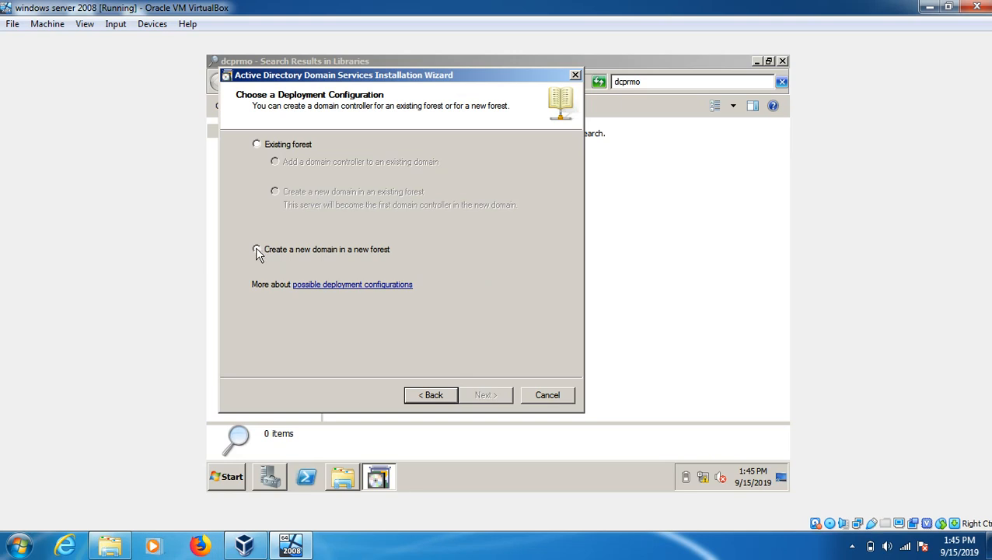
# Step: Create a new domain in a new forest with root domain FQDN agtn.com
pyautogui.click(256, 249)
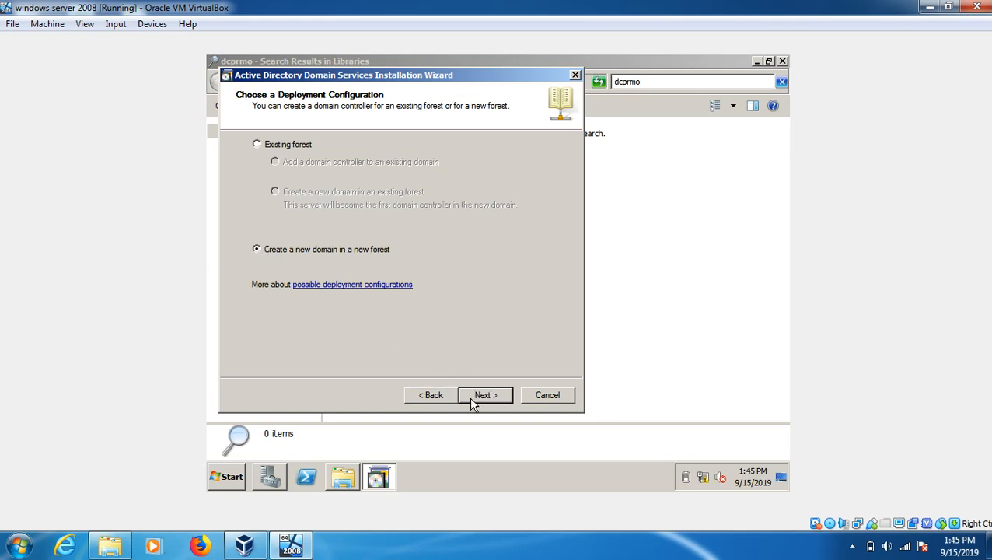
pyautogui.click(485, 395)
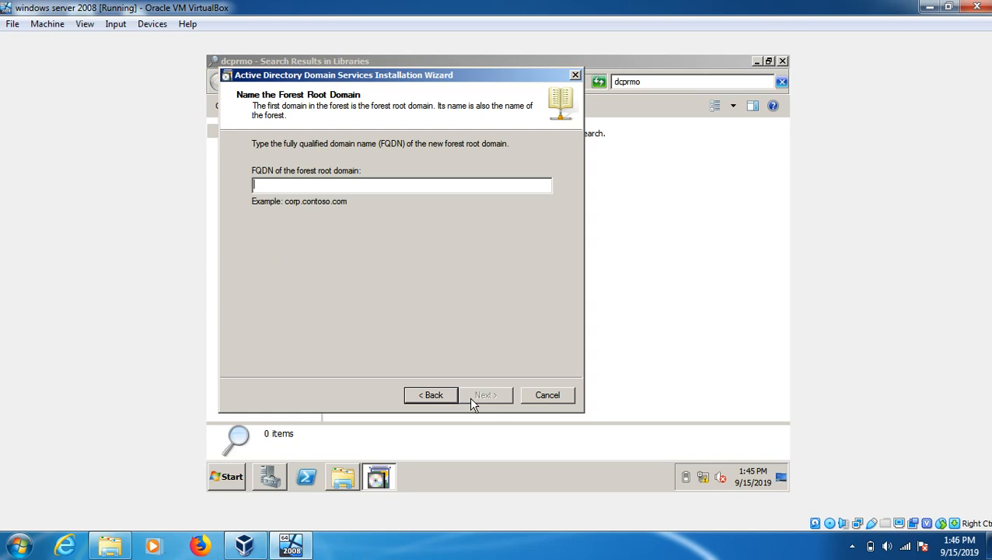
pyautogui.write('a')
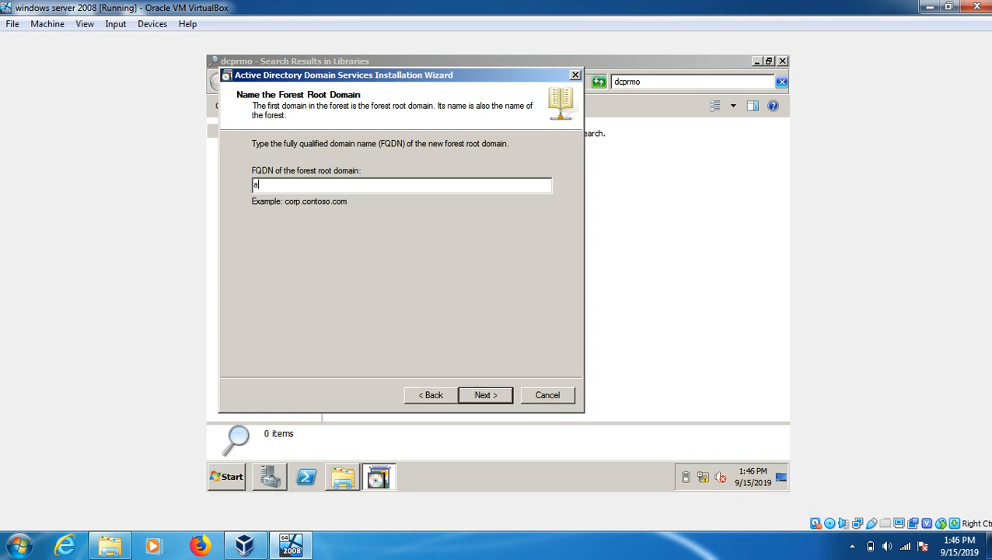
pyautogui.write('t')
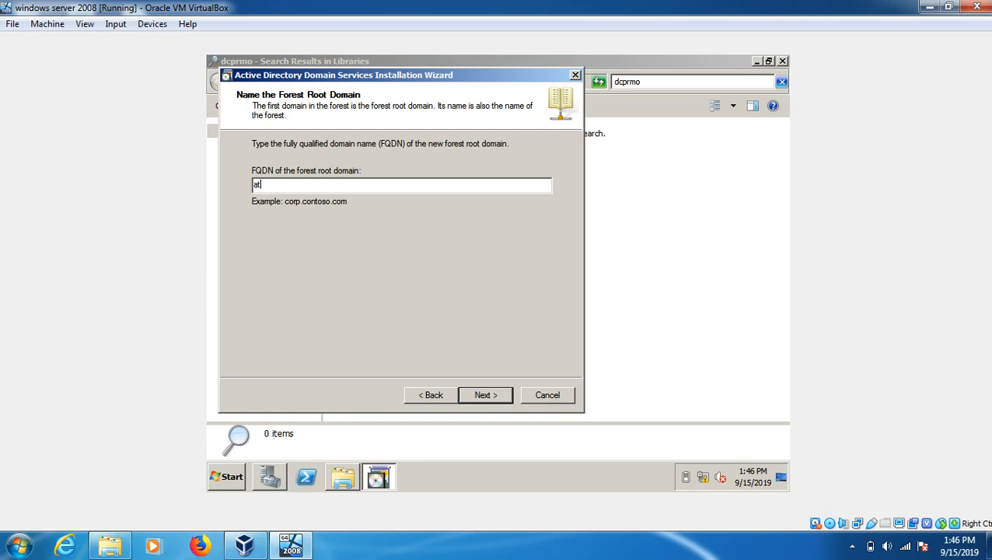
pyautogui.press('Backspace')
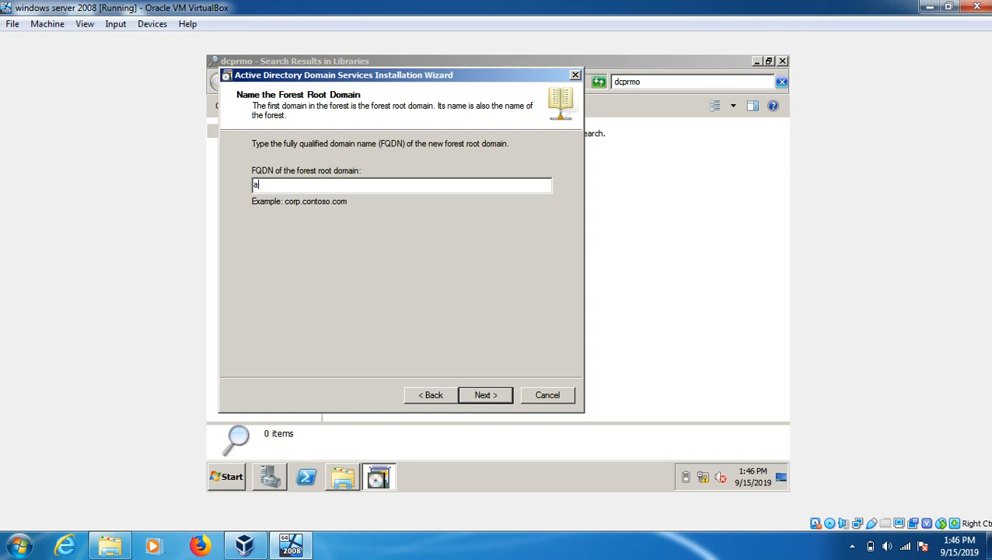
pyautogui.write('gtn')
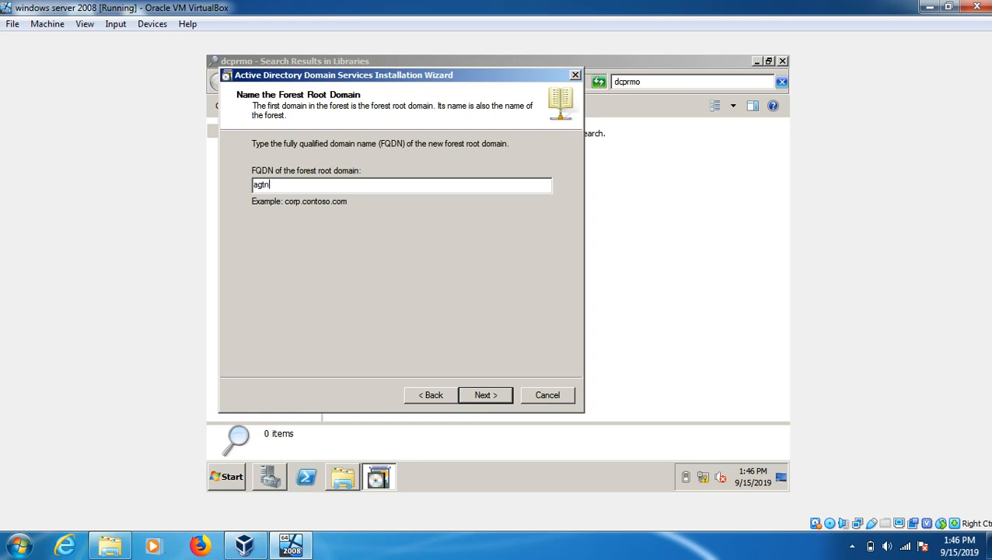
pyautogui.write('.c')
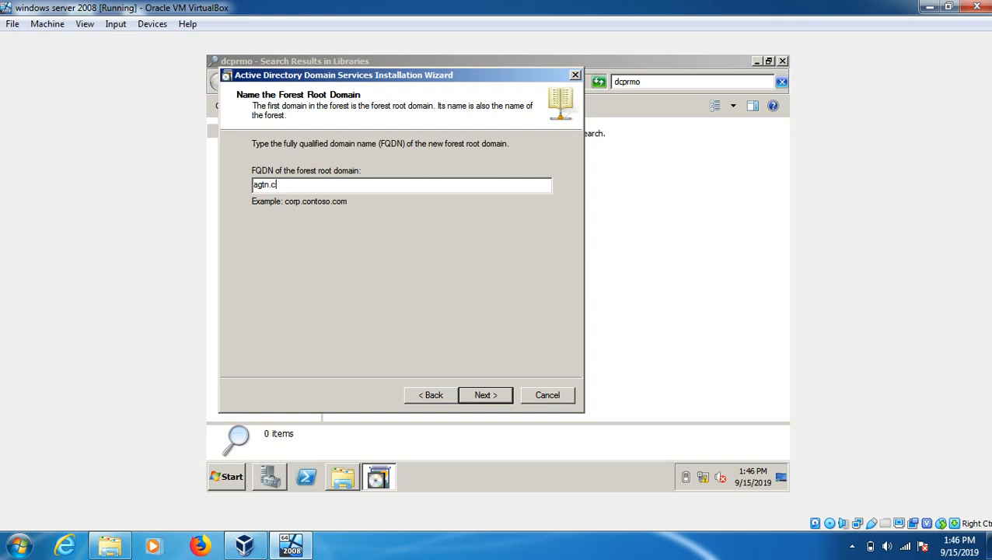
pyautogui.write('om')
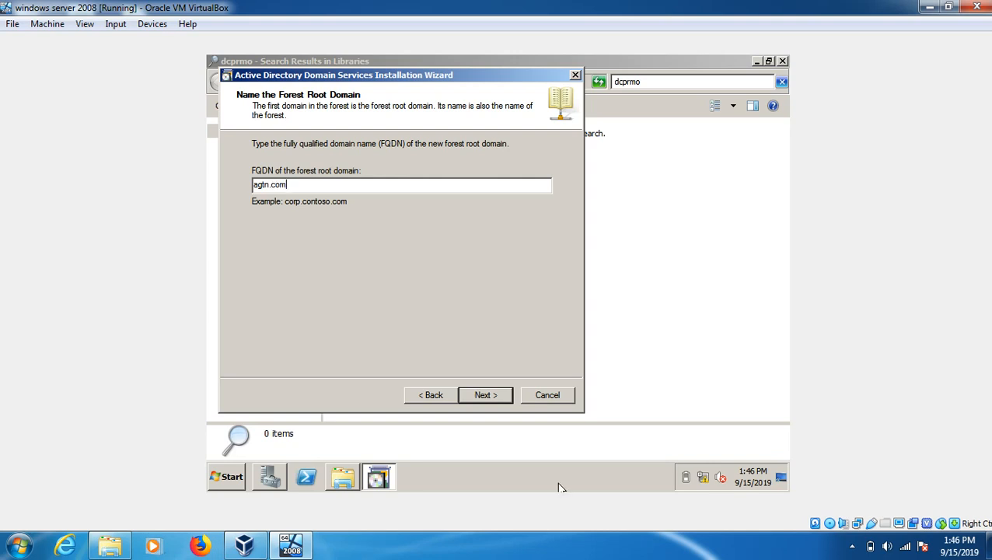
pyautogui.moveTo(485, 395)
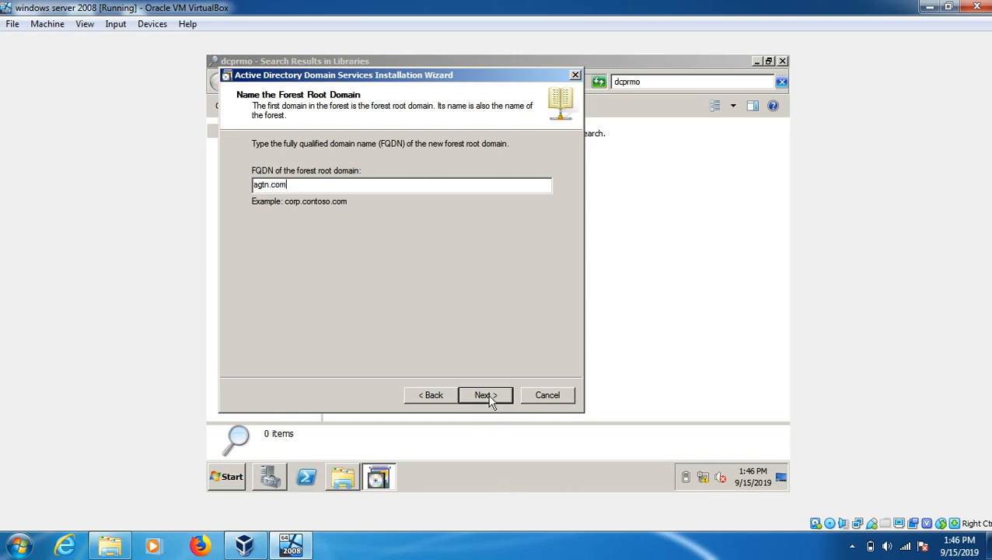
pyautogui.click(485, 395)
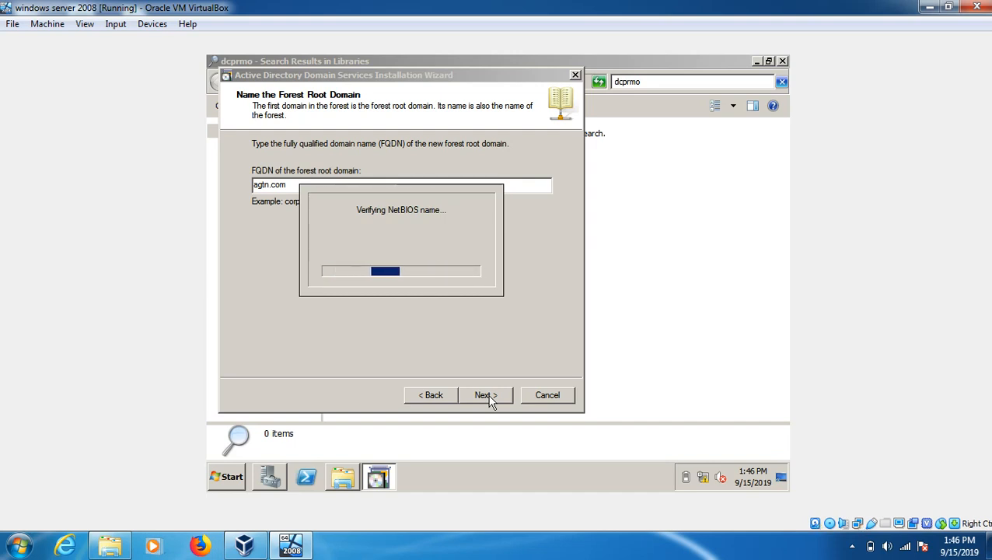
# Step: Set the forest functional level to Windows Server 2008 R2 and continue
pyautogui.click(485, 395)
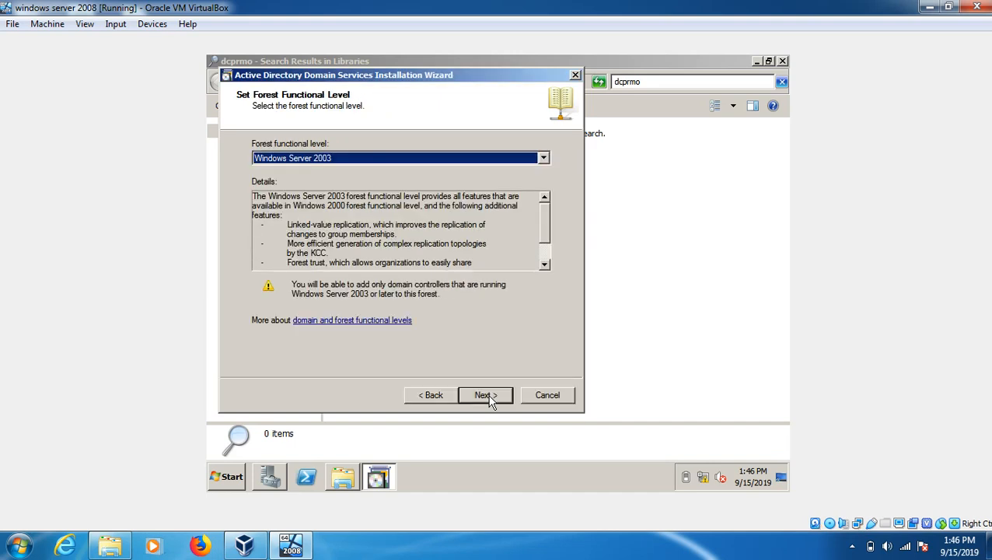
pyautogui.moveTo(448, 180)
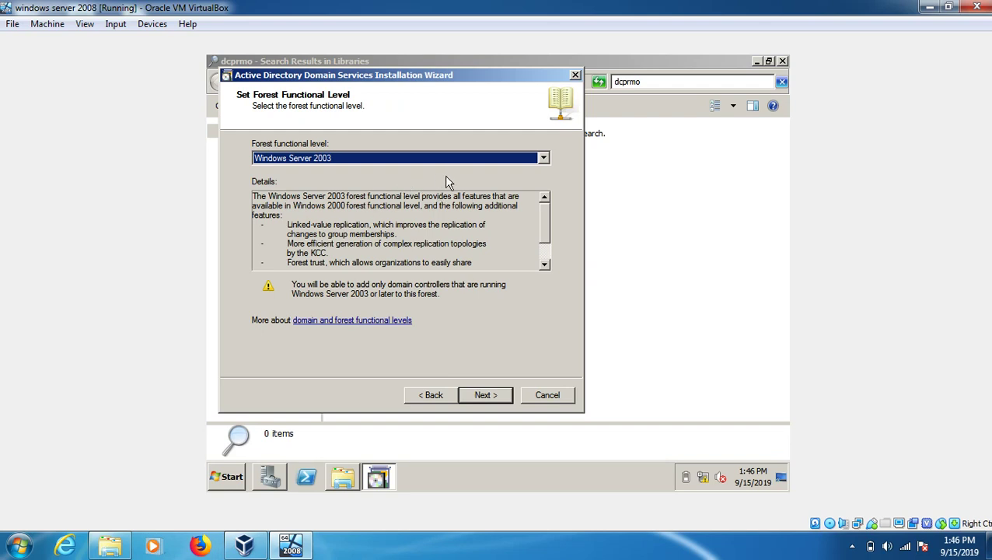
pyautogui.click(542, 159)
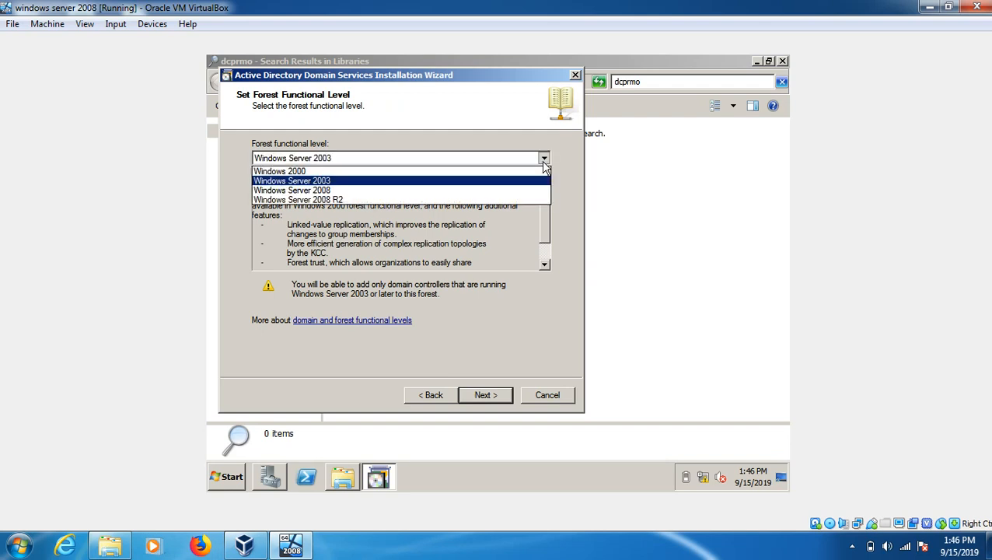
pyautogui.moveTo(460, 190)
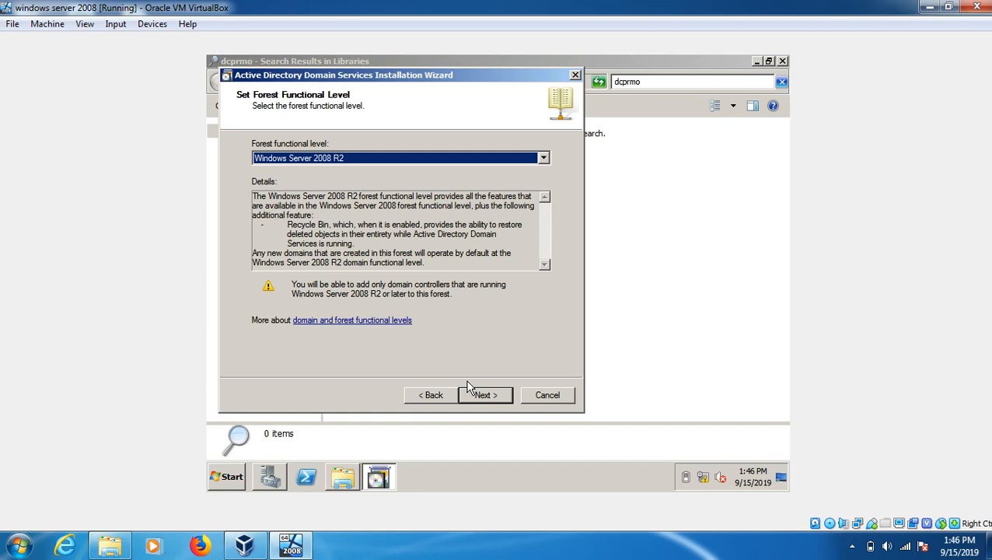
pyautogui.click(485, 394)
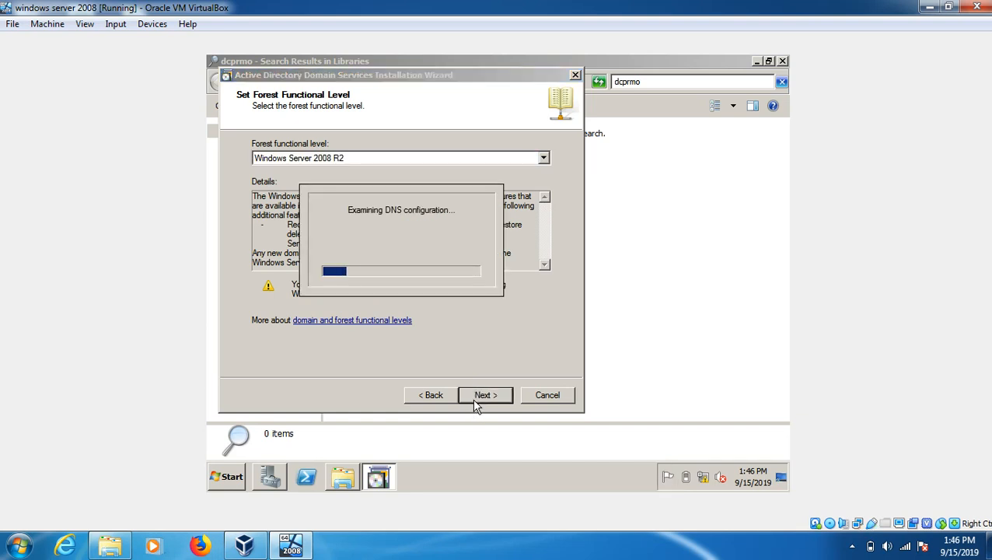
# Step: Keep DNS server, accept the delegation warning, and keep default database, log and SYSVOL folders
pyautogui.click(485, 394)
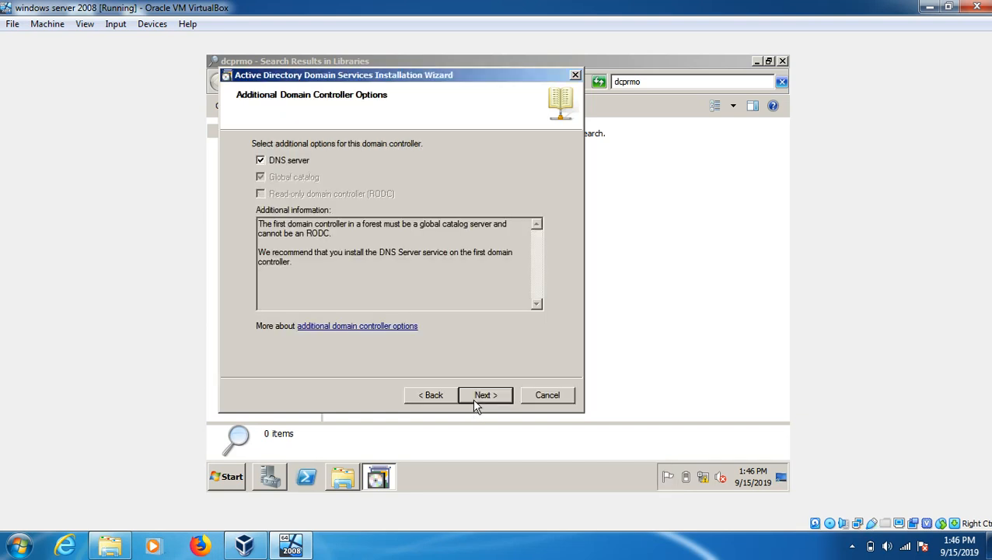
pyautogui.click(485, 395)
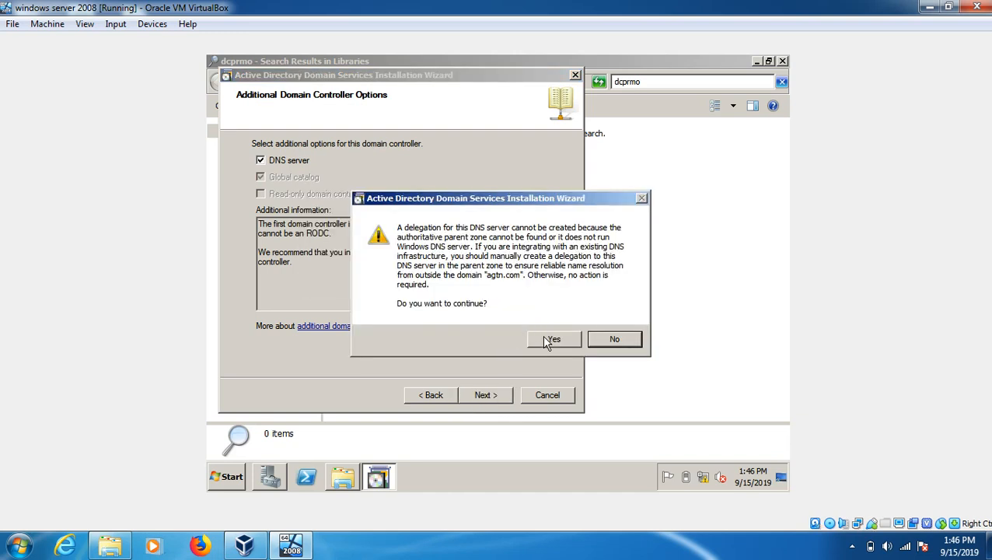
pyautogui.click(554, 339)
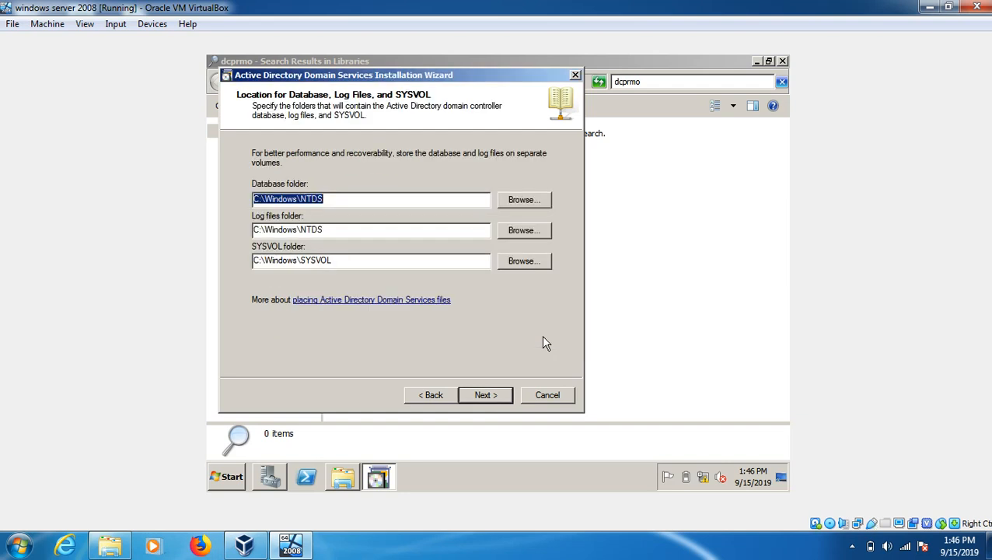
pyautogui.click(485, 395)
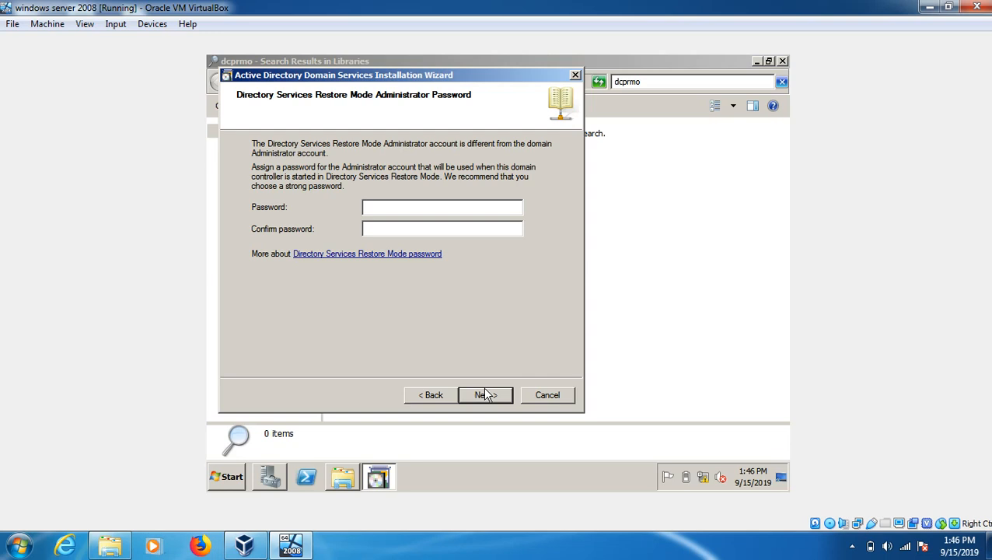
# Step: Enter and confirm the DSRM password, accept the summary, and start installing Domain Services
pyautogui.write('•')
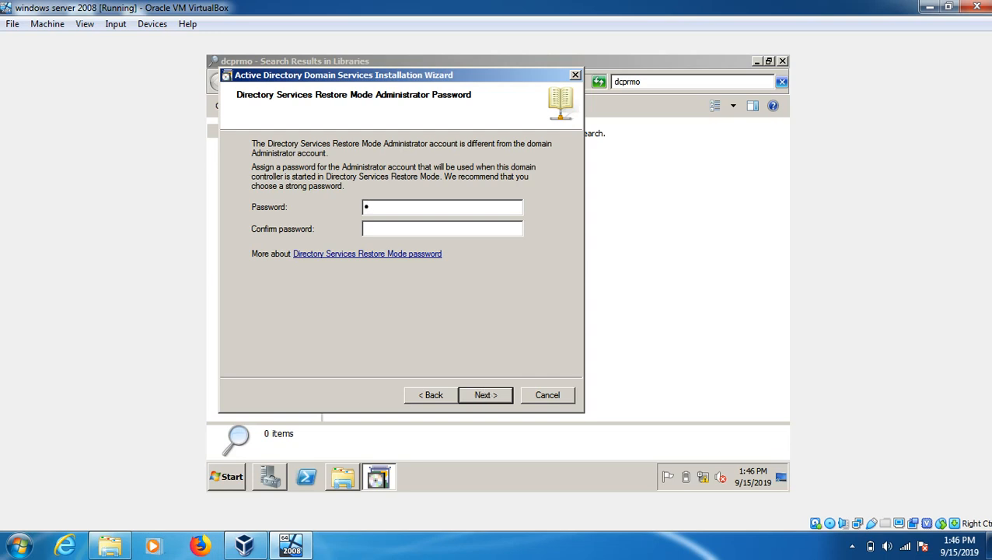
pyautogui.write('password')
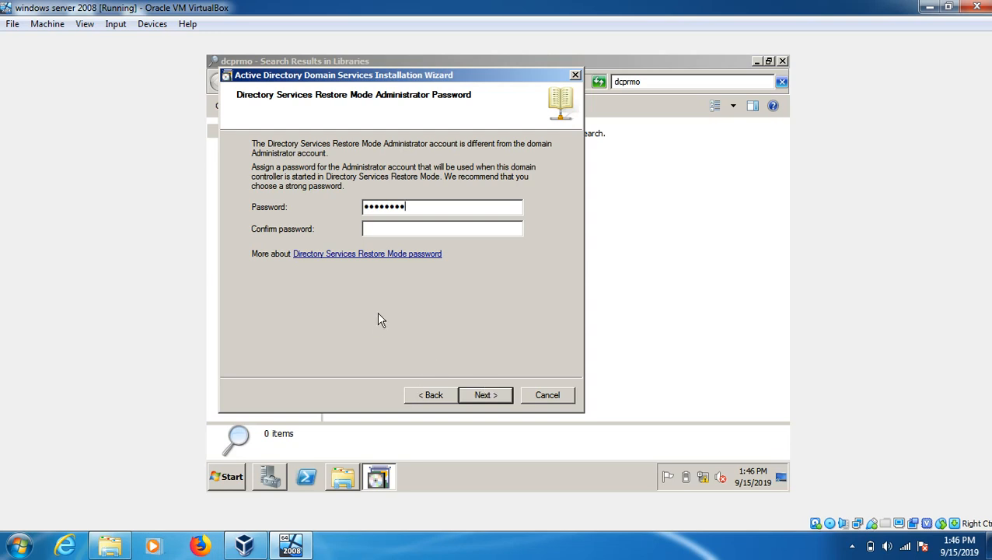
pyautogui.click(442, 227)
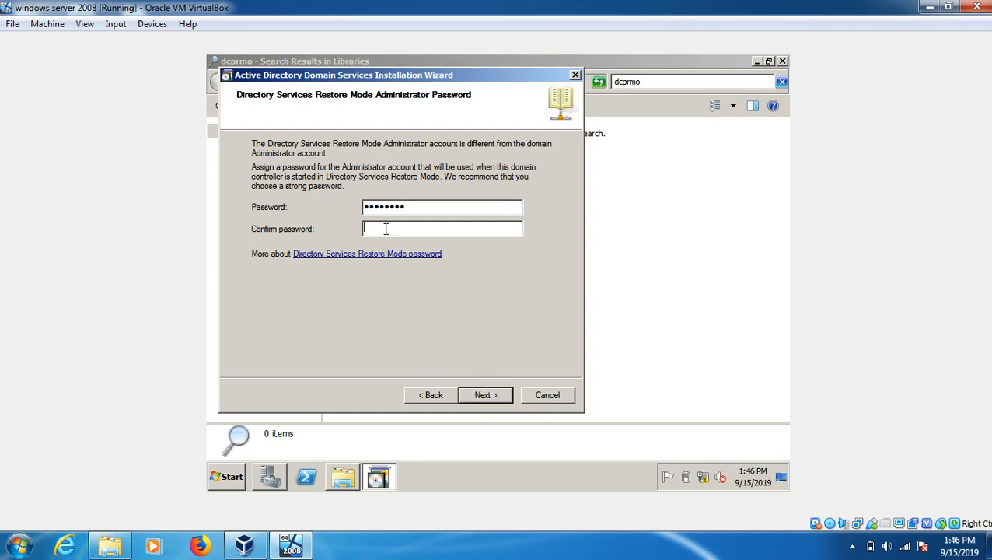
pyautogui.write('•')
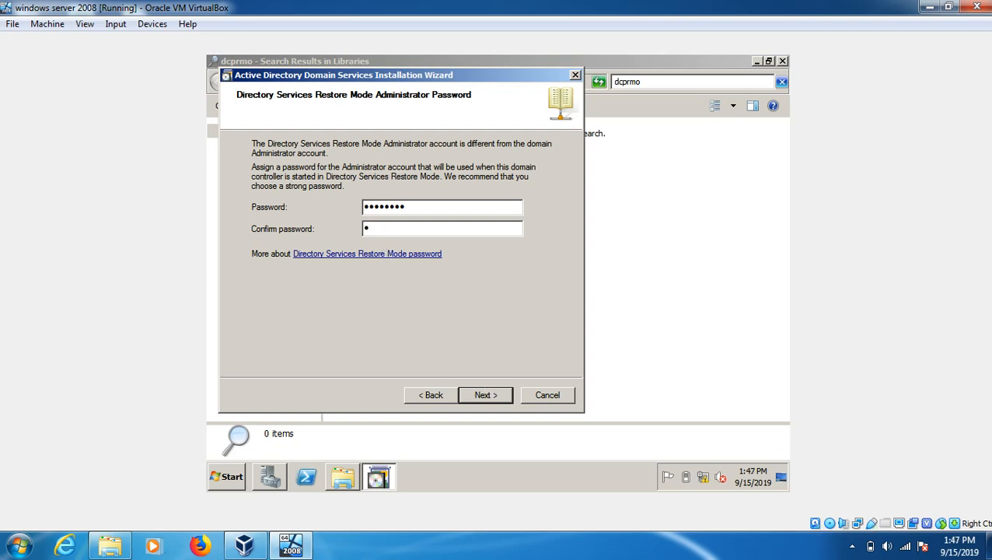
pyautogui.write('•')
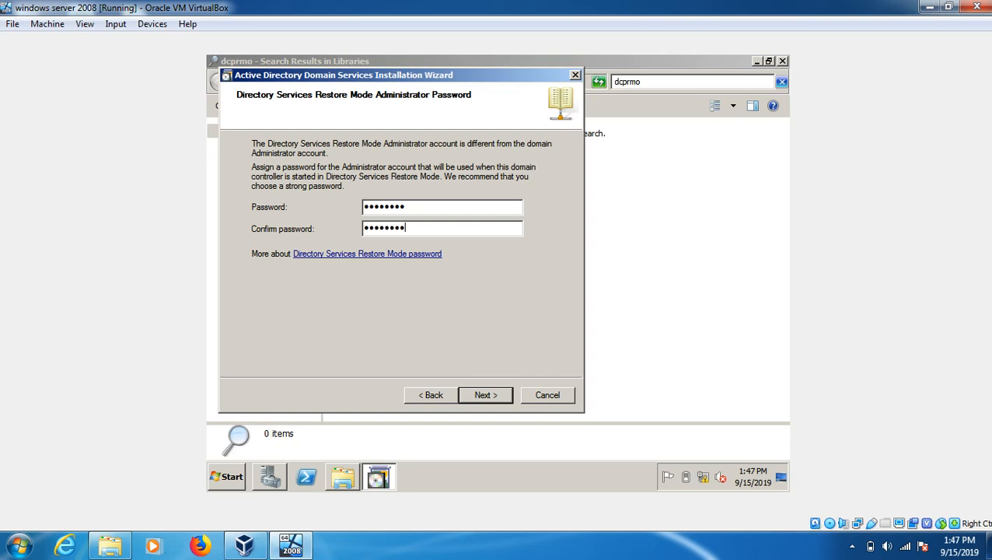
pyautogui.click(485, 395)
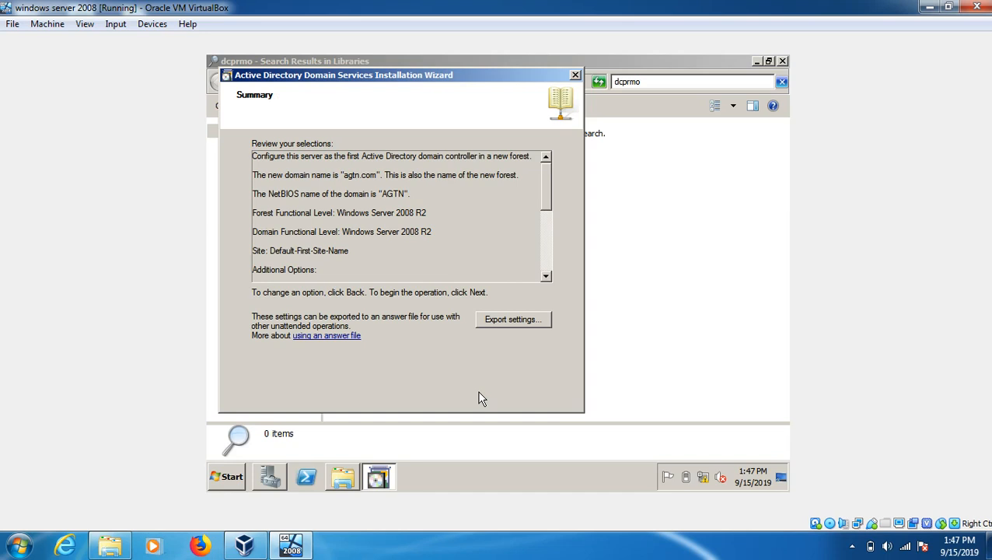
pyautogui.click(485, 395)
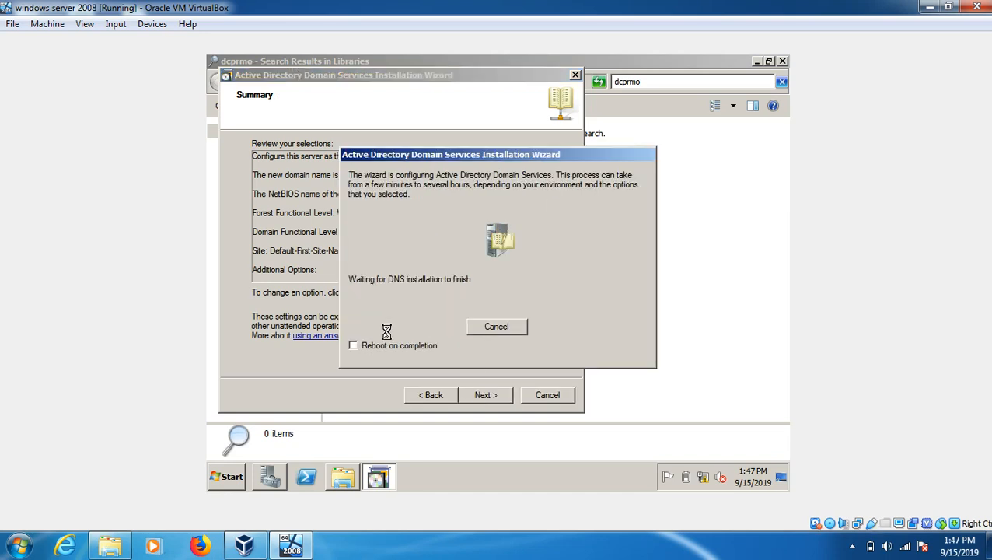
# Step: Enable Reboot on completion so the server restarts when the installation finishes
pyautogui.click(353, 345)
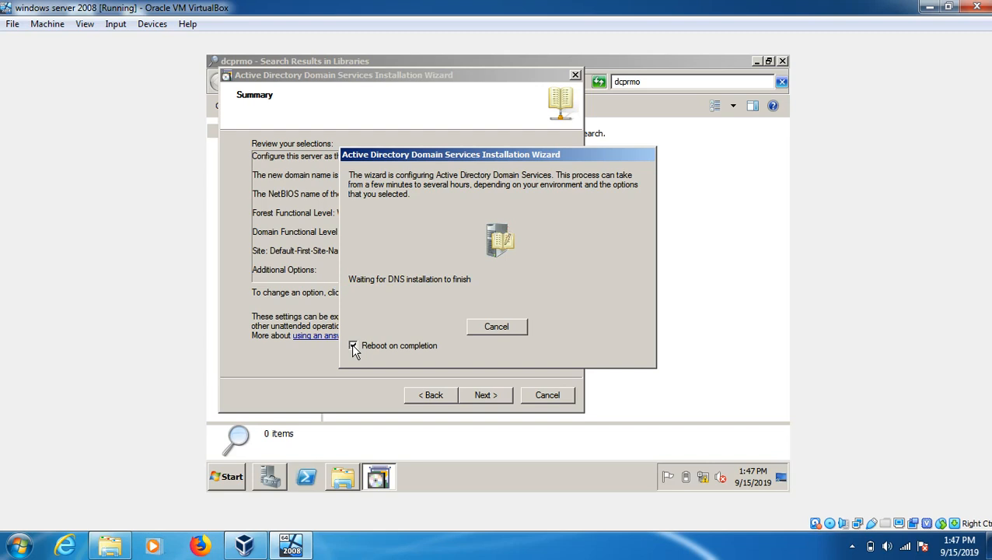
pyautogui.click(353, 345)
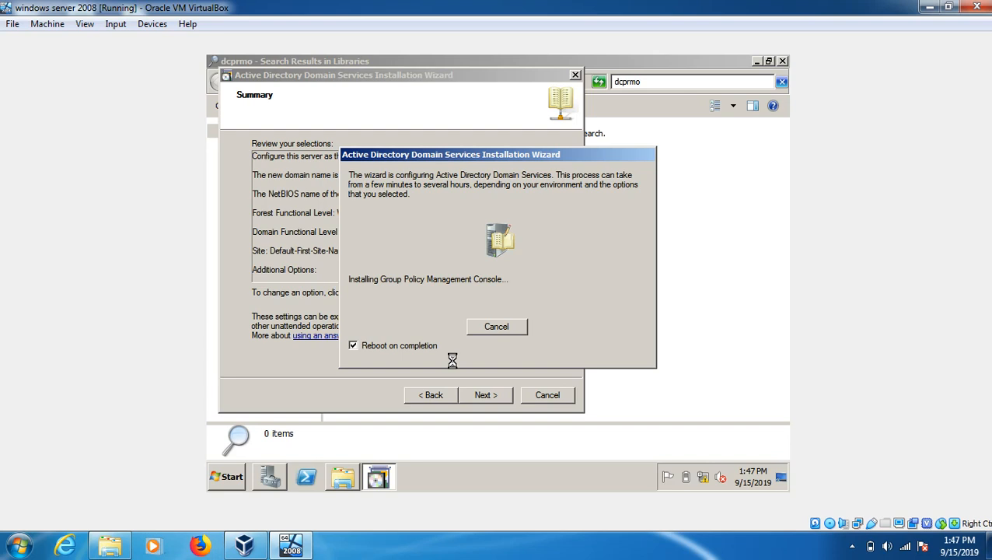
pyautogui.moveTo(438, 68)
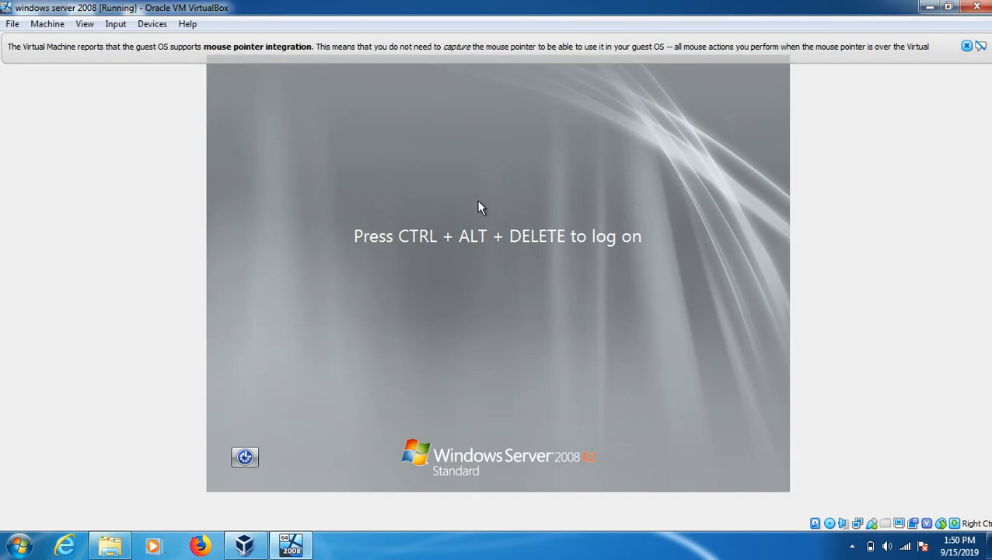
pyautogui.moveTo(505, 78)
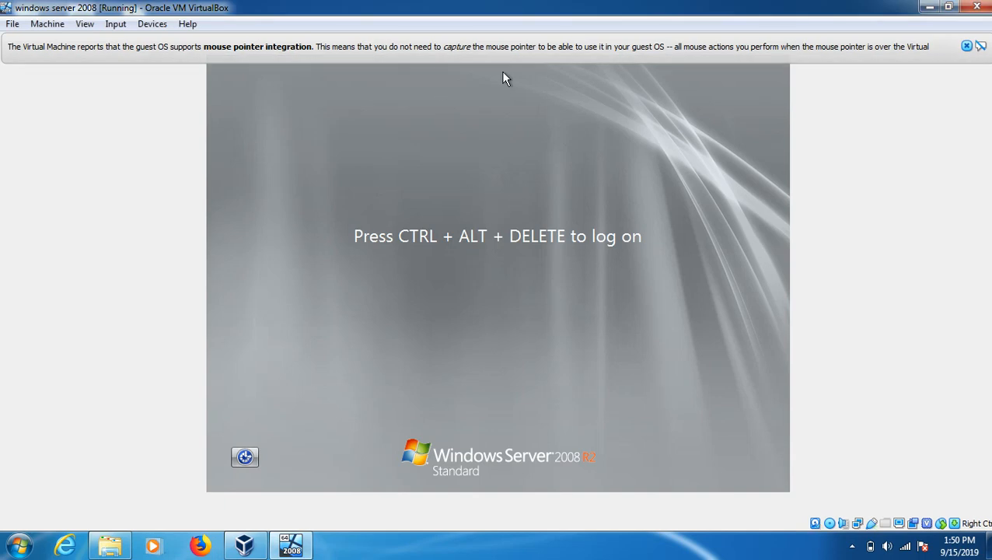
# Step: Send Ctrl-Alt-Del from VirtualBox and log on as AGTN\Administrator with the password
pyautogui.click(115, 23)
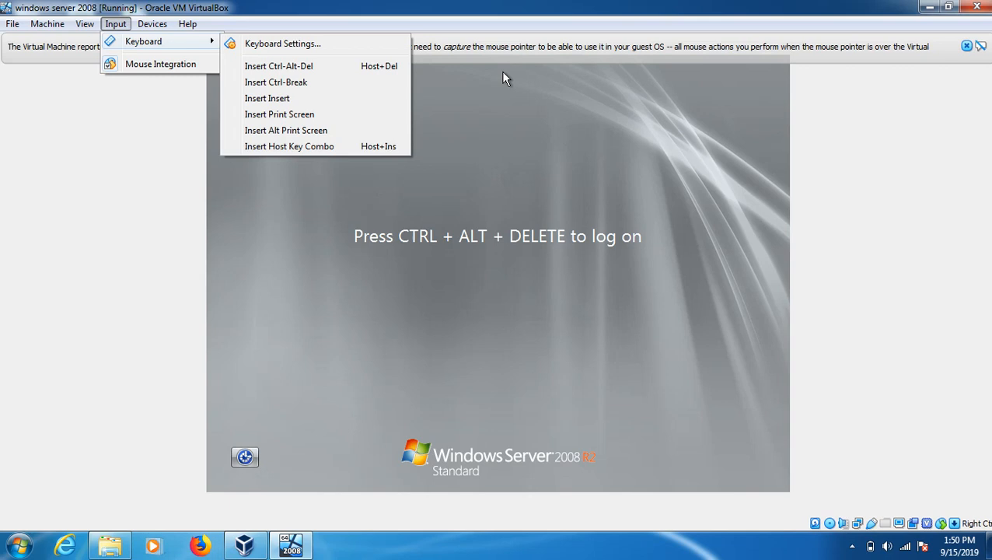
pyautogui.moveTo(278, 65)
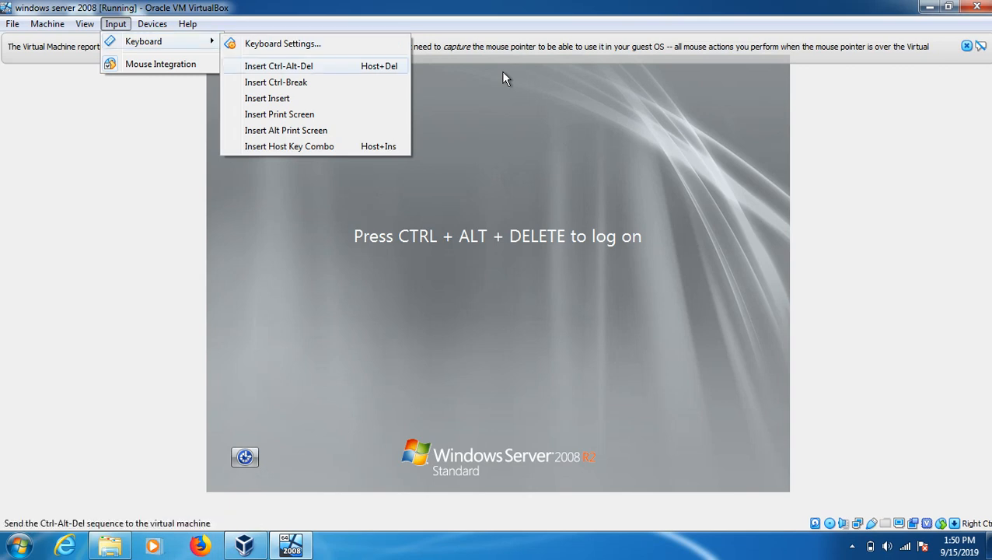
pyautogui.click(279, 65)
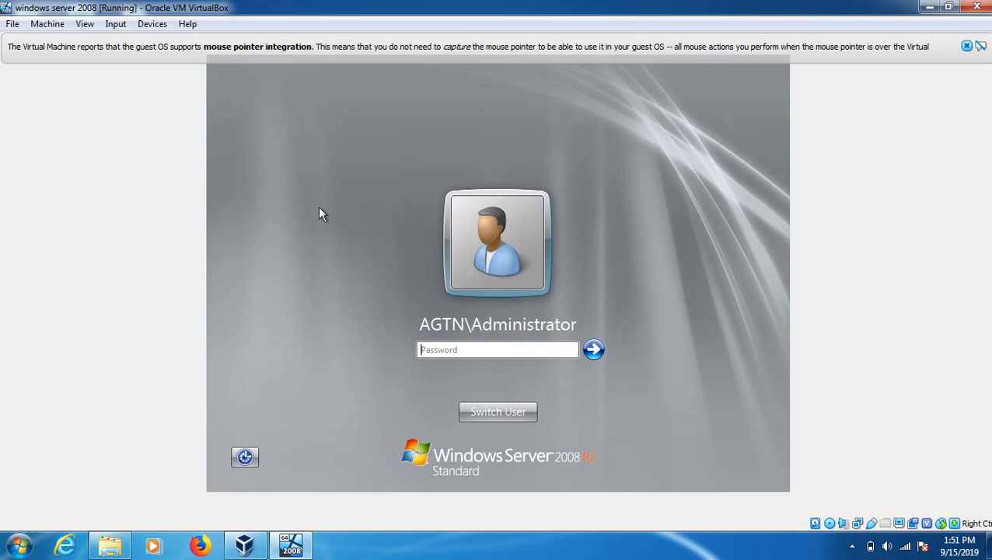
pyautogui.write('••••')
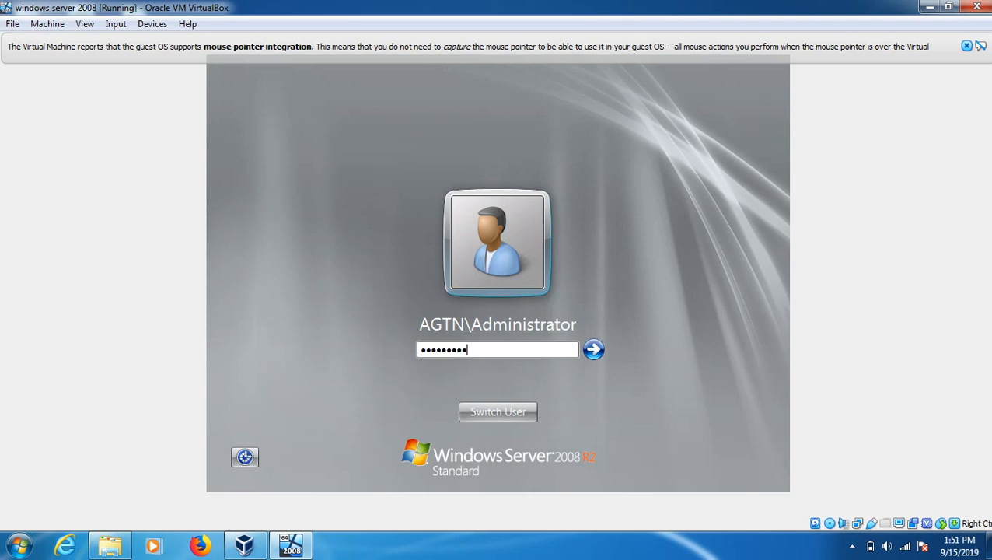
pyautogui.click(593, 348)
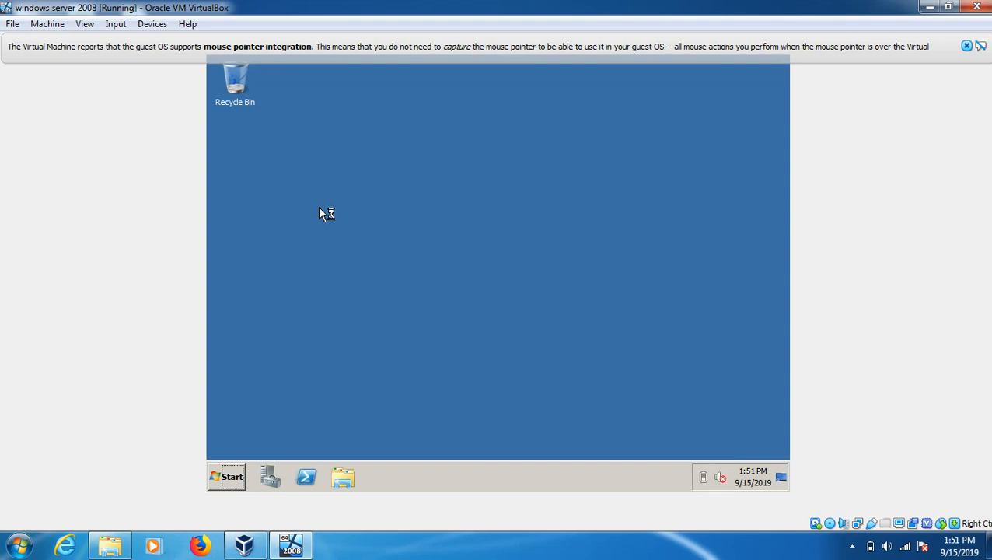
# Step: Launch Server Manager from the taskbar to review the installed roles
pyautogui.click(270, 476)
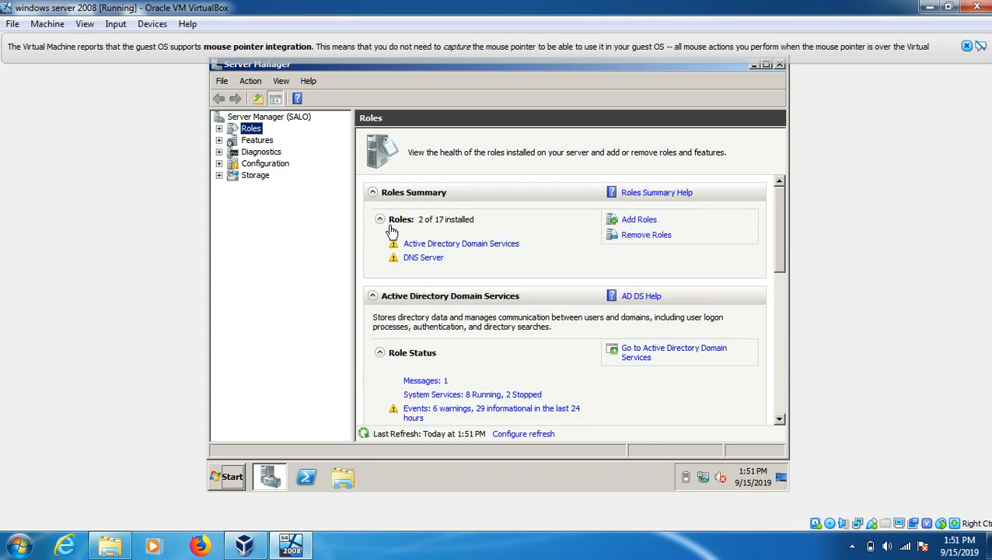
pyautogui.moveTo(494, 249)
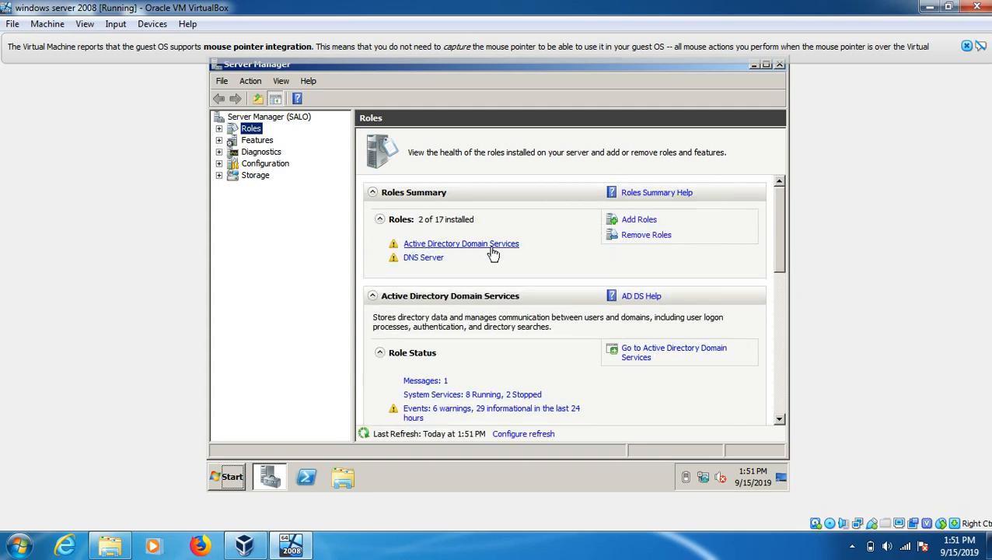
pyautogui.moveTo(454, 262)
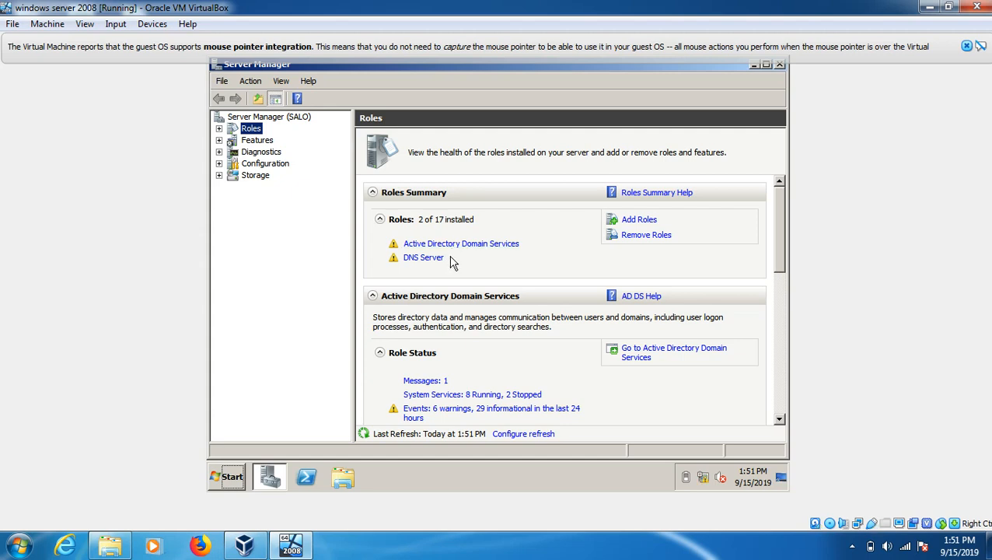
pyautogui.moveTo(220, 153)
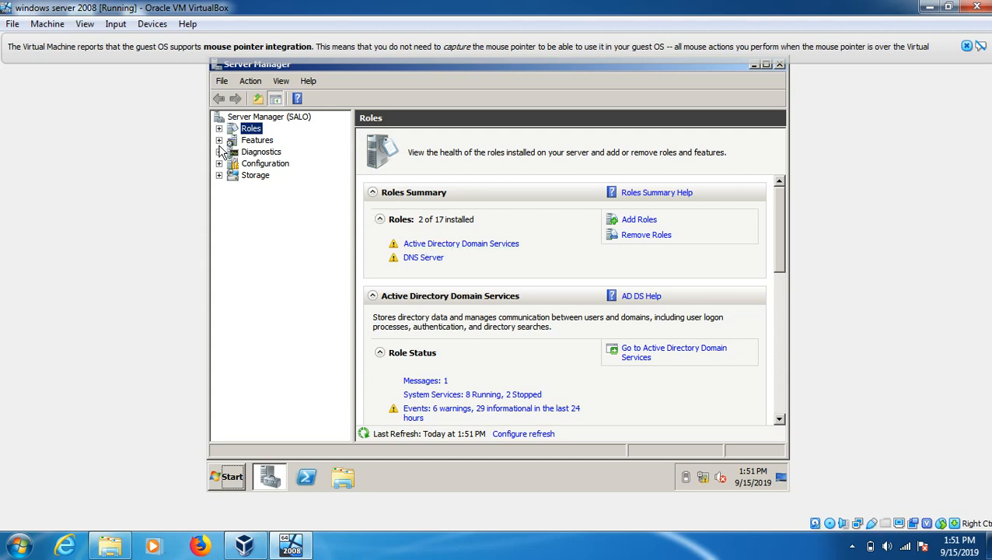
pyautogui.moveTo(233, 476)
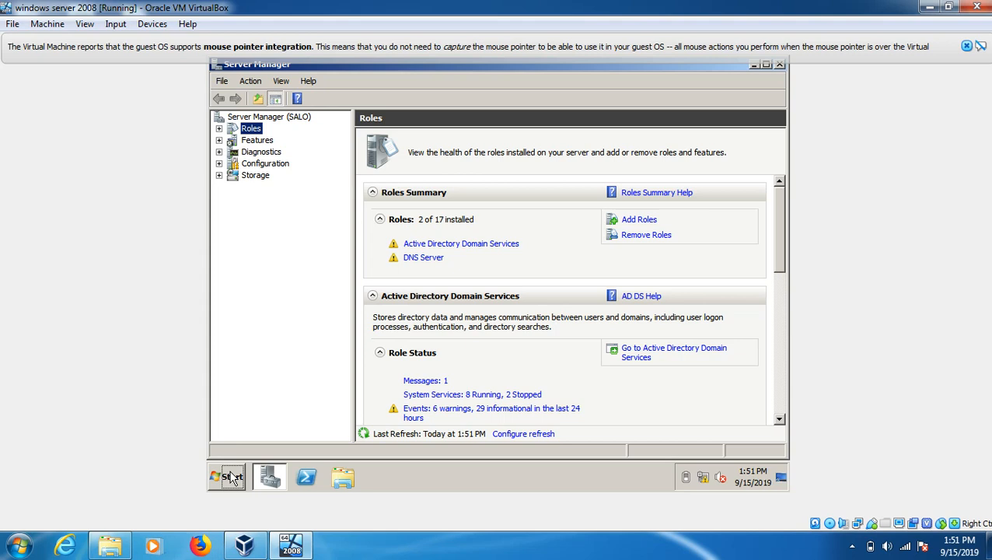
# Step: Reach Active Directory Users and Computers via Administrative Tools and bring up the Users container's actions
pyautogui.click(227, 475)
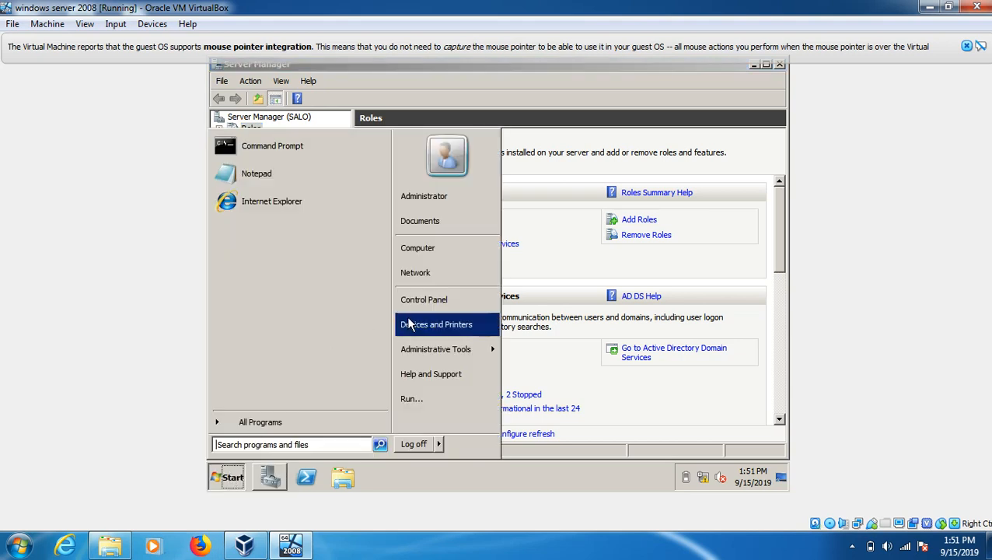
pyautogui.click(436, 348)
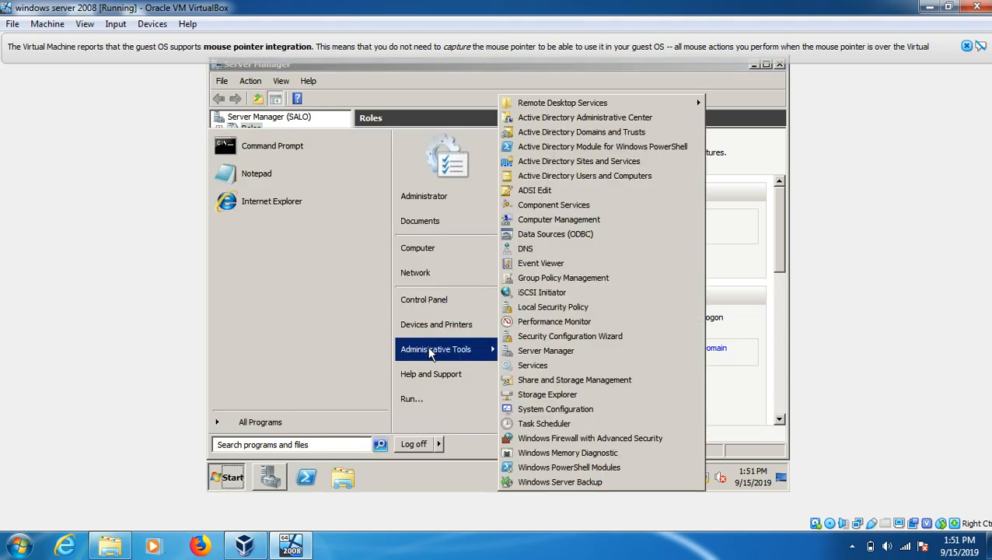
pyautogui.moveTo(585, 119)
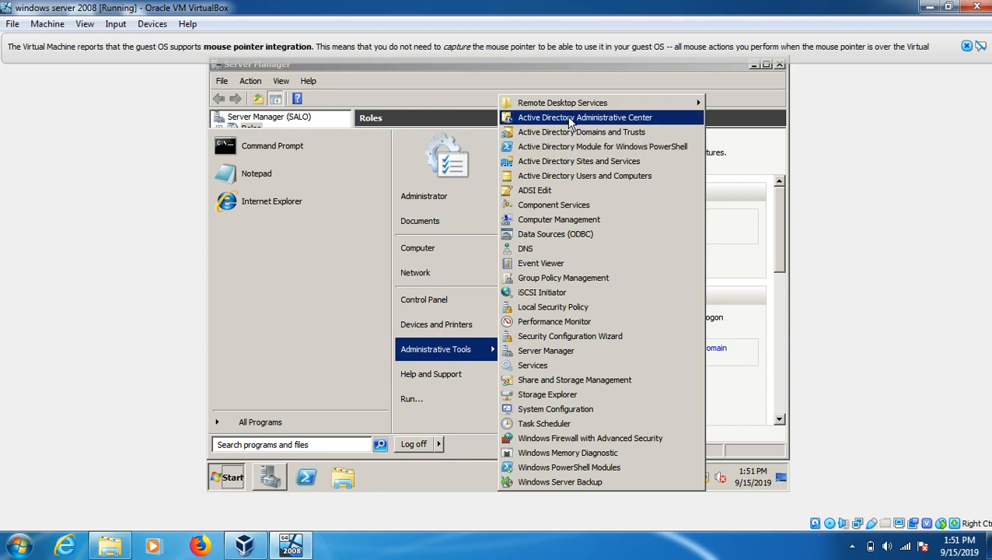
pyautogui.moveTo(585, 118)
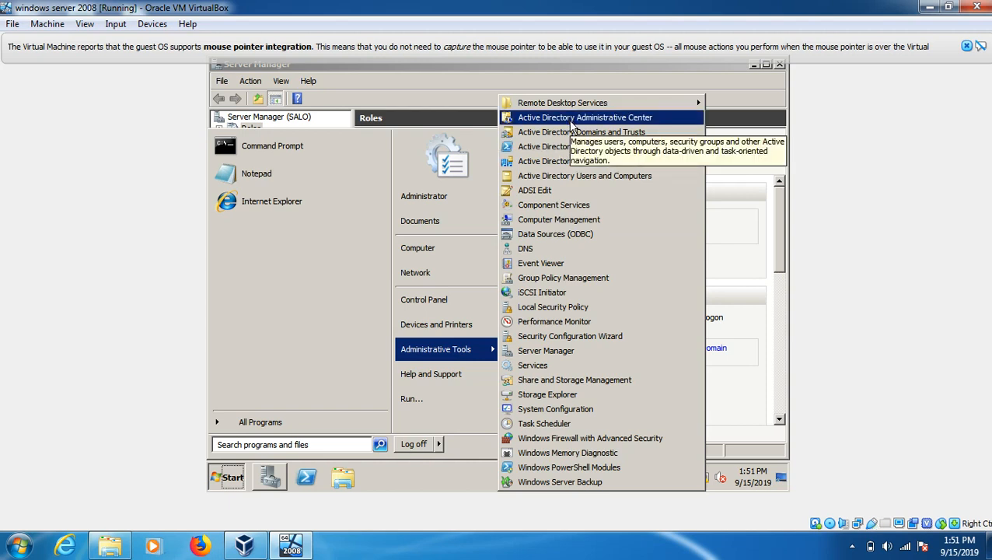
pyautogui.moveTo(581, 131)
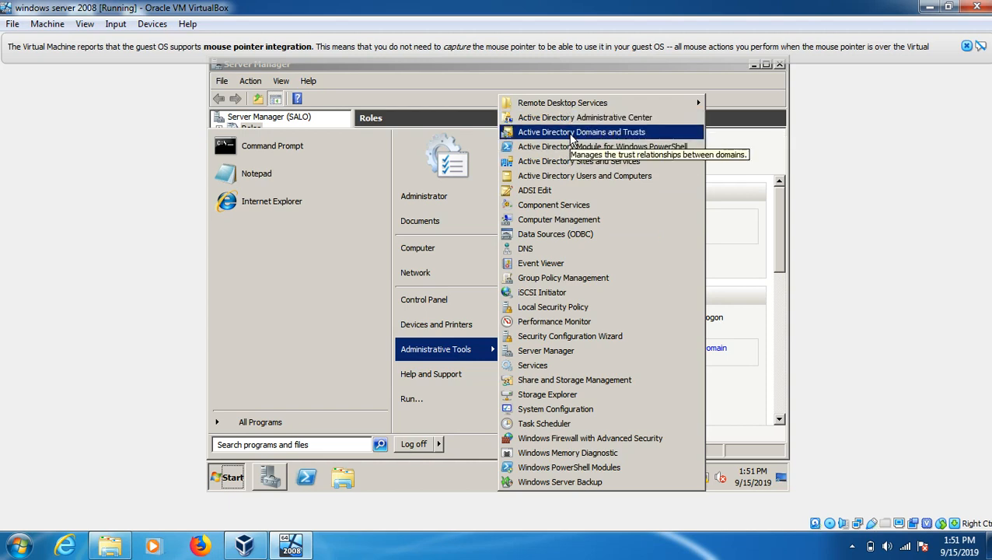
pyautogui.moveTo(603, 146)
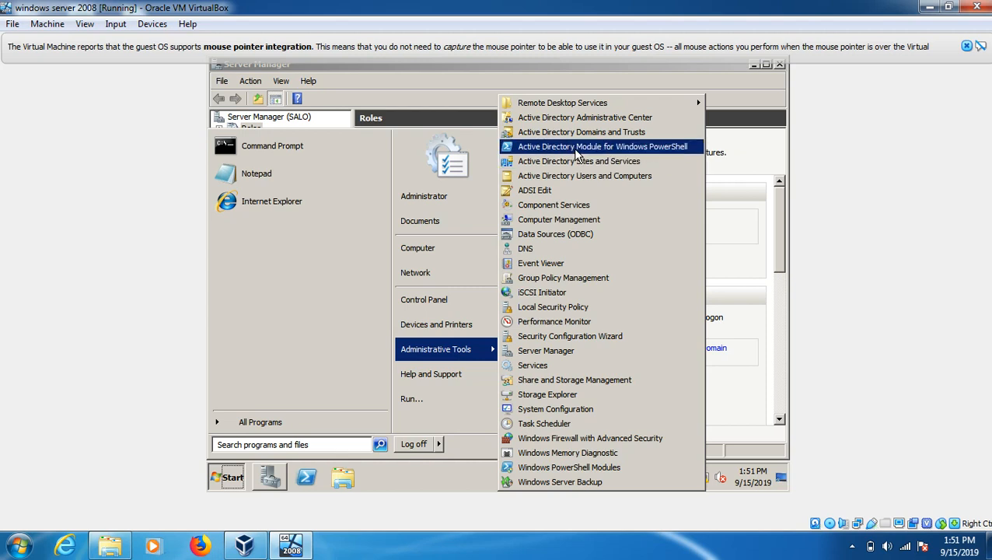
pyautogui.moveTo(575, 174)
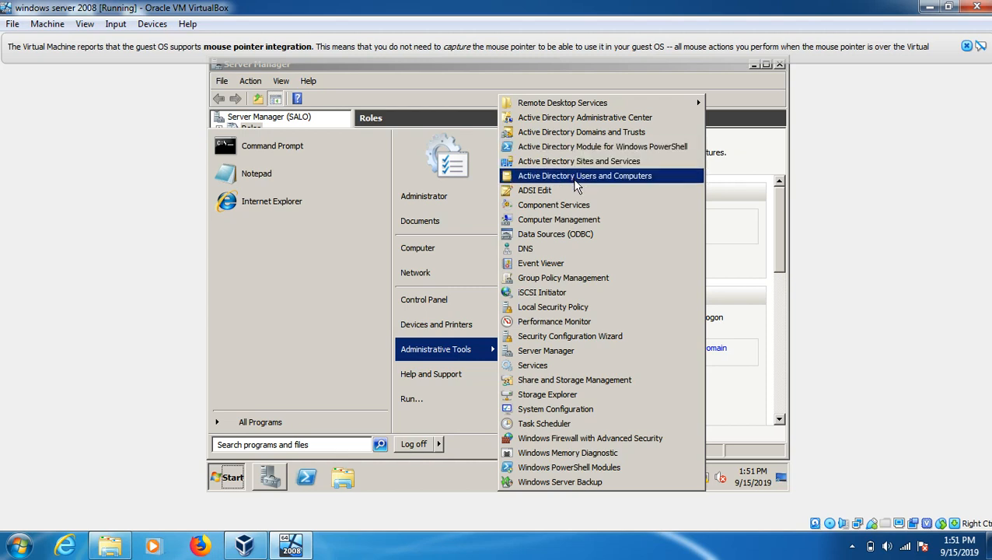
pyautogui.moveTo(584, 184)
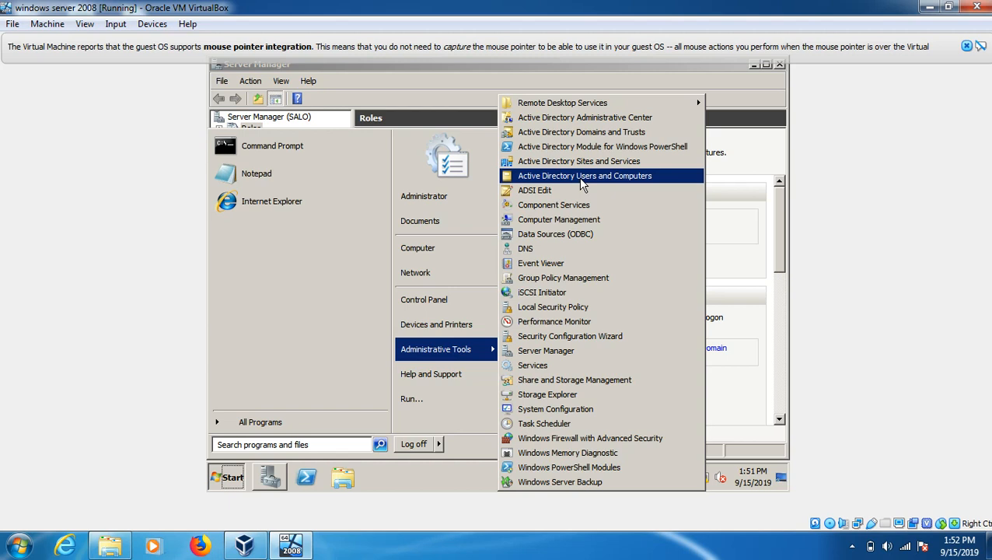
pyautogui.moveTo(584, 174)
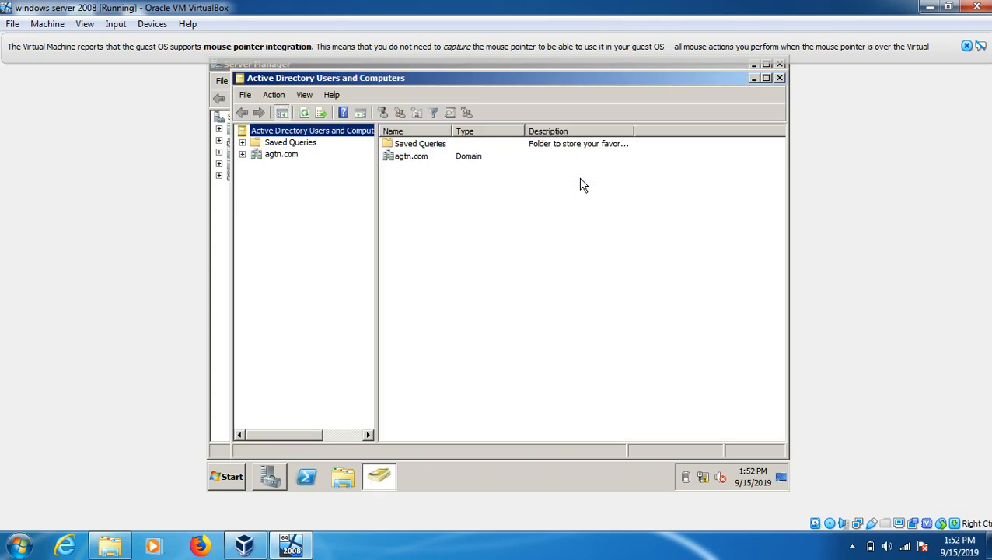
pyautogui.moveTo(423, 183)
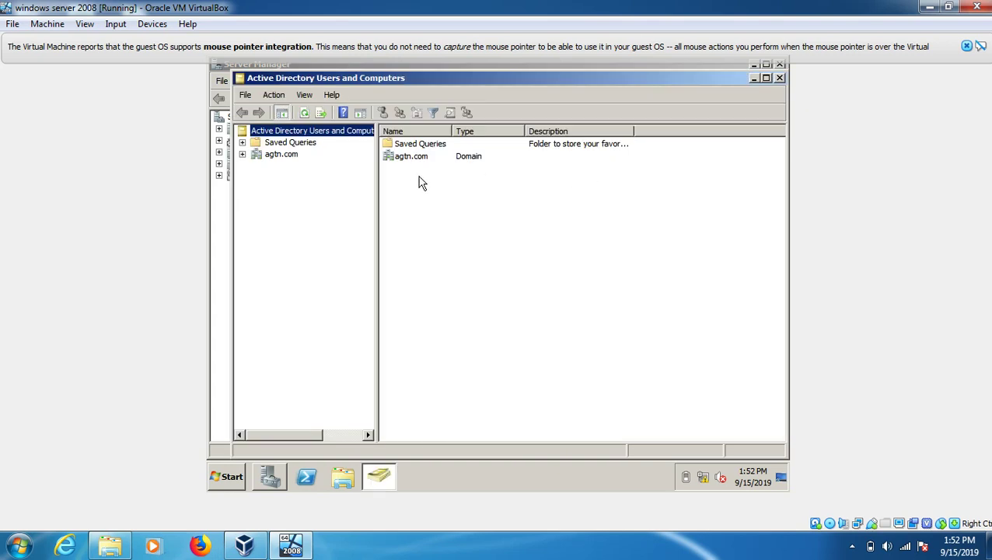
pyautogui.moveTo(404, 160)
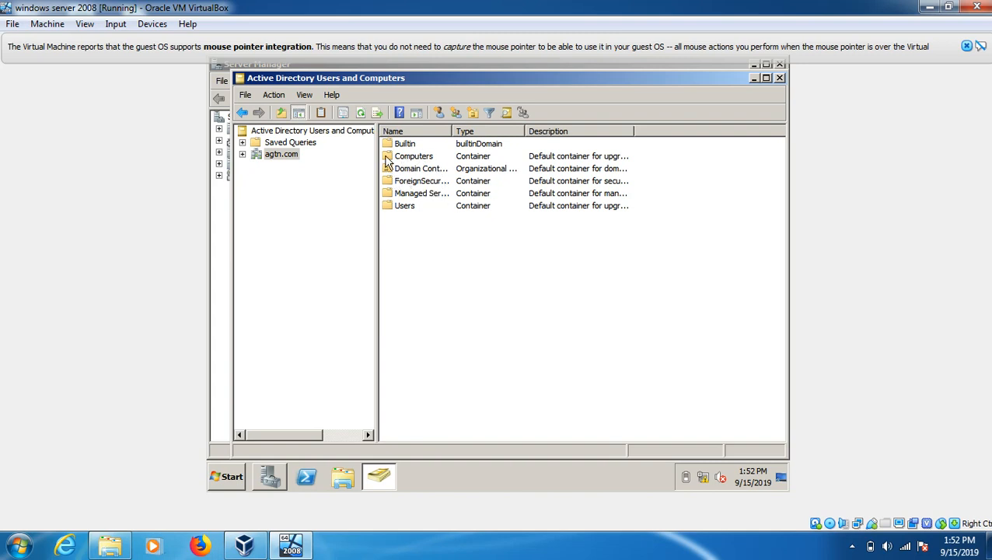
pyautogui.moveTo(410, 218)
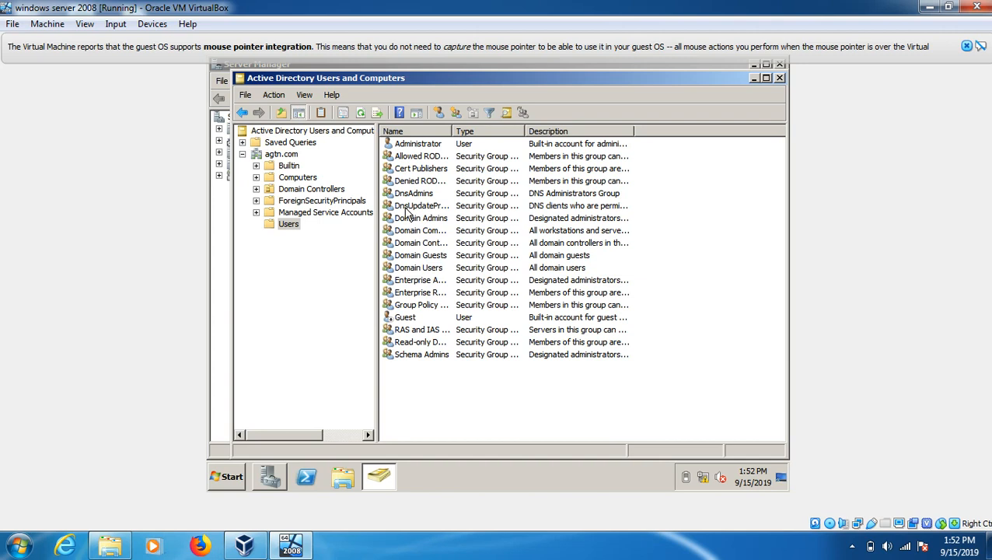
pyautogui.moveTo(376, 283)
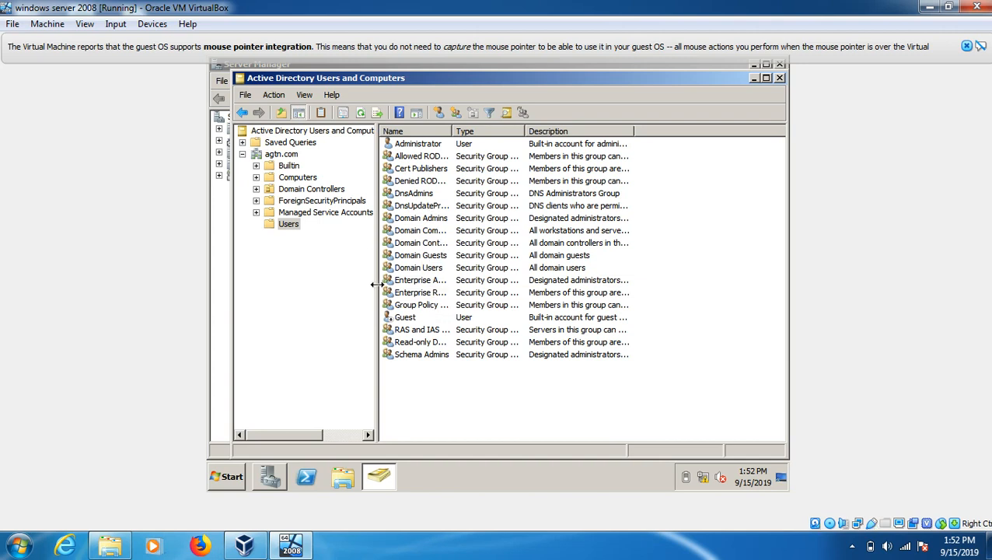
pyautogui.rightClick(289, 223)
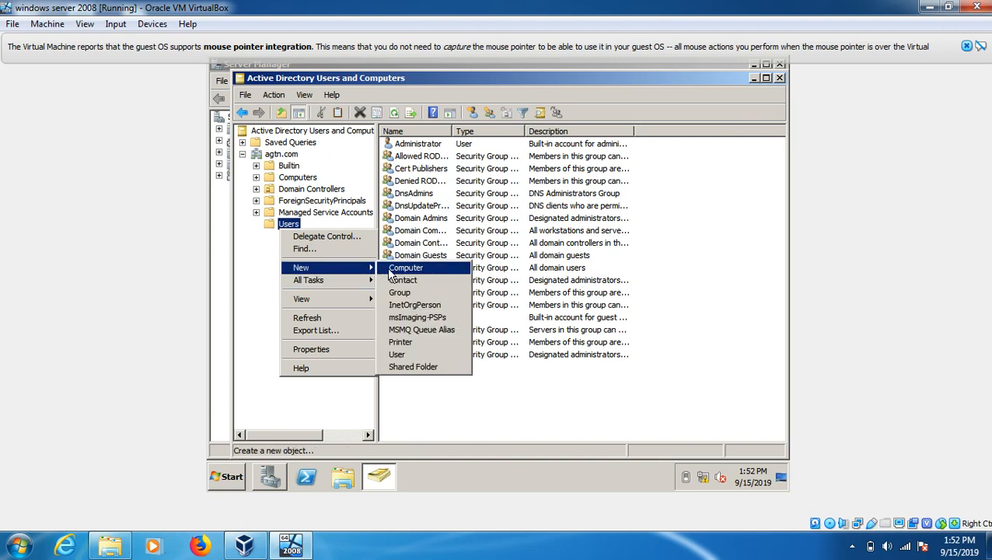
# Step: Begin a new user with first name sam, last name ram, logon name sam, and continue to the password page
pyautogui.click(397, 354)
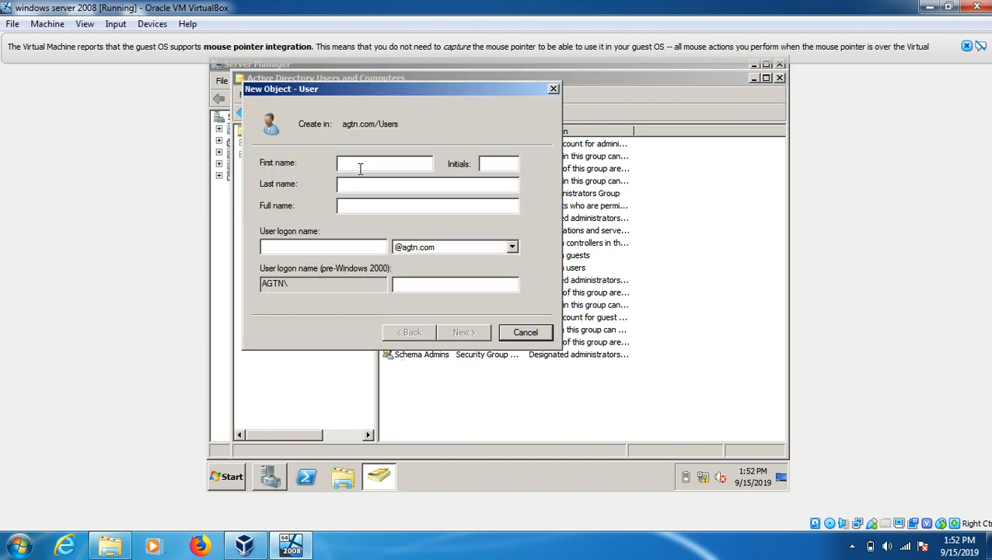
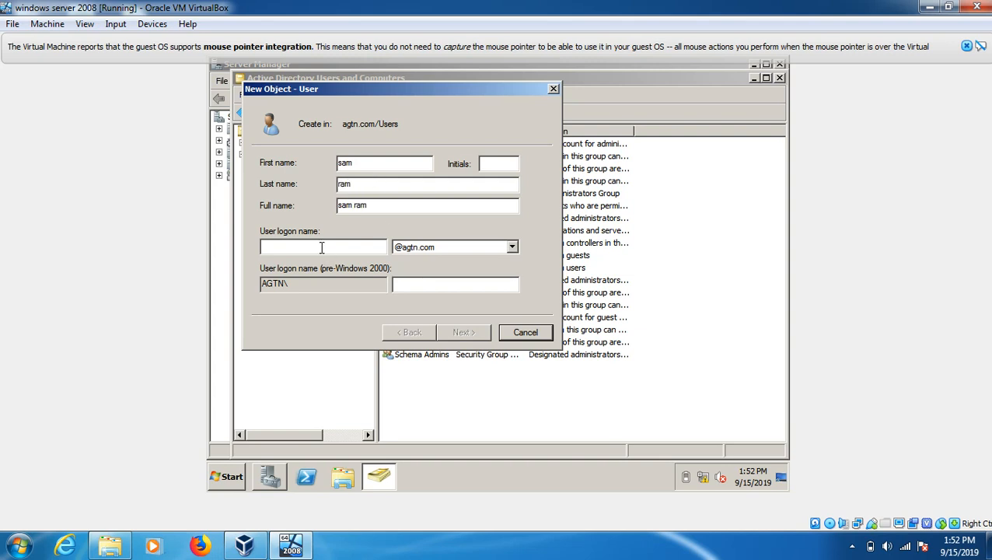
pyautogui.click(320, 246)
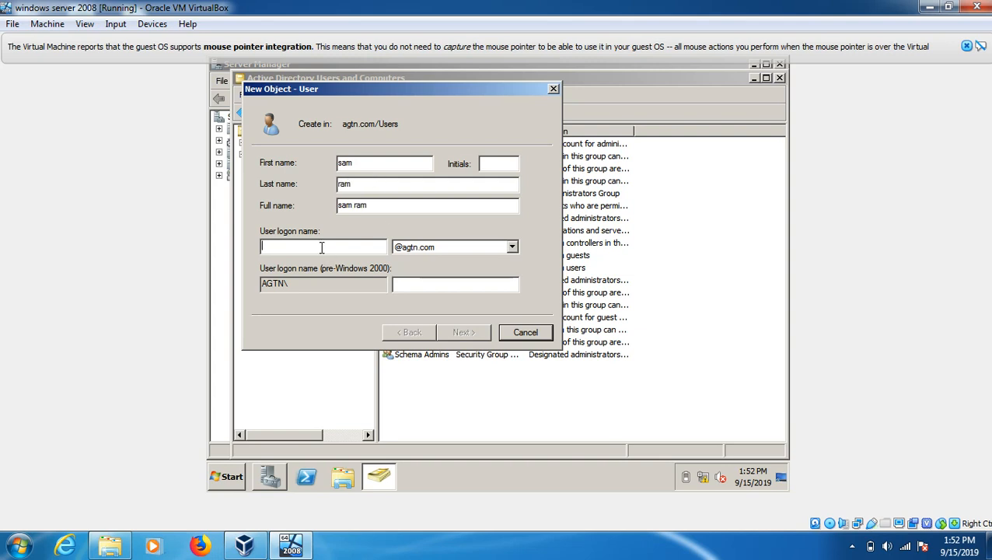
pyautogui.write('sam')
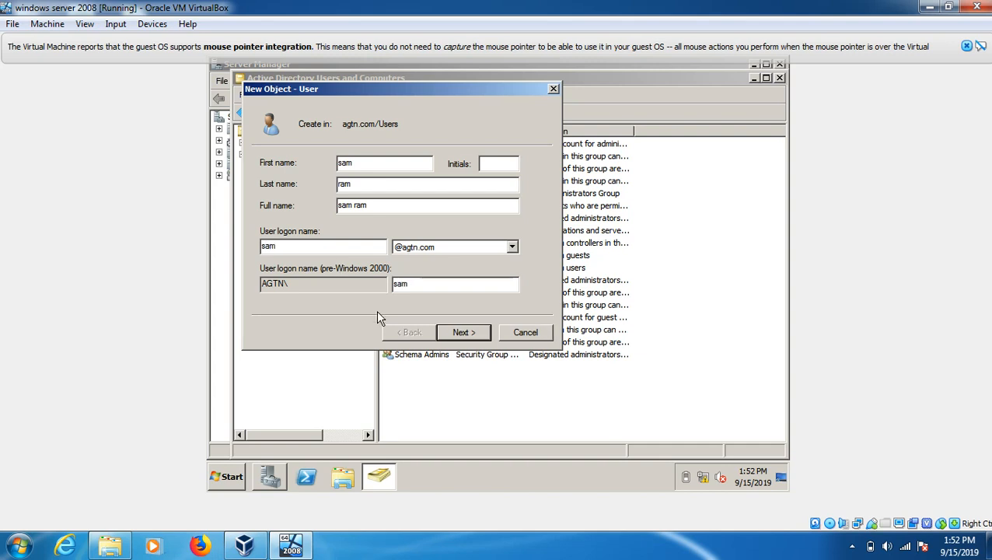
pyautogui.moveTo(454, 365)
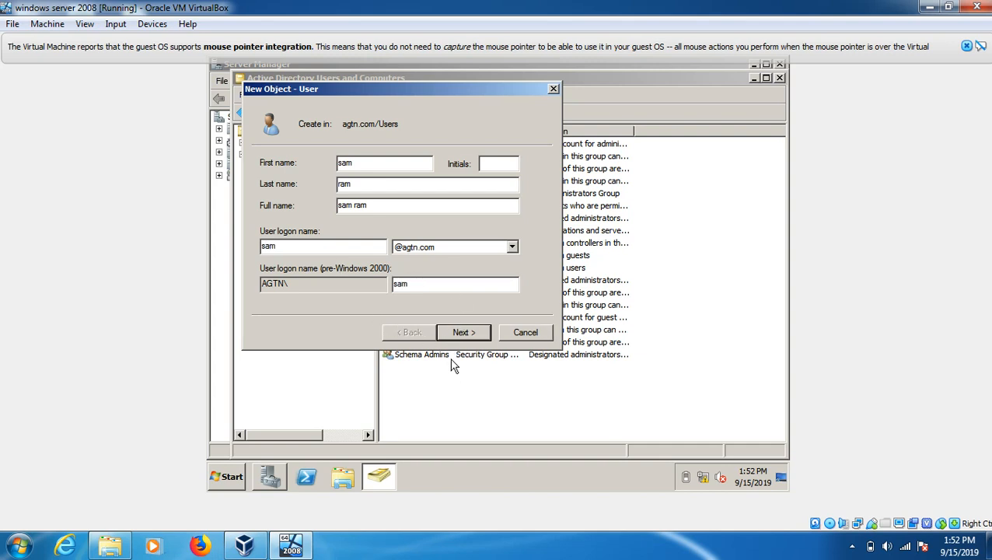
pyautogui.click(463, 333)
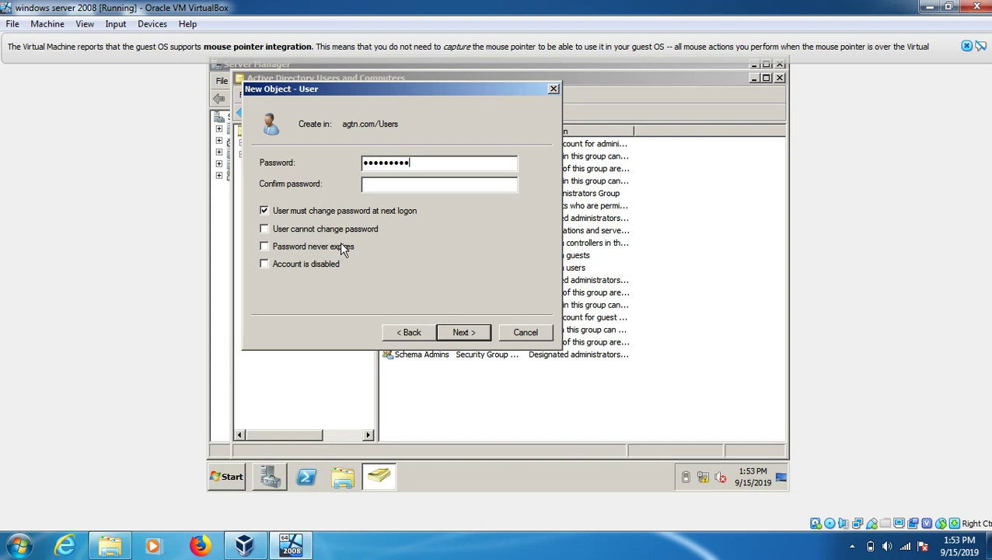
pyautogui.moveTo(267, 256)
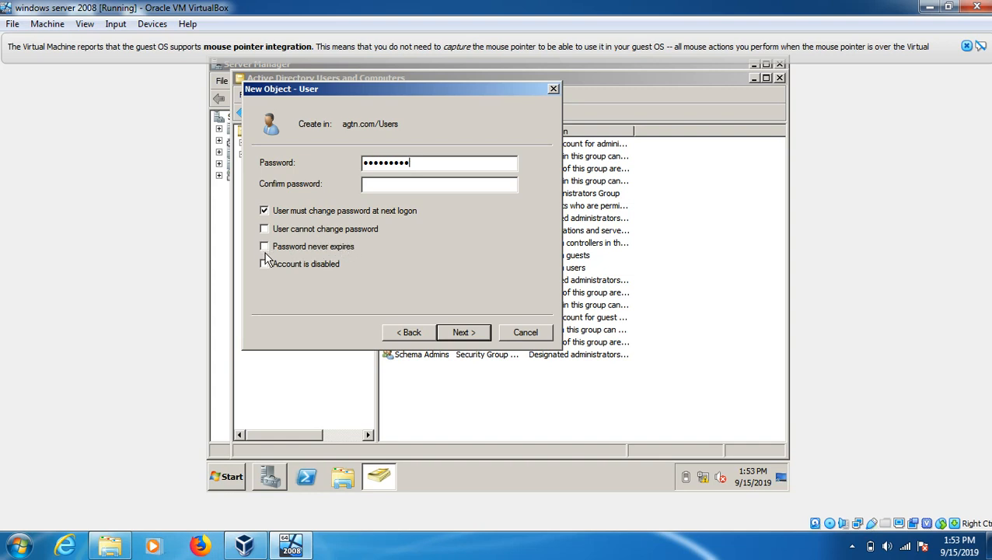
# Step: Set the password to never expire, acknowledging the expiry warning and the mismatch error
pyautogui.click(264, 246)
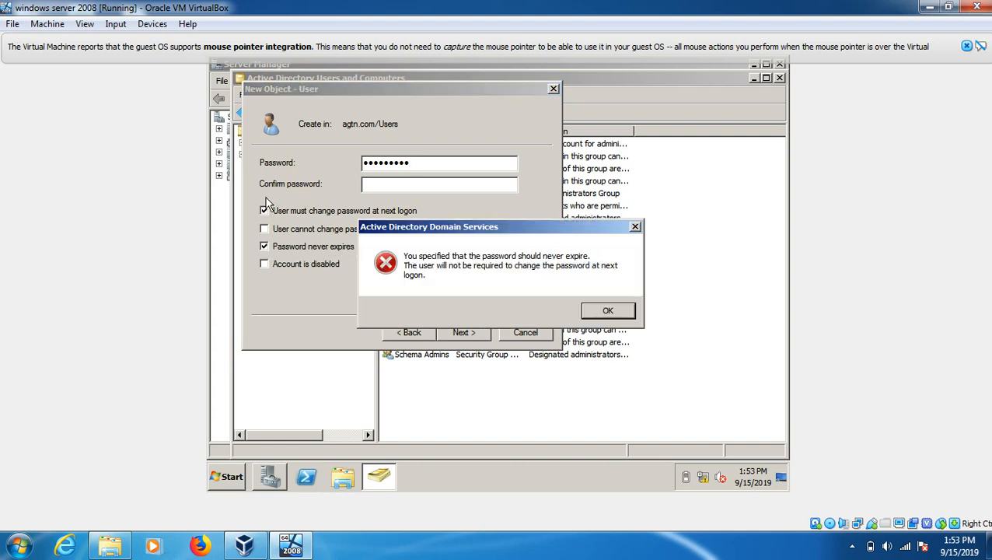
pyautogui.click(608, 311)
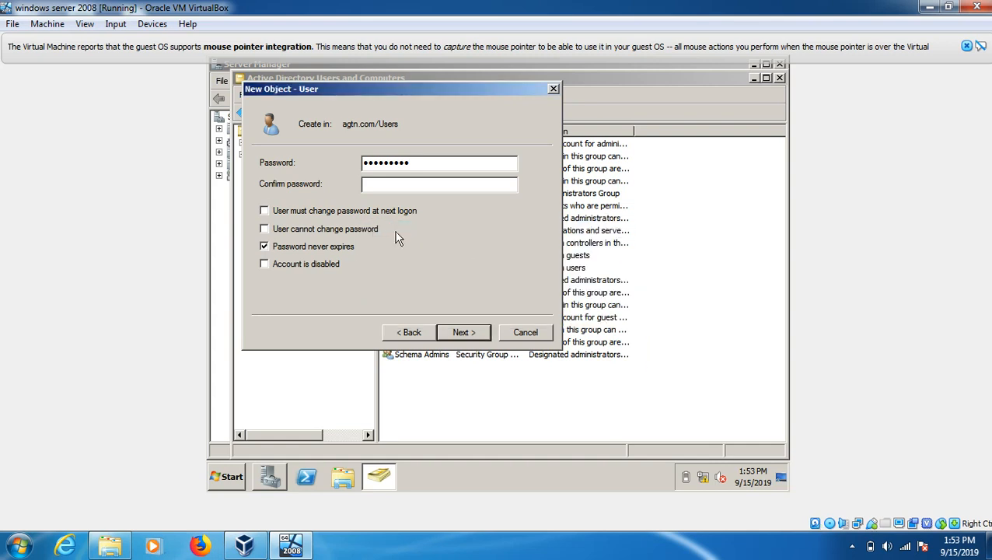
pyautogui.moveTo(463, 332)
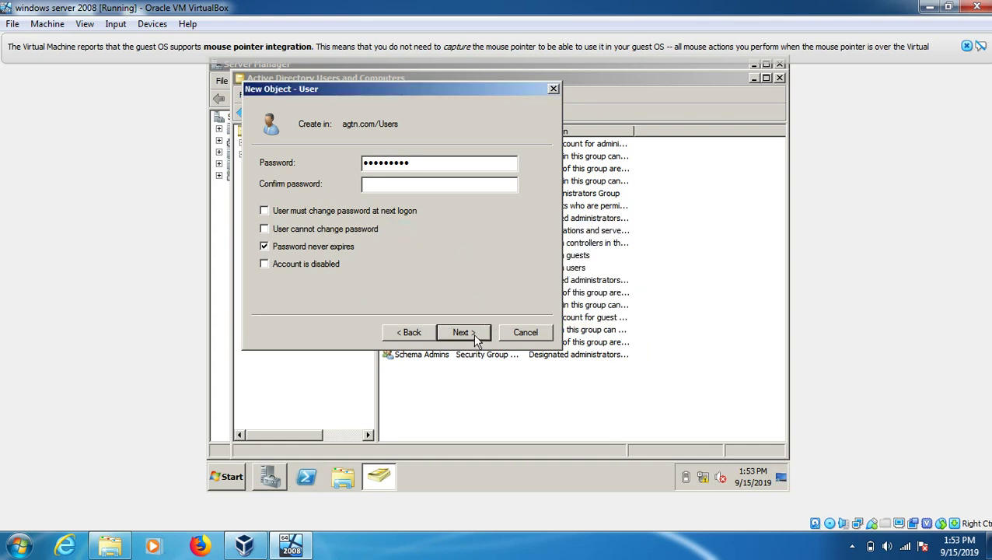
pyautogui.click(460, 333)
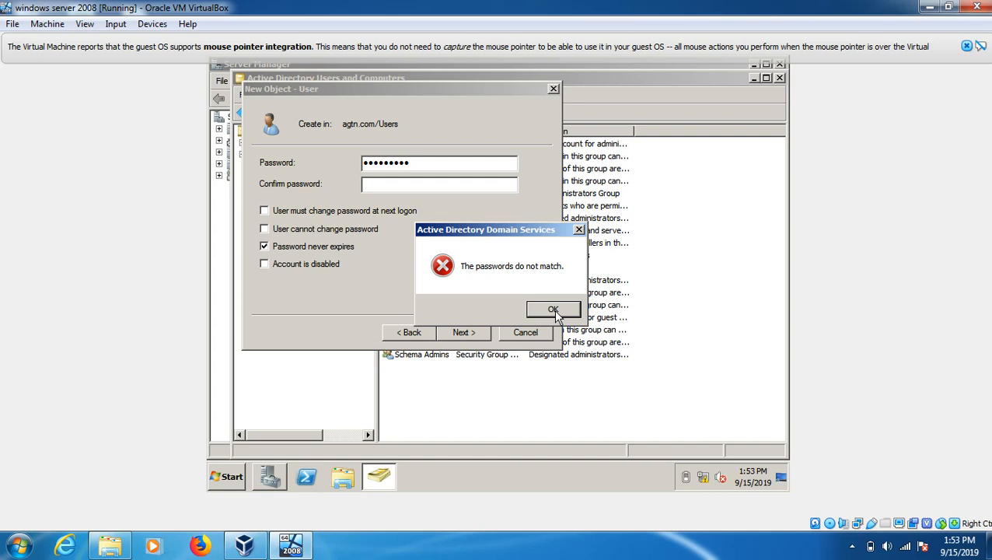
pyautogui.click(553, 308)
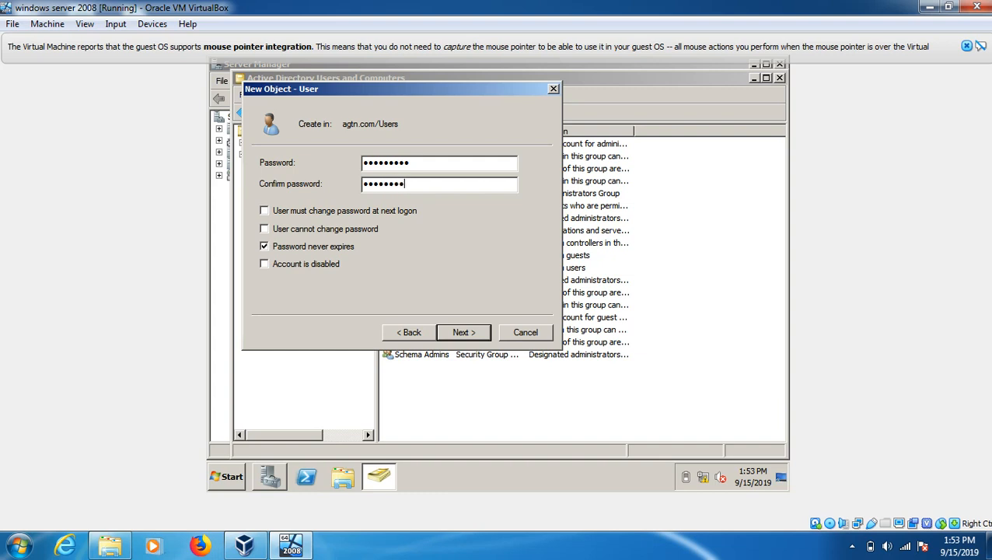
pyautogui.write('•')
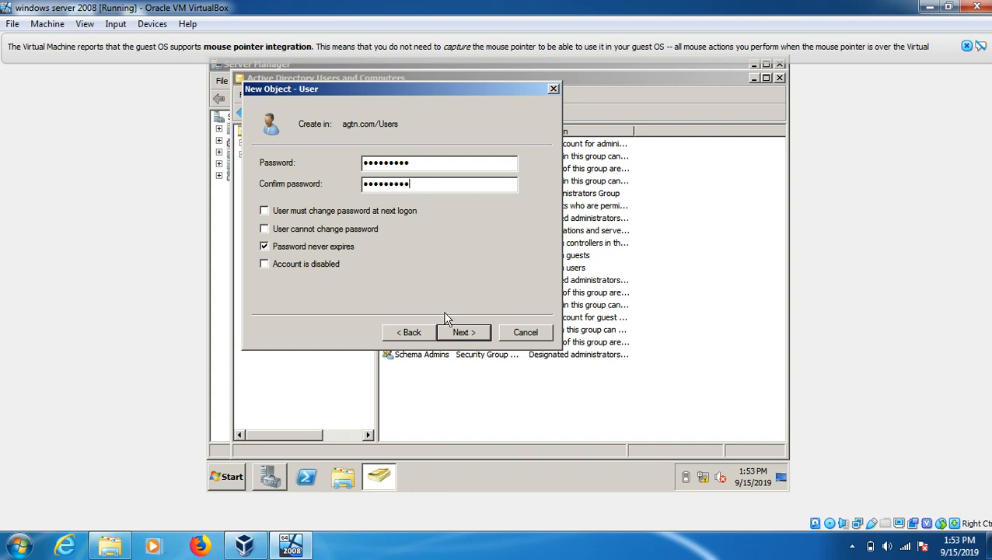
pyautogui.click(463, 333)
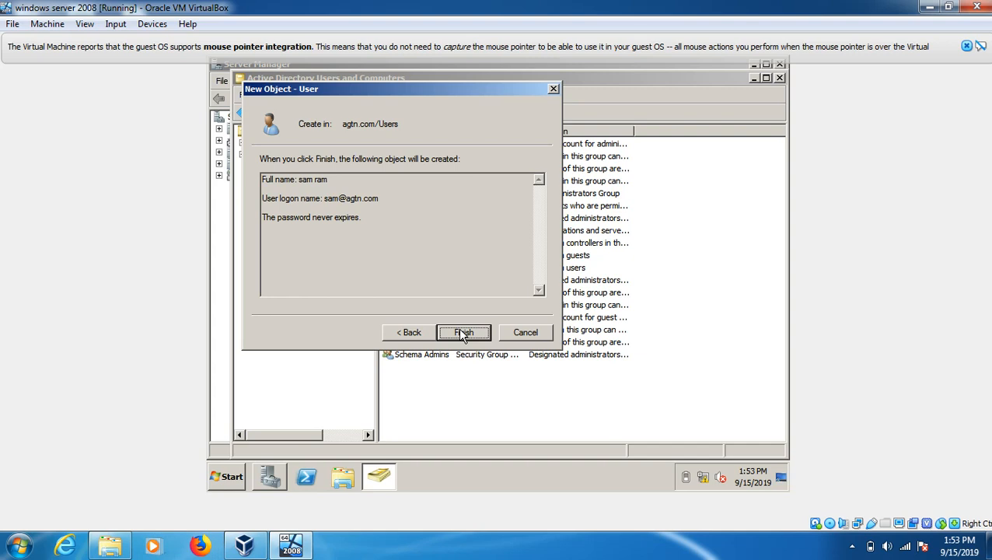
pyautogui.click(463, 333)
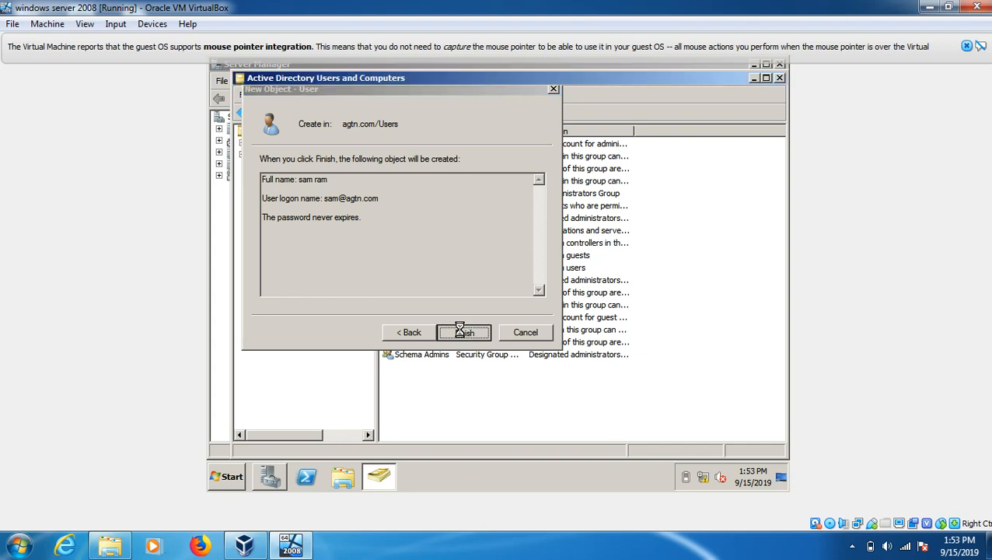
pyautogui.click(463, 333)
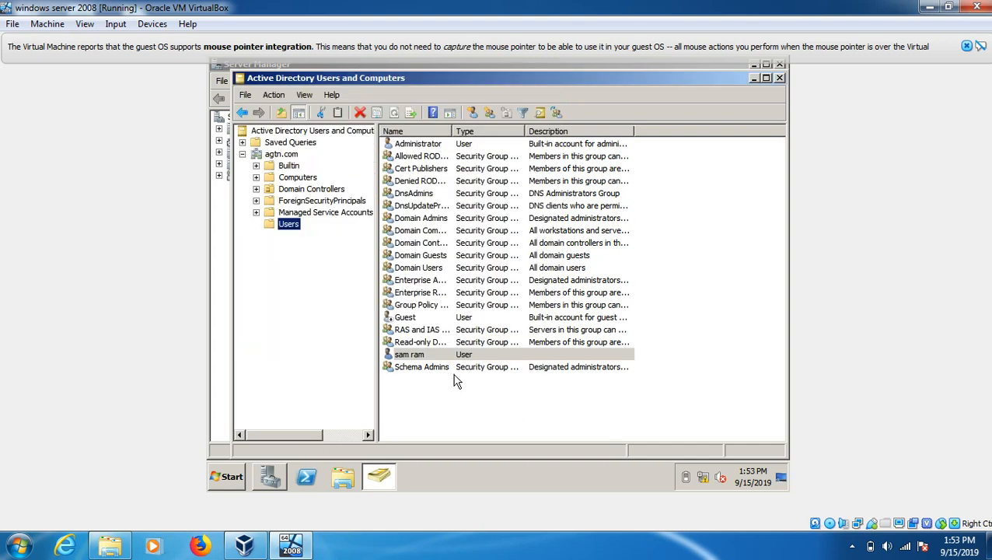
pyautogui.moveTo(261, 239)
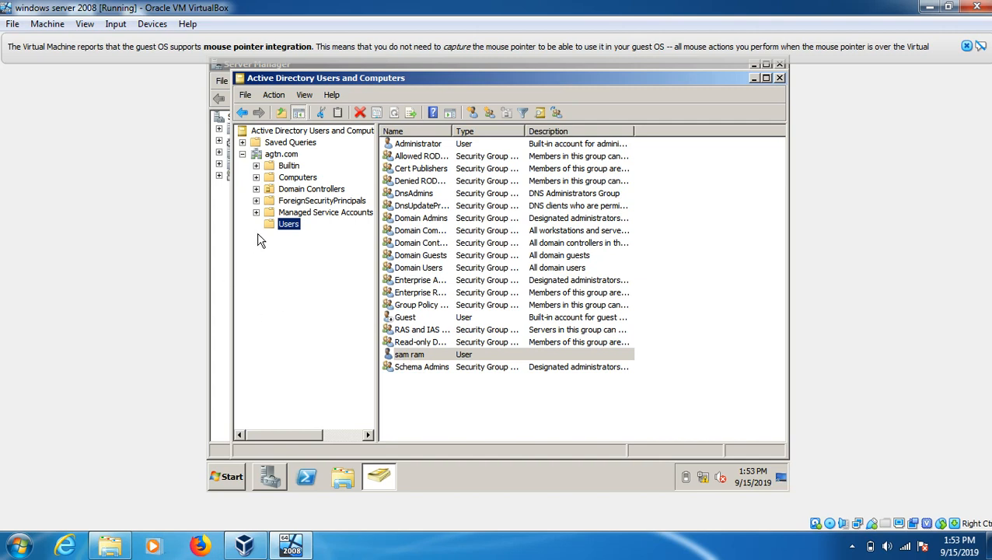
pyautogui.moveTo(267, 233)
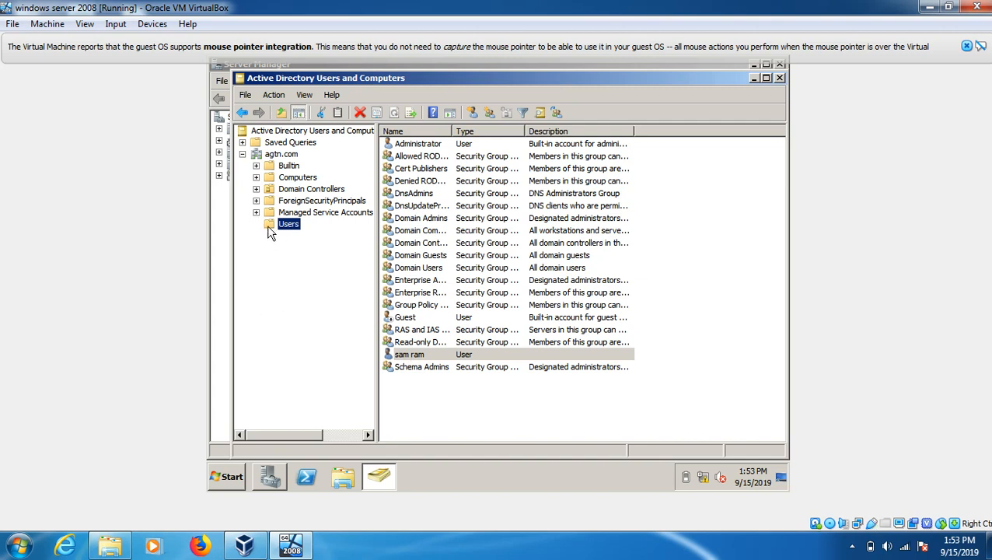
# Step: Start a New > Computer object in Users, then cancel the blank form
pyautogui.rightClick(289, 224)
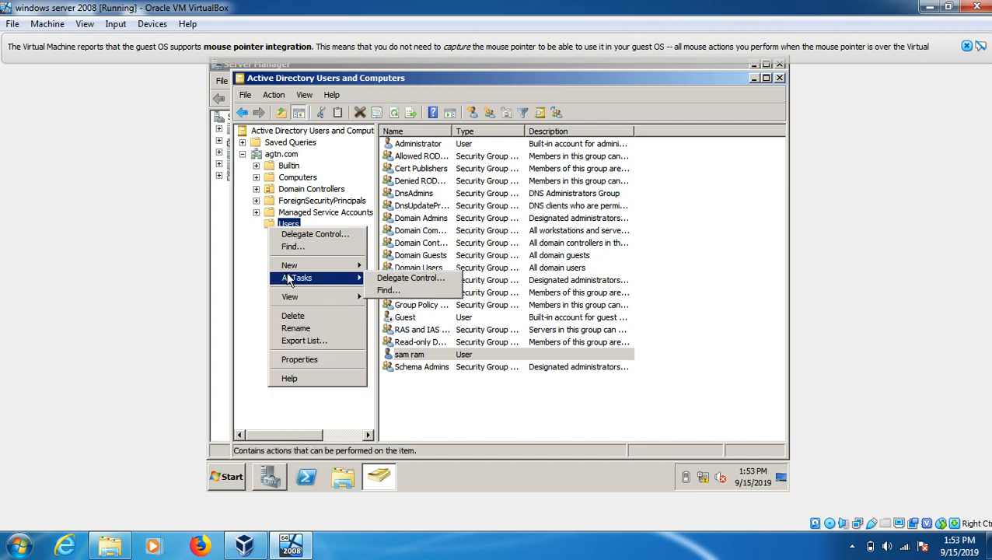
pyautogui.click(289, 264)
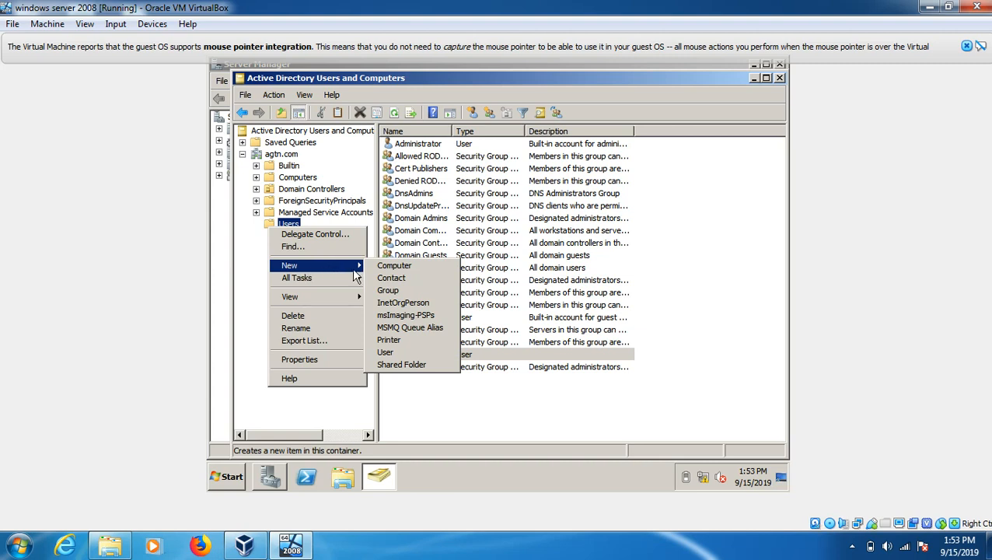
pyautogui.click(395, 264)
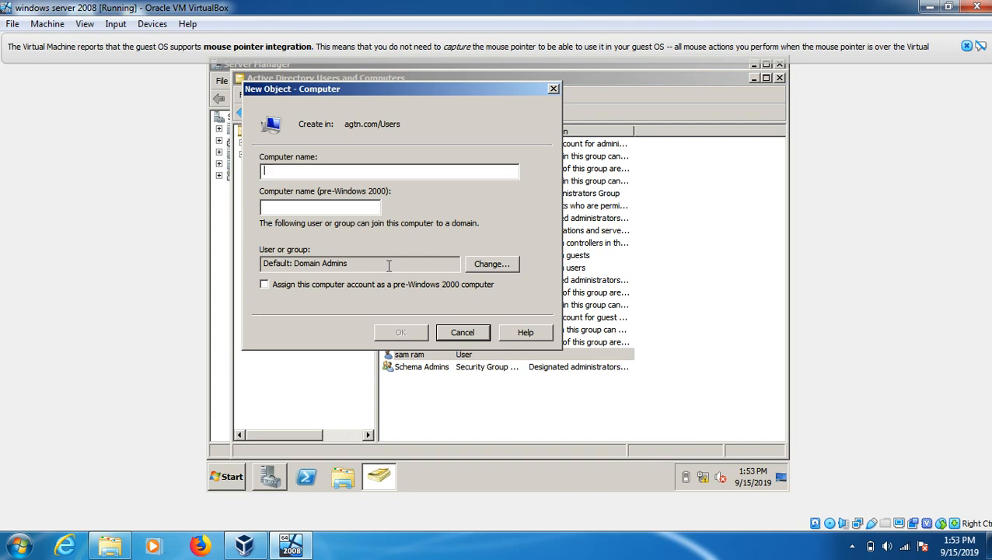
pyautogui.moveTo(454, 302)
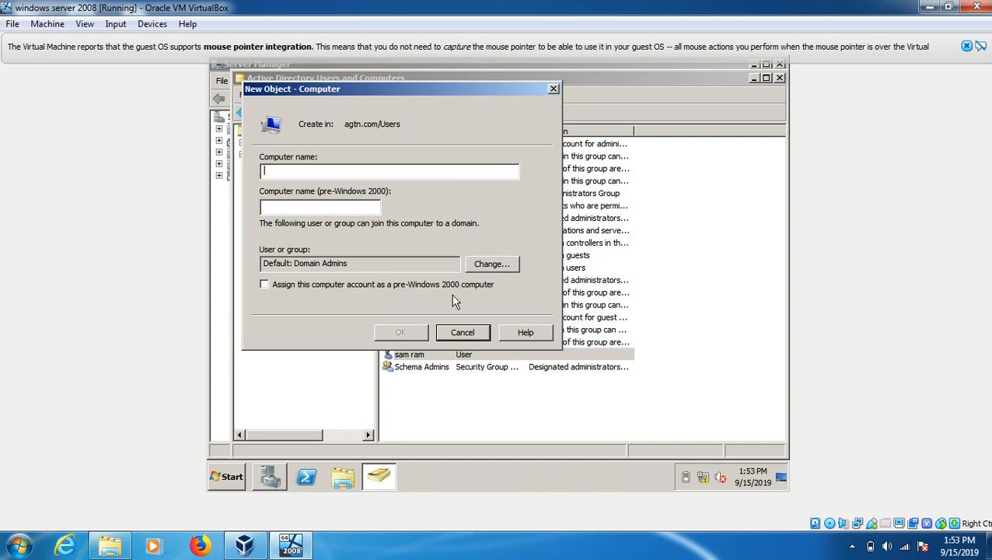
pyautogui.click(461, 332)
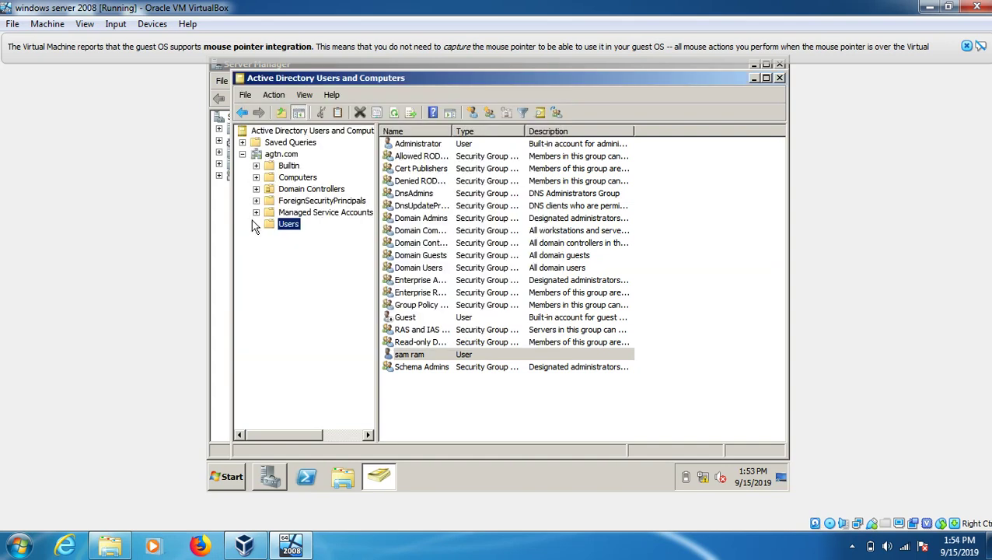
pyautogui.moveTo(247, 256)
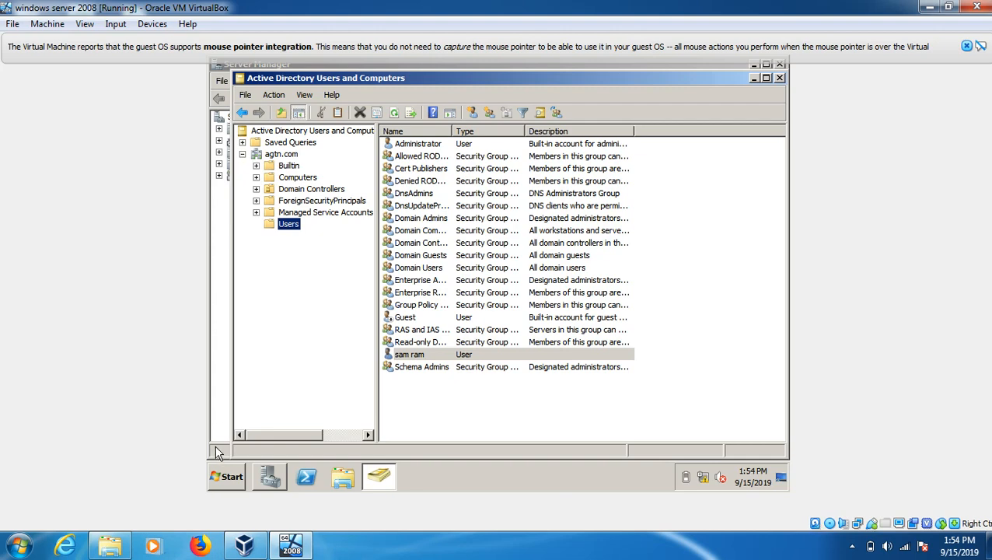
# Step: Launch DNS Manager from Administrative Tools and expand server SALO
pyautogui.click(227, 475)
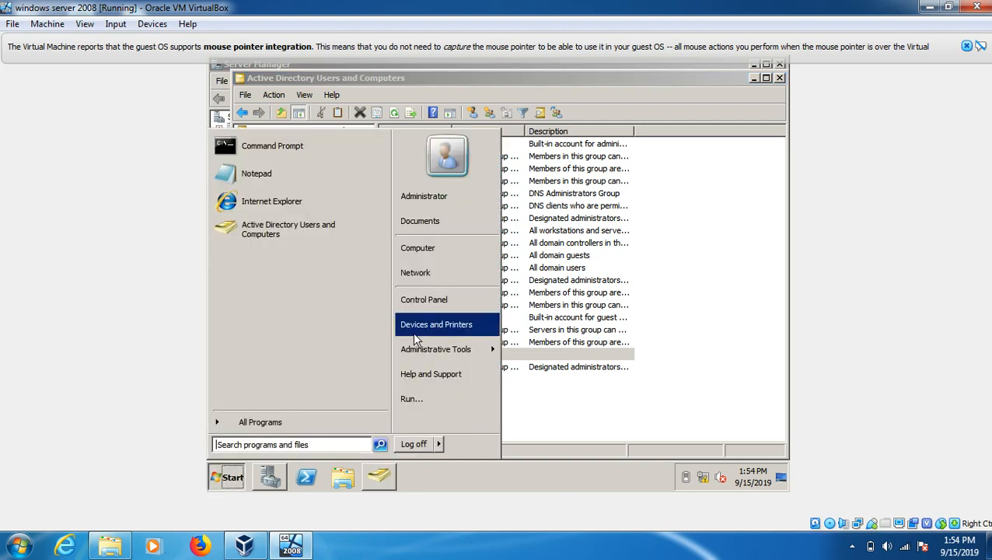
pyautogui.click(435, 348)
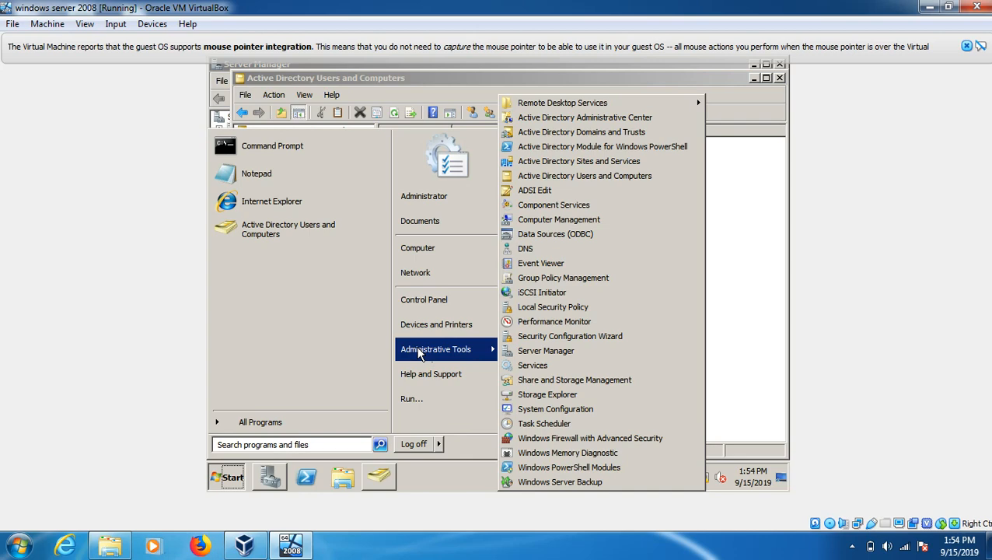
pyautogui.moveTo(552, 306)
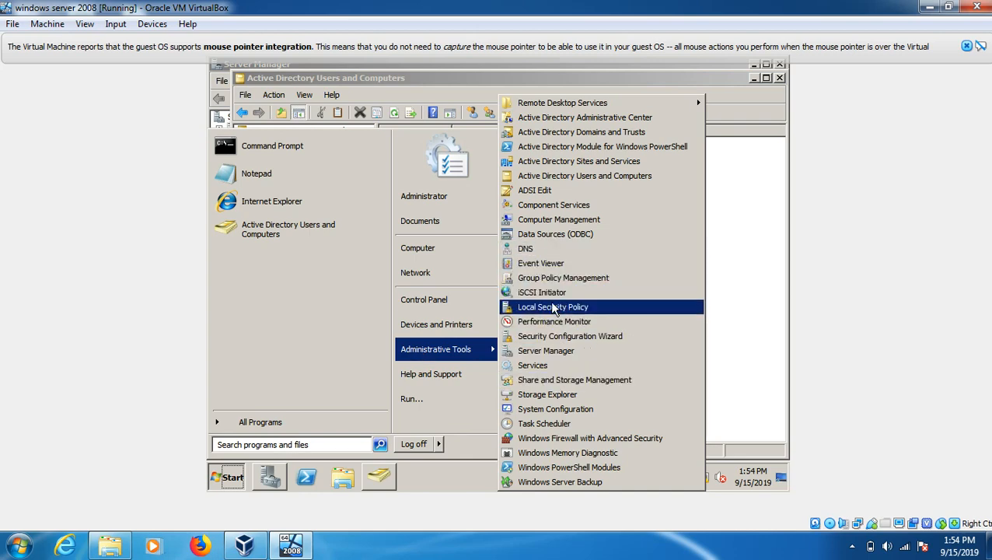
pyautogui.click(525, 248)
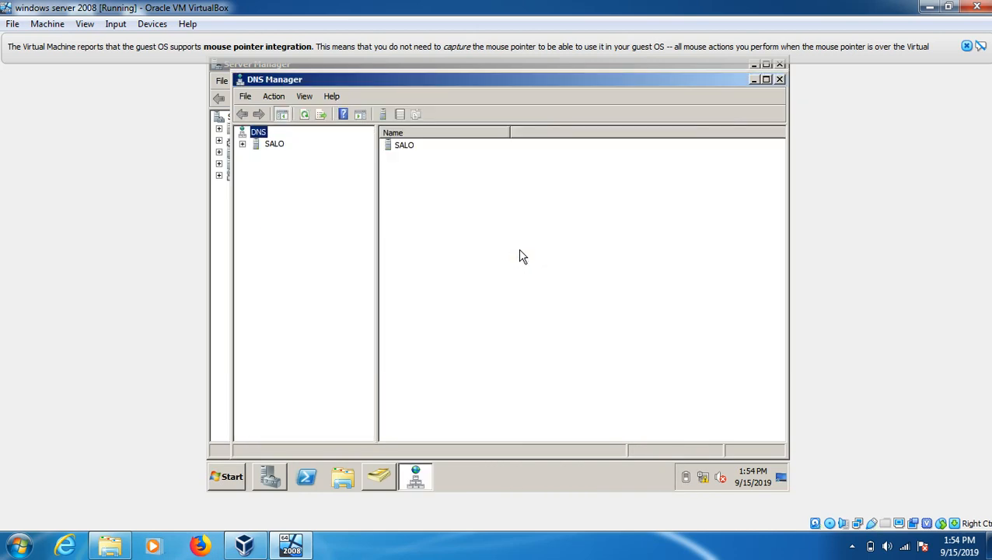
pyautogui.click(273, 143)
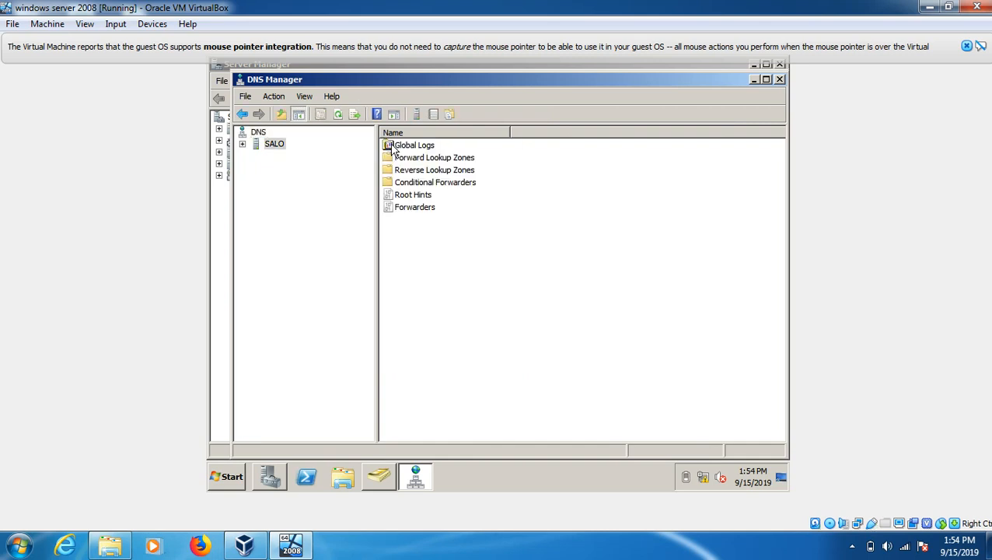
pyautogui.moveTo(419, 168)
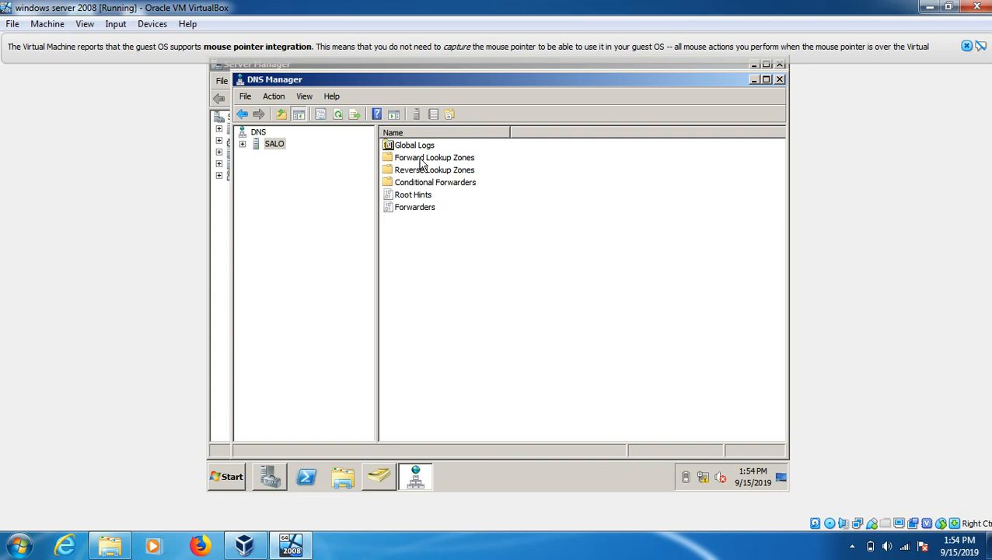
# Step: Browse the forward lookup zones, then bring up actions for the empty Reverse Lookup Zones
pyautogui.click(436, 157)
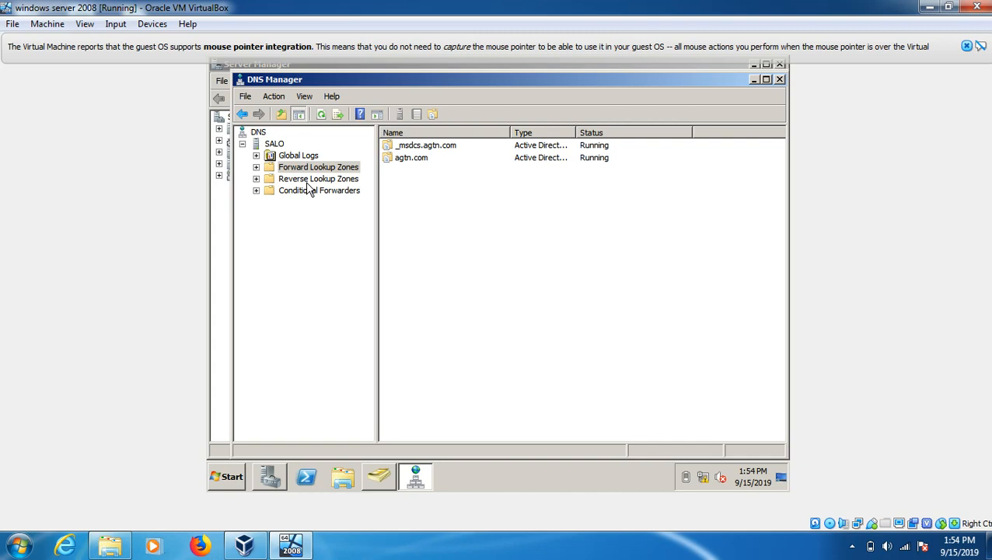
pyautogui.click(317, 178)
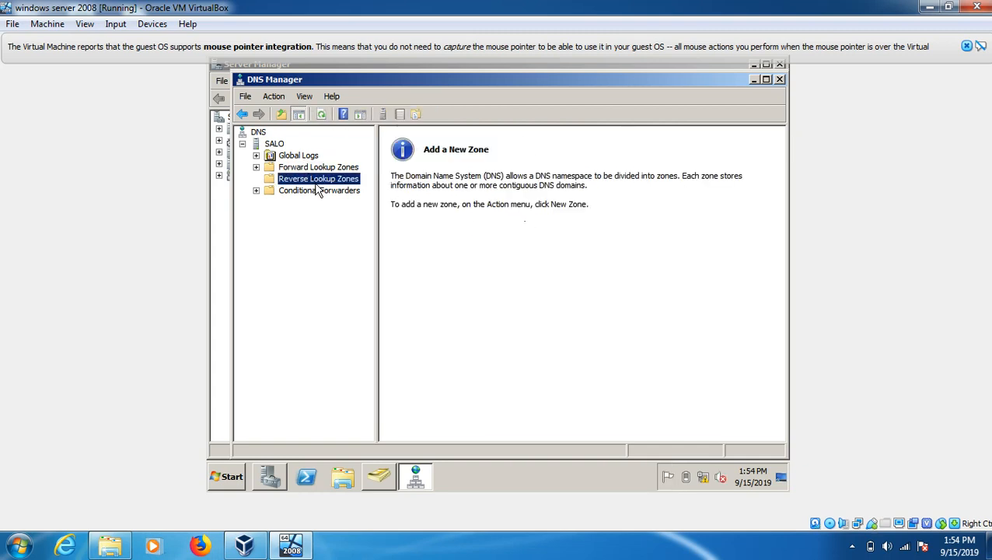
pyautogui.rightClick(317, 177)
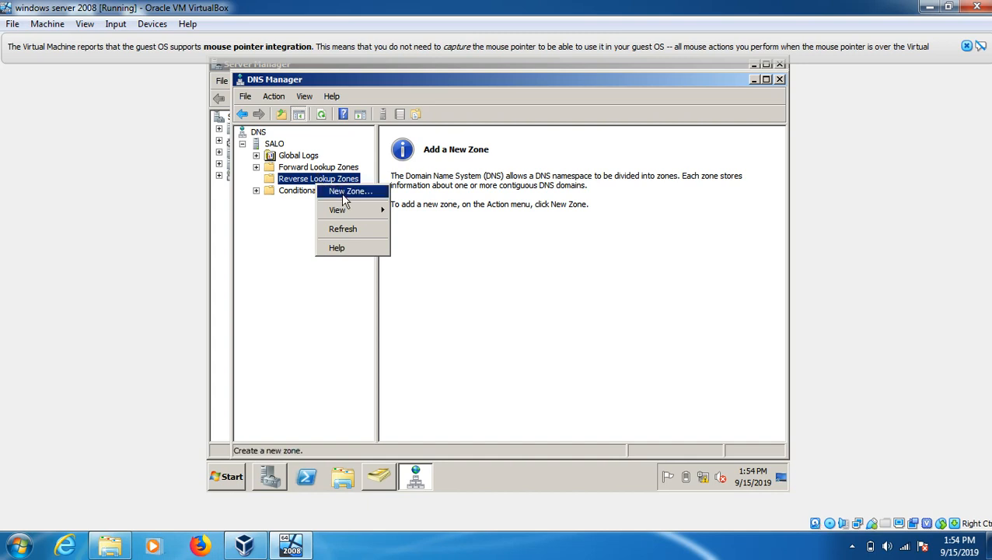
# Step: Start a New Zone as an AD-stored primary zone replicated domain-wide, choosing IPv4 reverse lookup
pyautogui.click(350, 191)
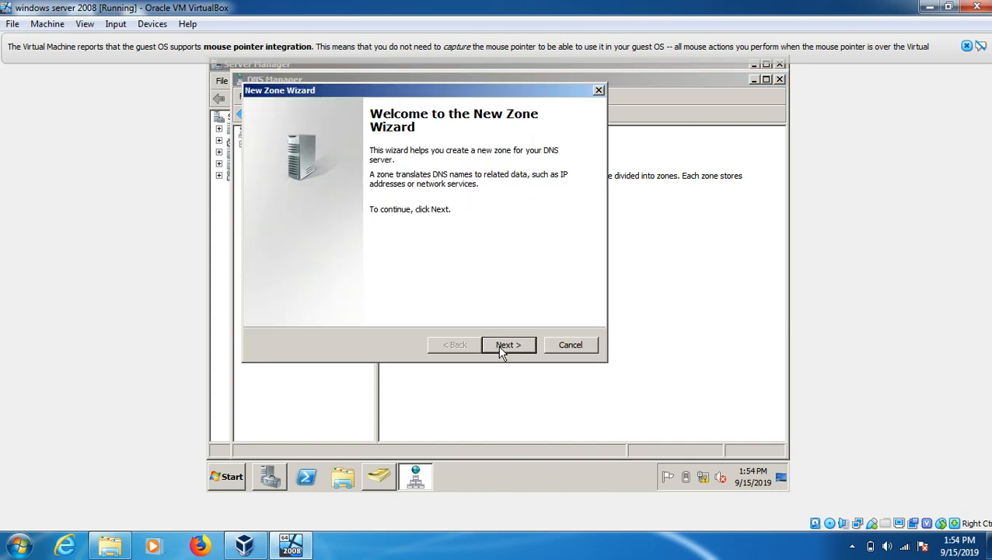
pyautogui.click(508, 346)
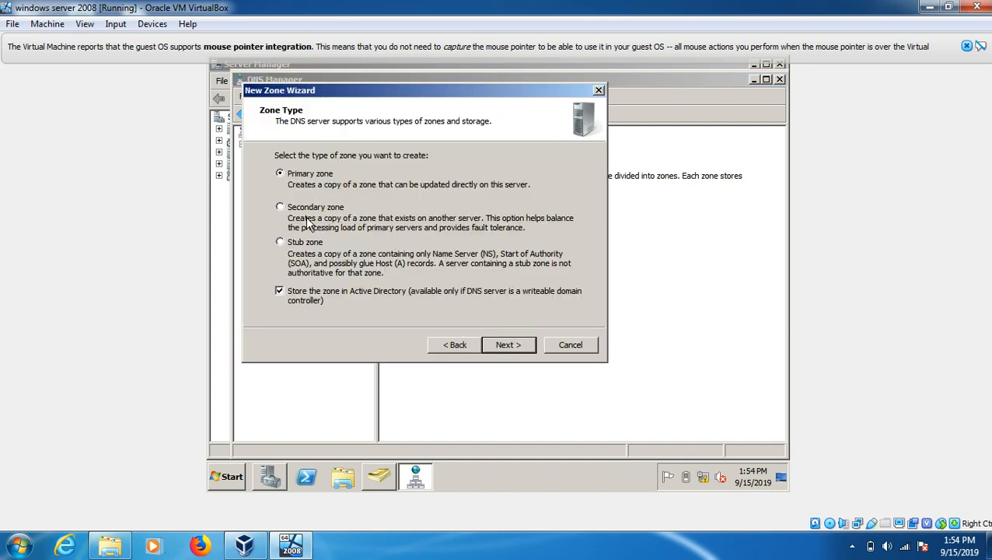
pyautogui.moveTo(336, 204)
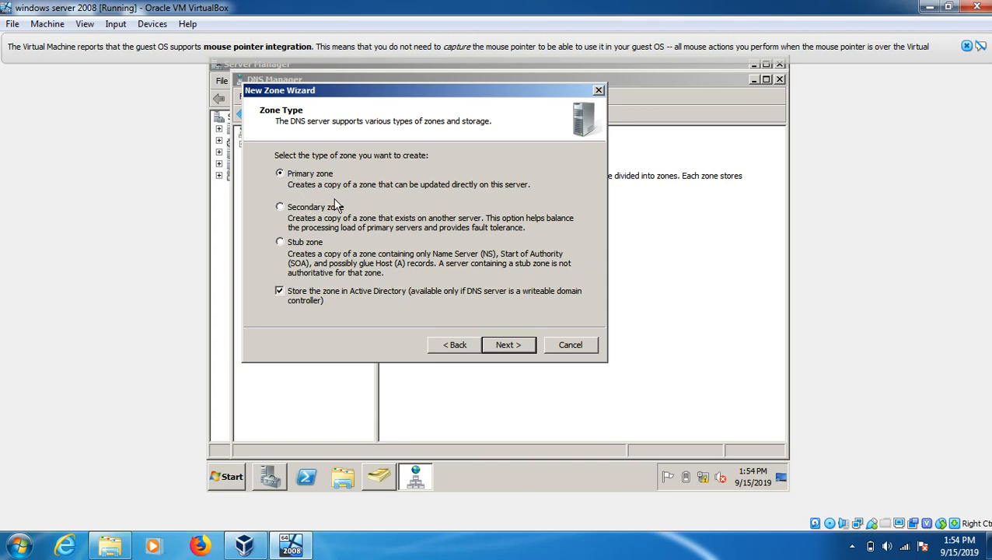
pyautogui.moveTo(432, 204)
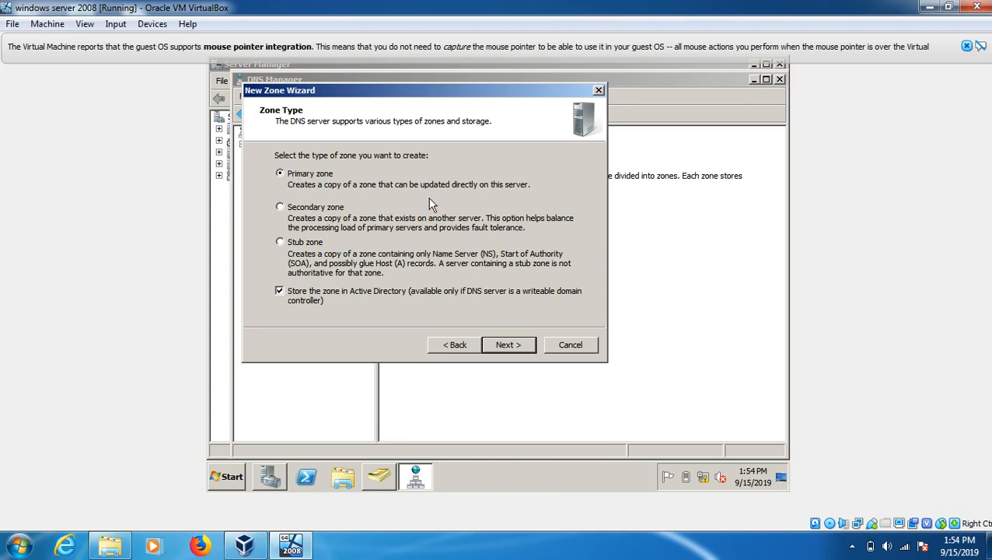
pyautogui.moveTo(436, 360)
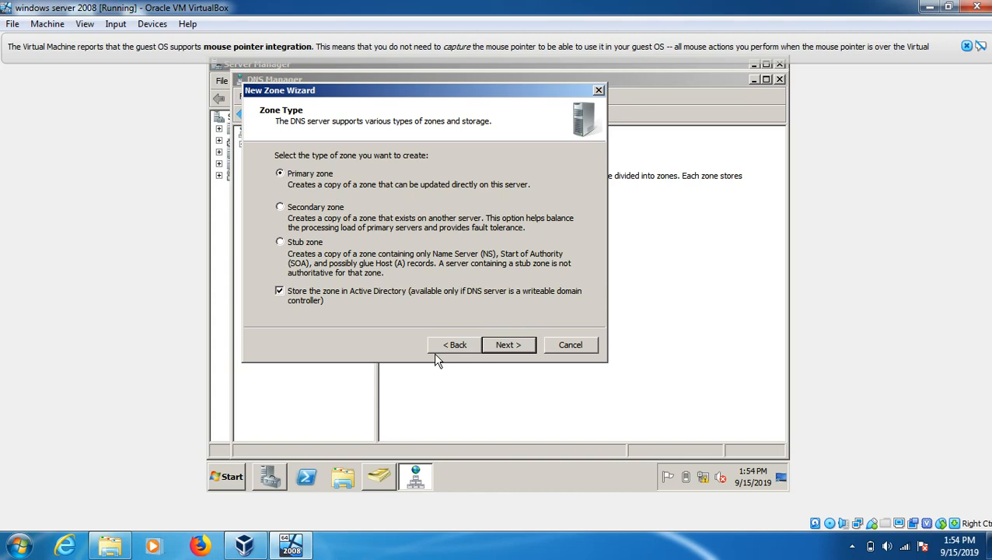
pyautogui.click(506, 345)
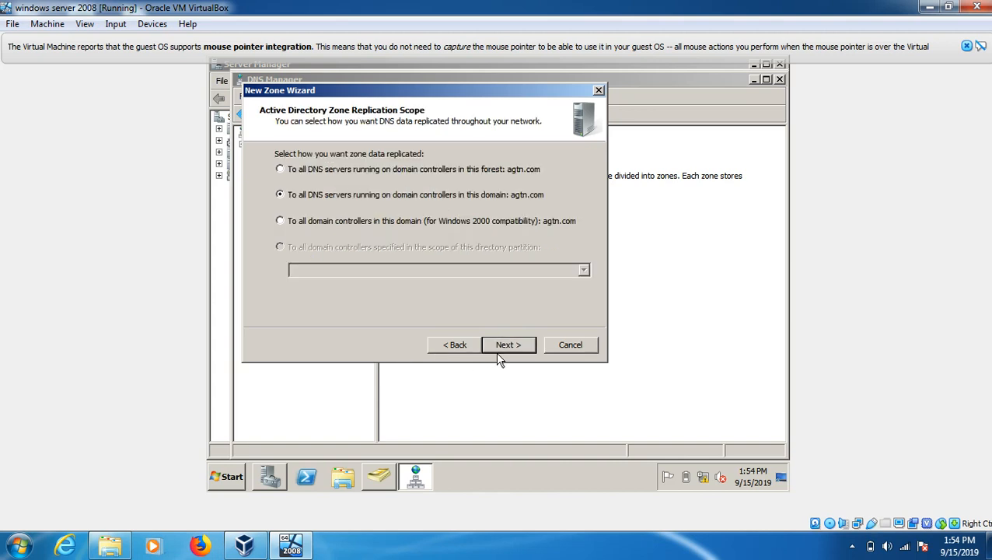
pyautogui.click(507, 345)
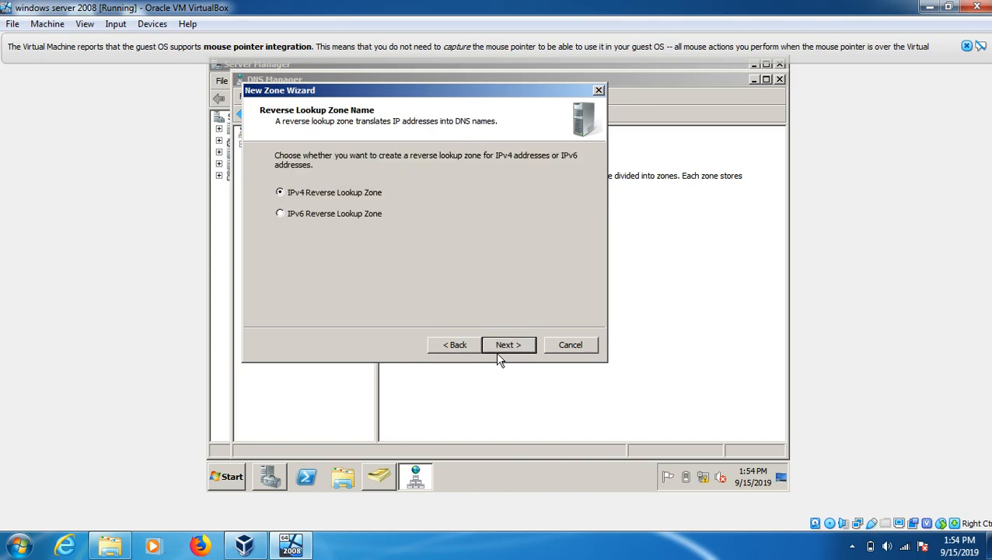
pyautogui.click(509, 345)
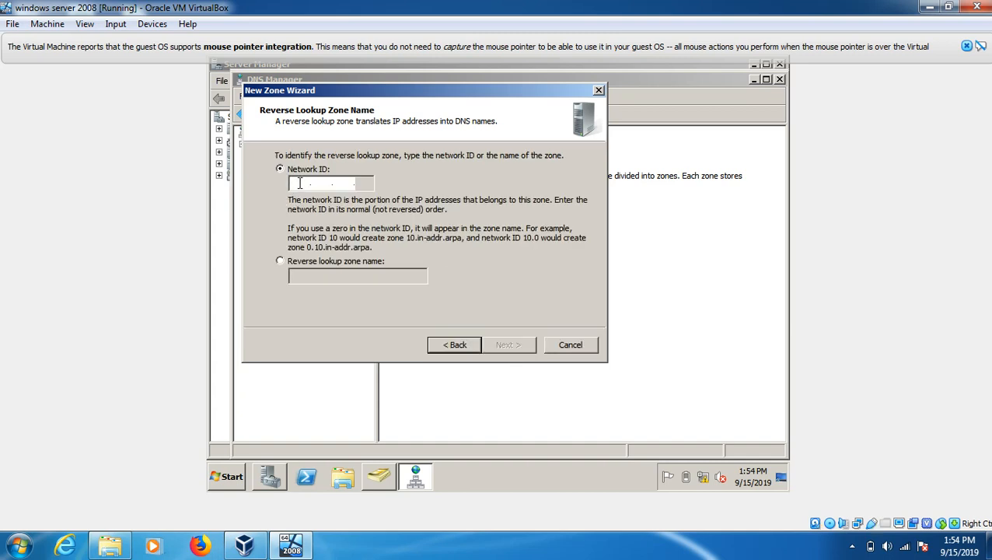
# Step: Enter network ID 192.168.1, allow only secure dynamic updates, and finish creating the zone
pyautogui.write('192 . . .')
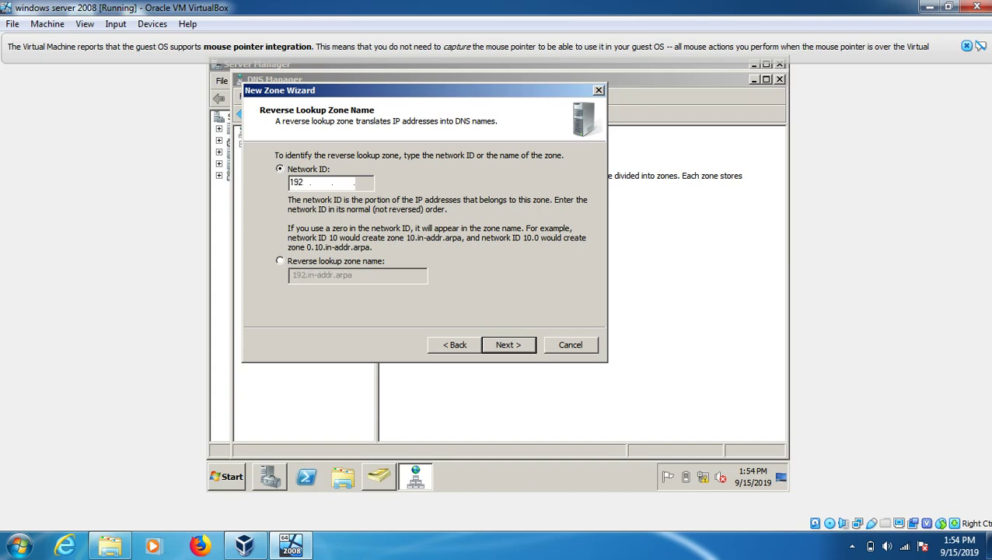
pyautogui.write('168')
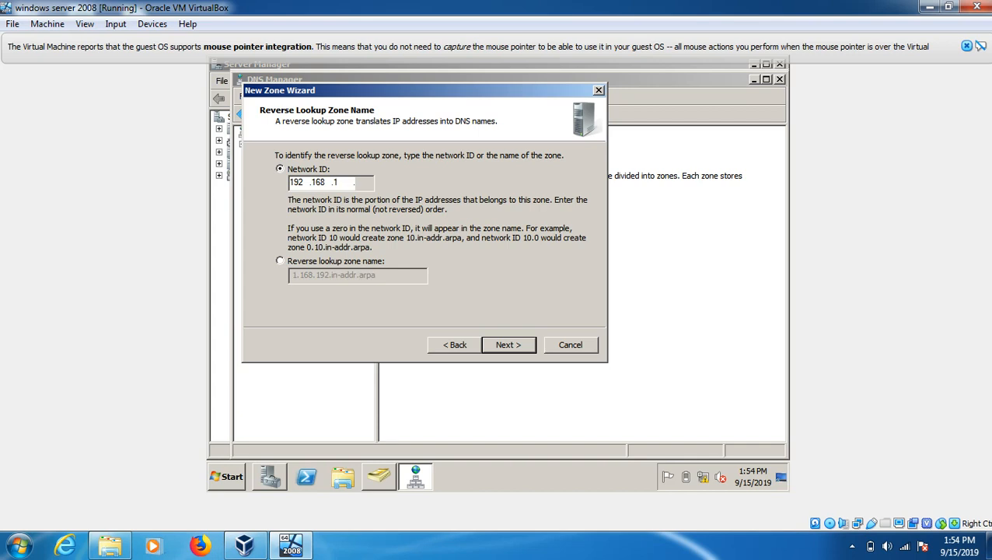
pyautogui.moveTo(323, 163)
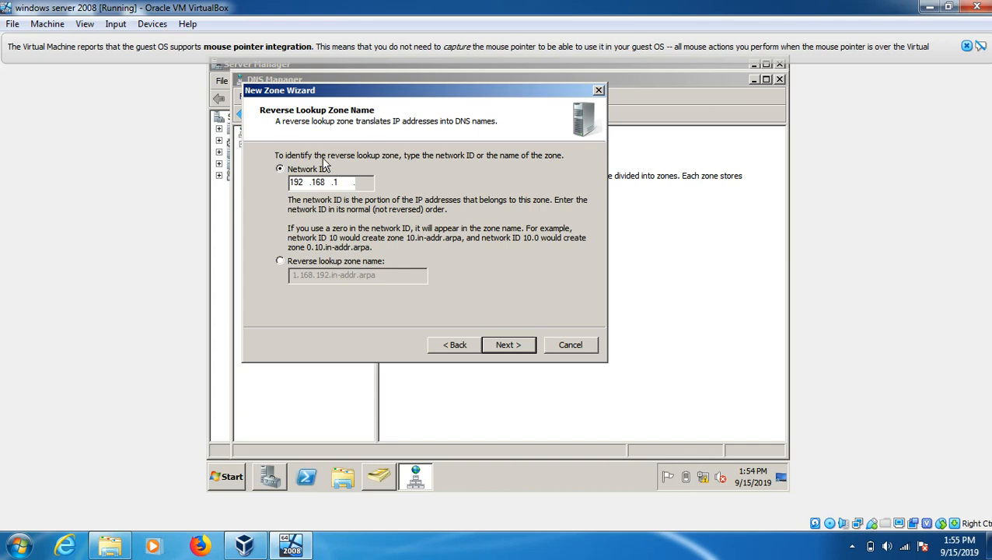
pyautogui.moveTo(504, 355)
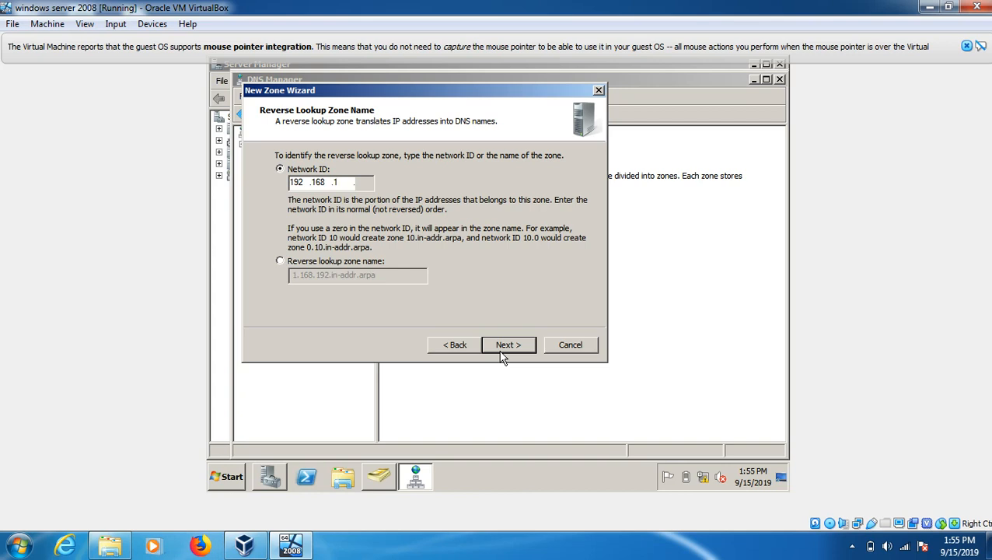
pyautogui.click(507, 346)
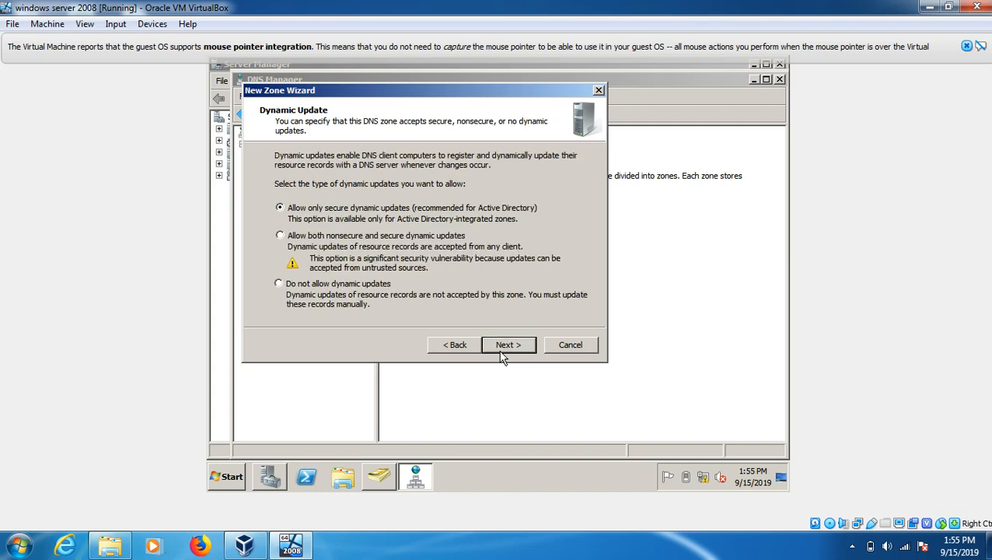
pyautogui.click(506, 345)
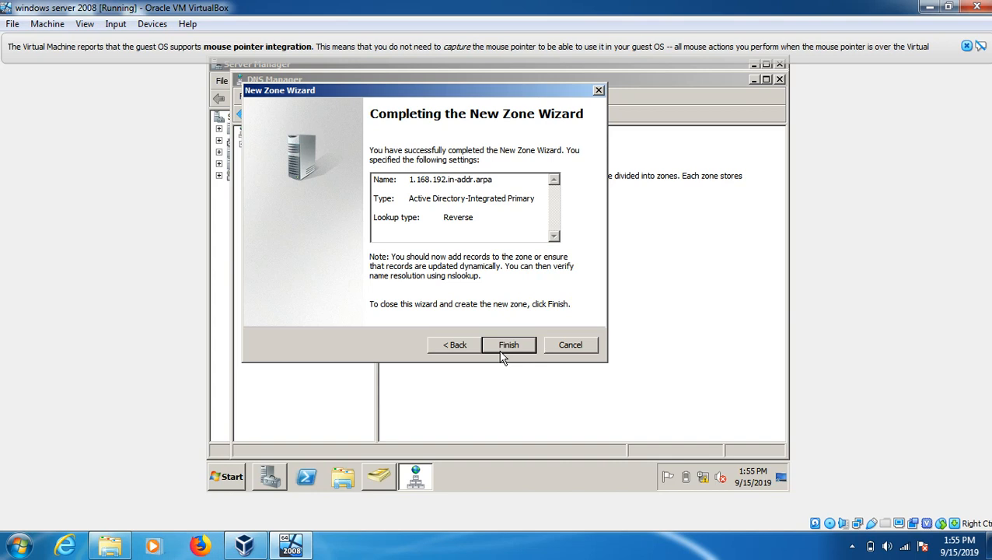
pyautogui.click(508, 346)
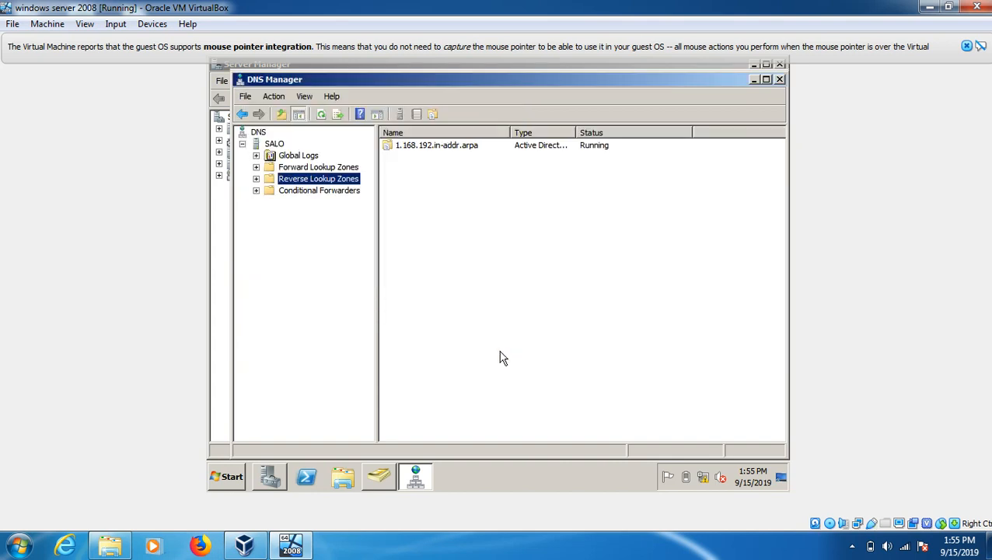
pyautogui.moveTo(236, 267)
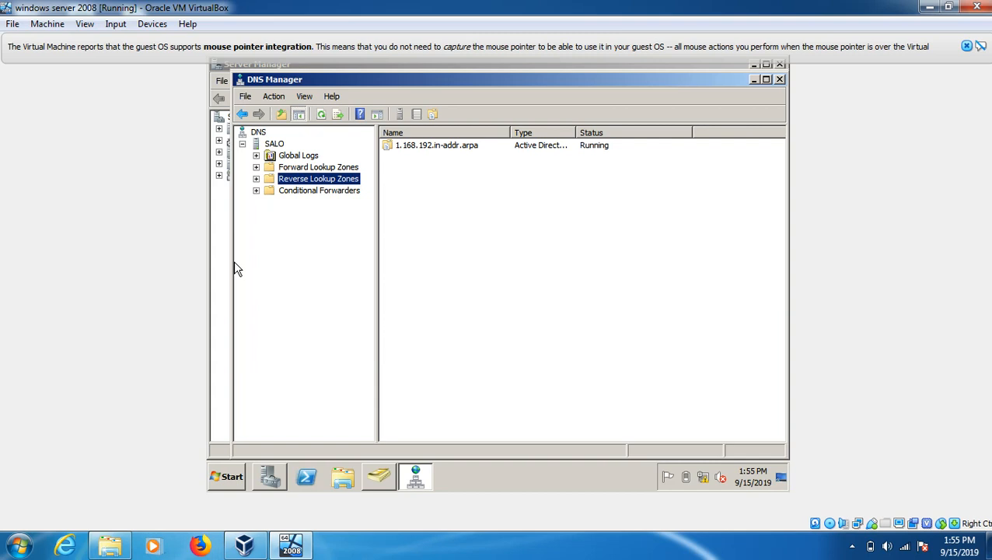
# Step: Bring up the Start menu over DNS Manager to reach Active Directory Users and Computers
pyautogui.click(227, 475)
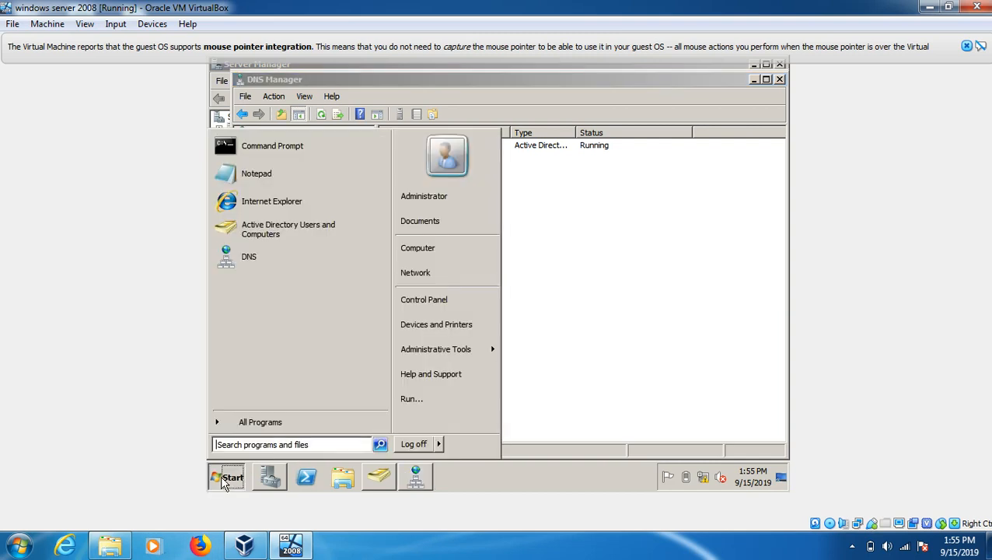
pyautogui.moveTo(392, 356)
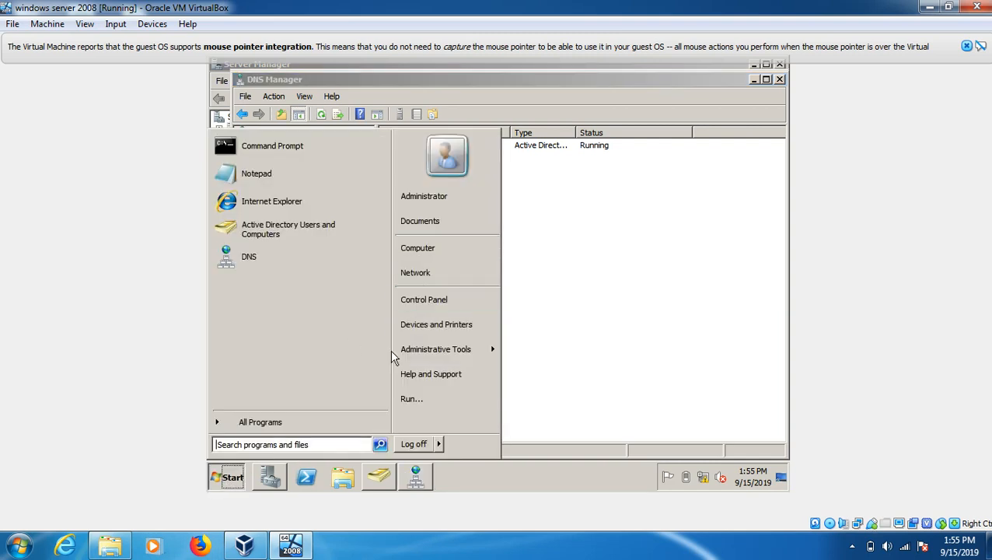
pyautogui.moveTo(436, 348)
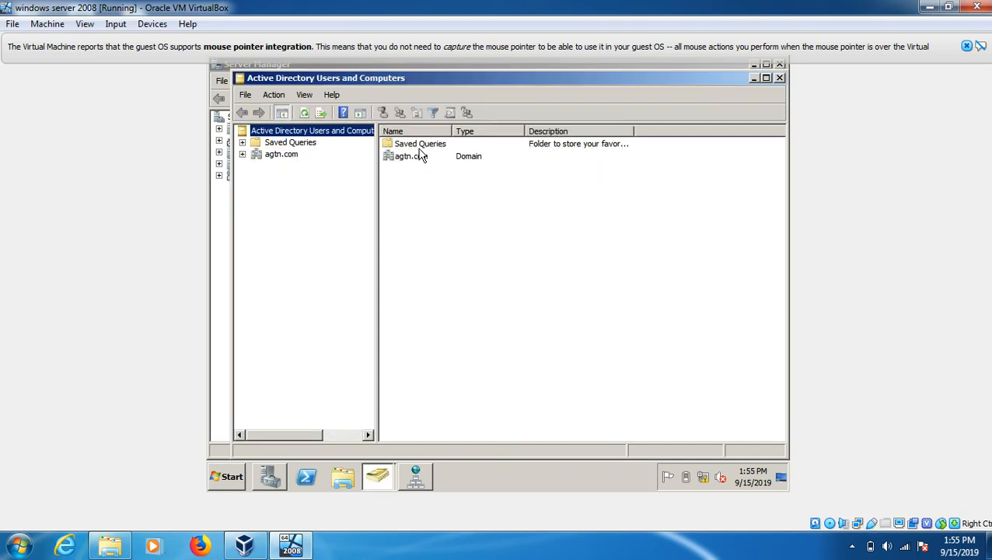
# Step: Expand the agtn.com domain and select its Computers container
pyautogui.click(280, 154)
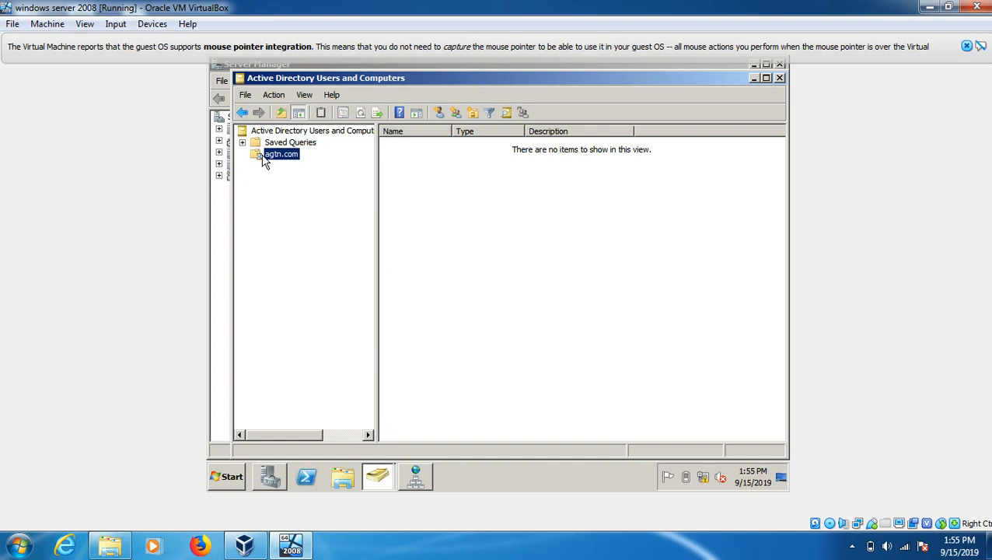
pyautogui.click(281, 154)
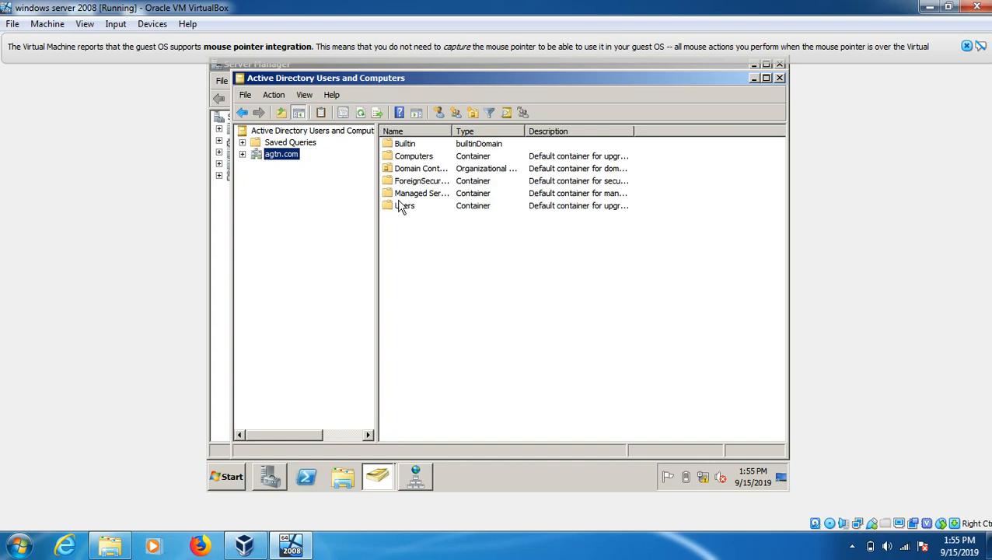
pyautogui.click(404, 205)
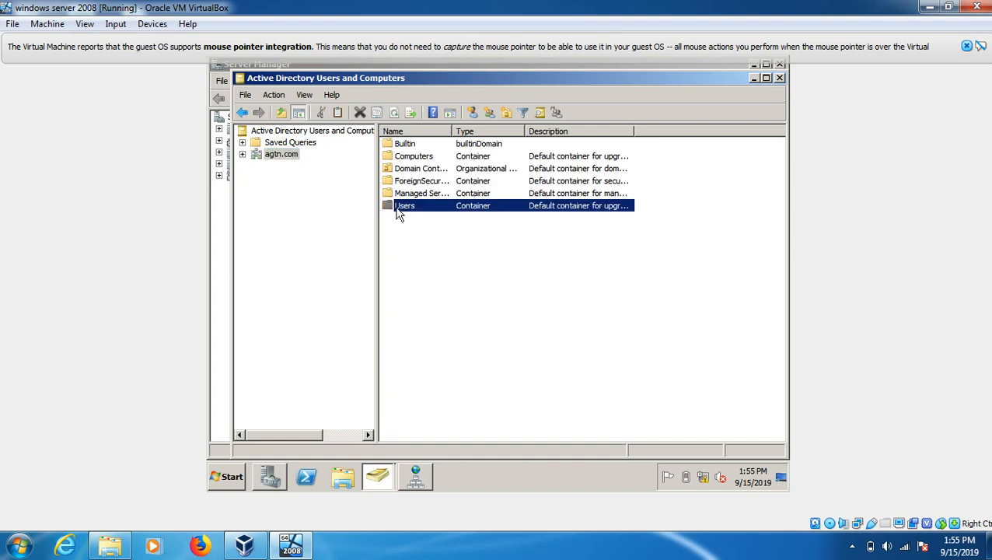
pyautogui.click(414, 156)
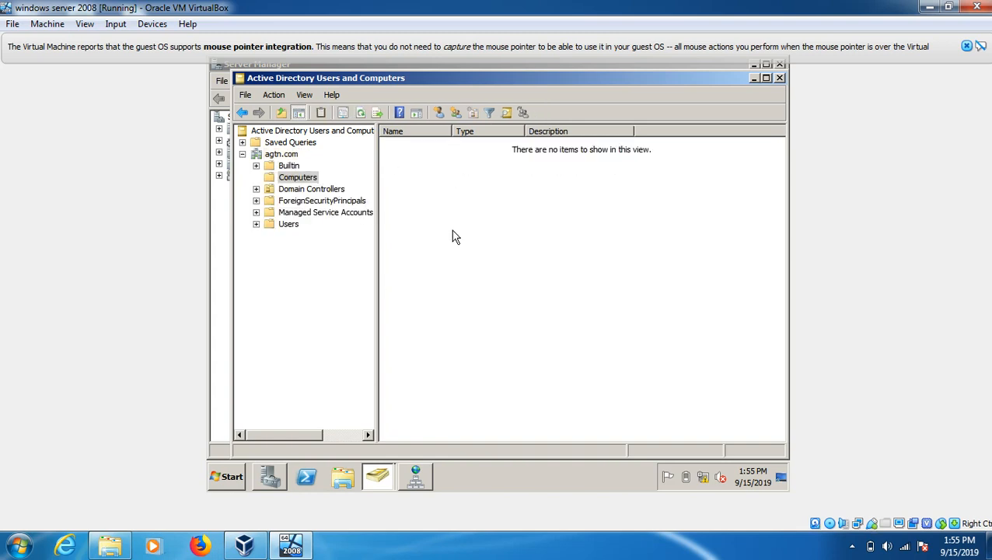
# Step: Choose New > Computer on the Computers container to get a blank computer form
pyautogui.rightClick(297, 178)
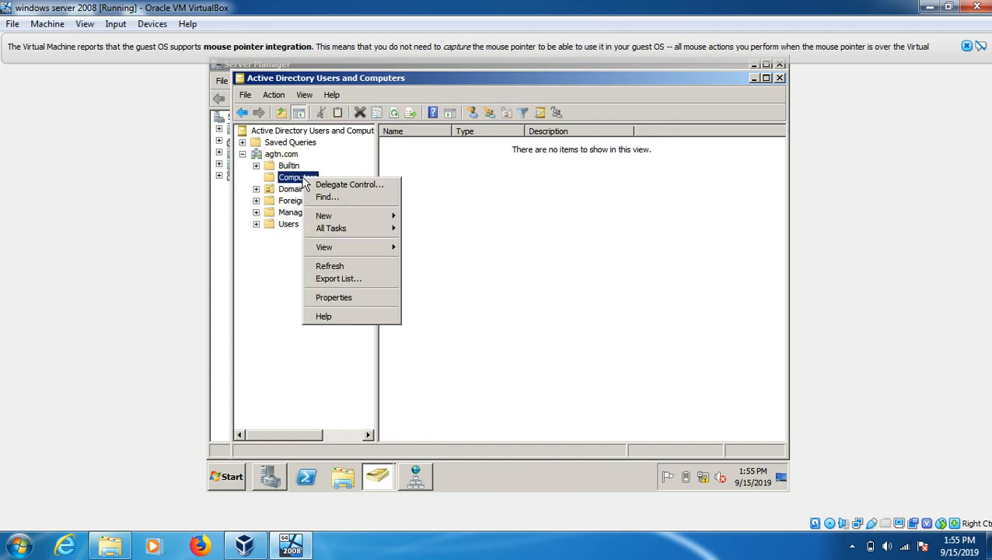
pyautogui.click(323, 214)
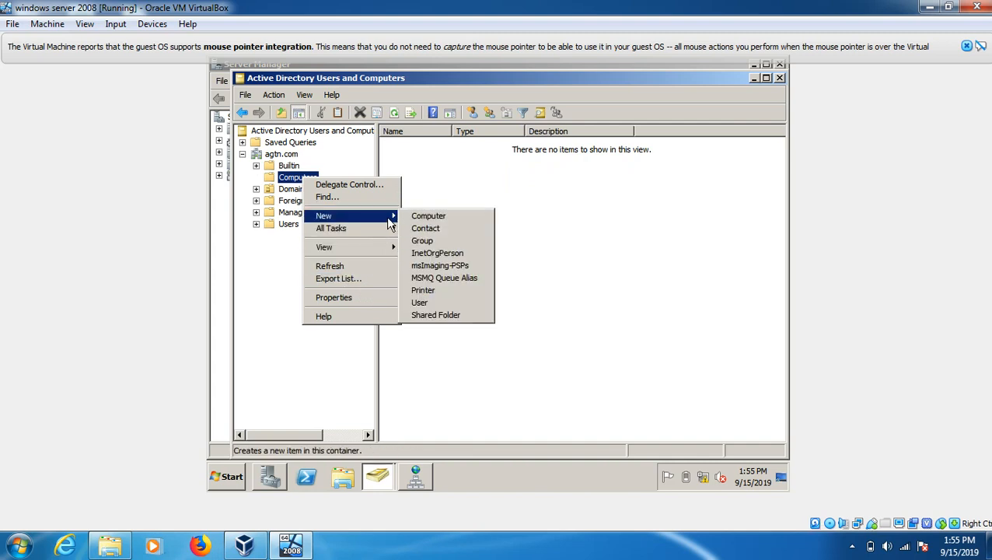
pyautogui.click(429, 215)
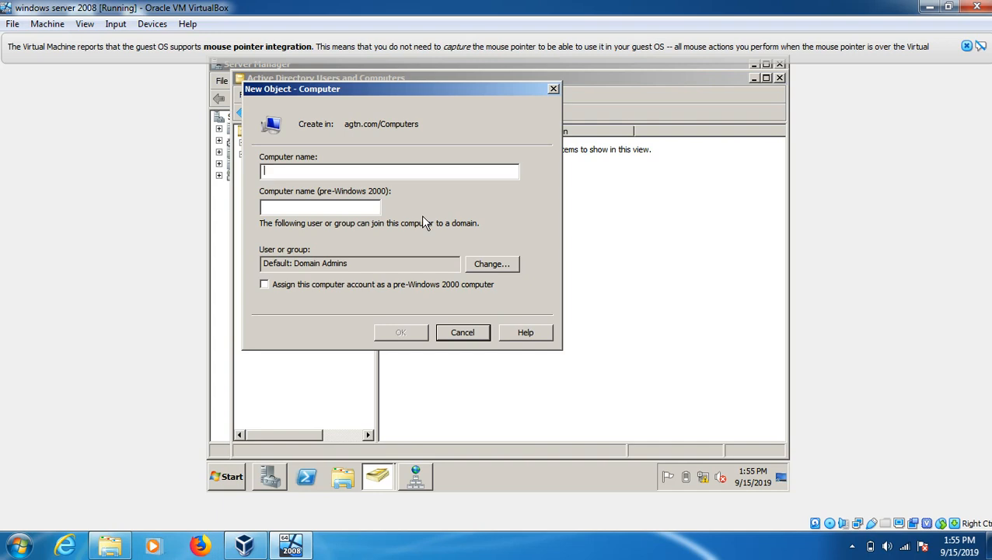
# Step: Name the new computer object 'rudy', correcting a mistyped letter, and confirm its creation
pyautogui.write('rud')
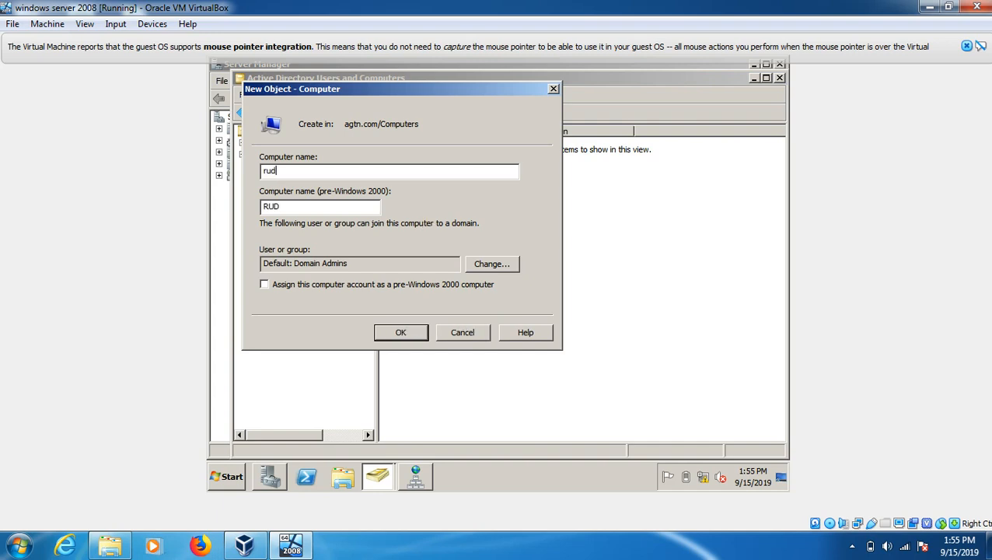
pyautogui.write('t')
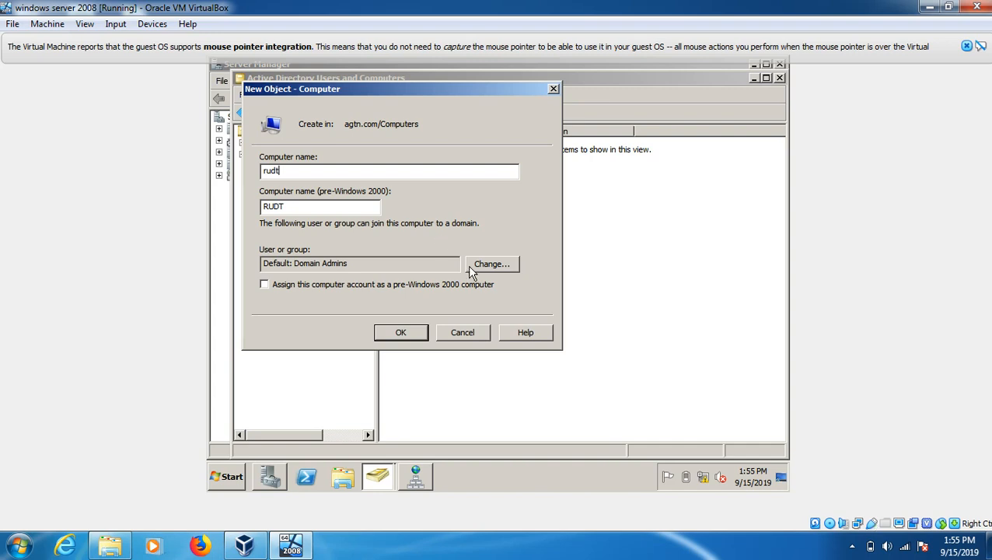
pyautogui.press('Backspace')
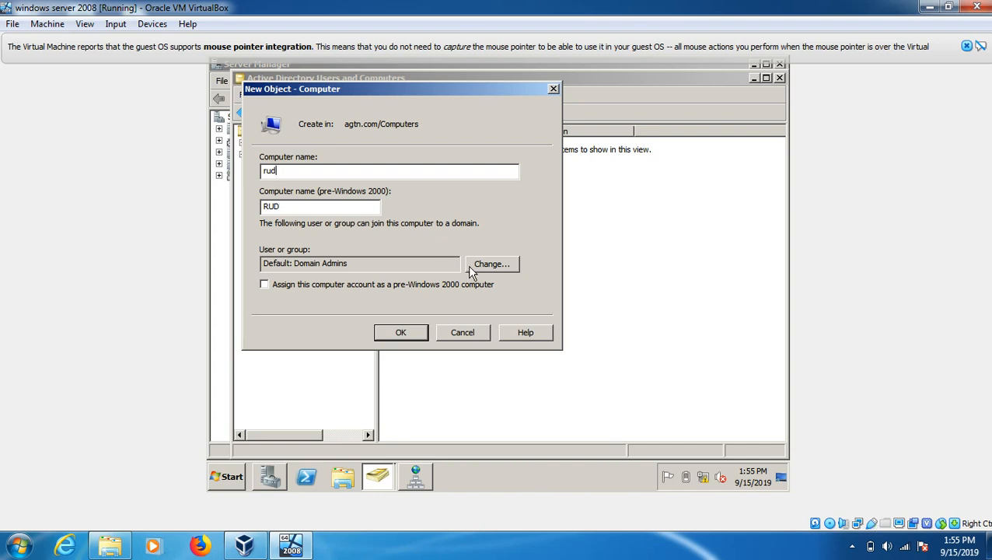
pyautogui.write('y')
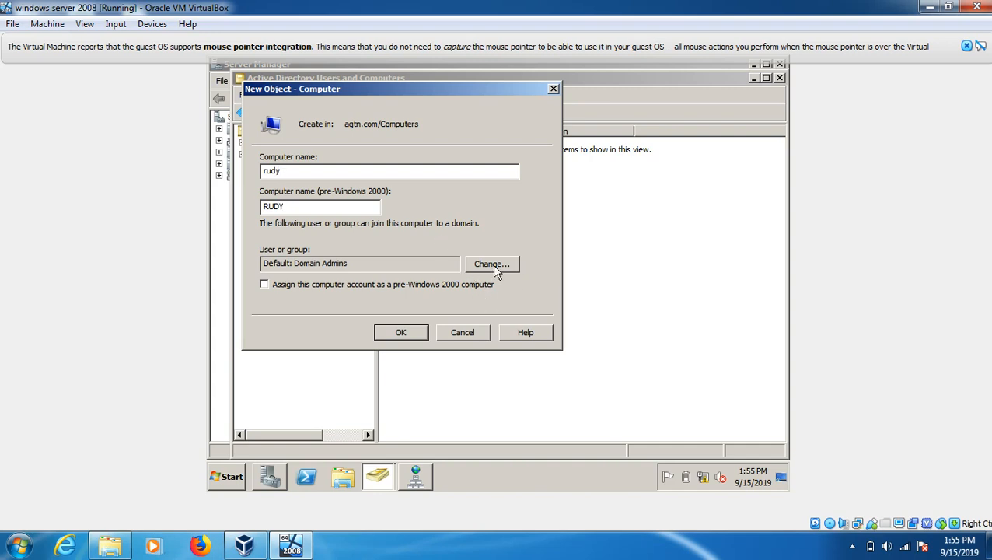
pyautogui.moveTo(474, 273)
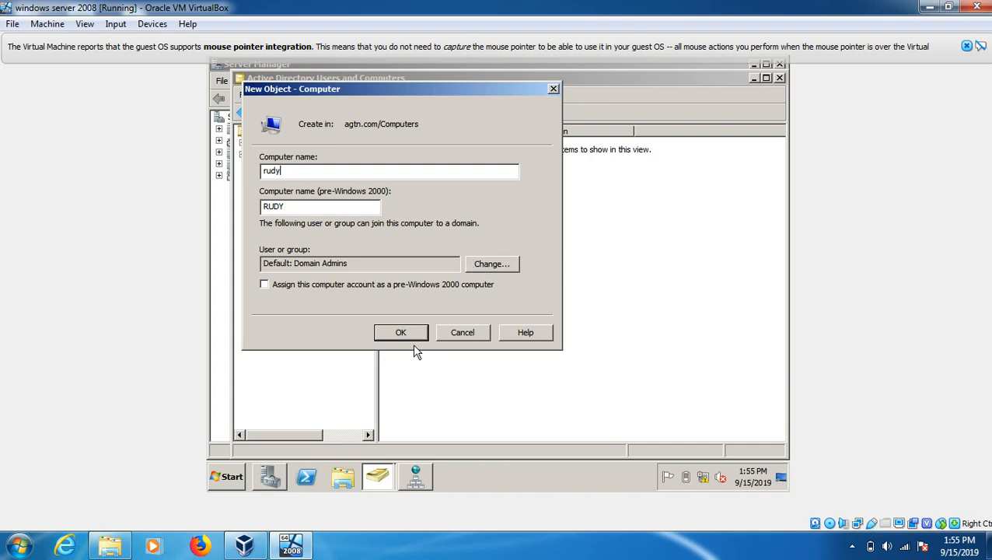
pyautogui.click(401, 332)
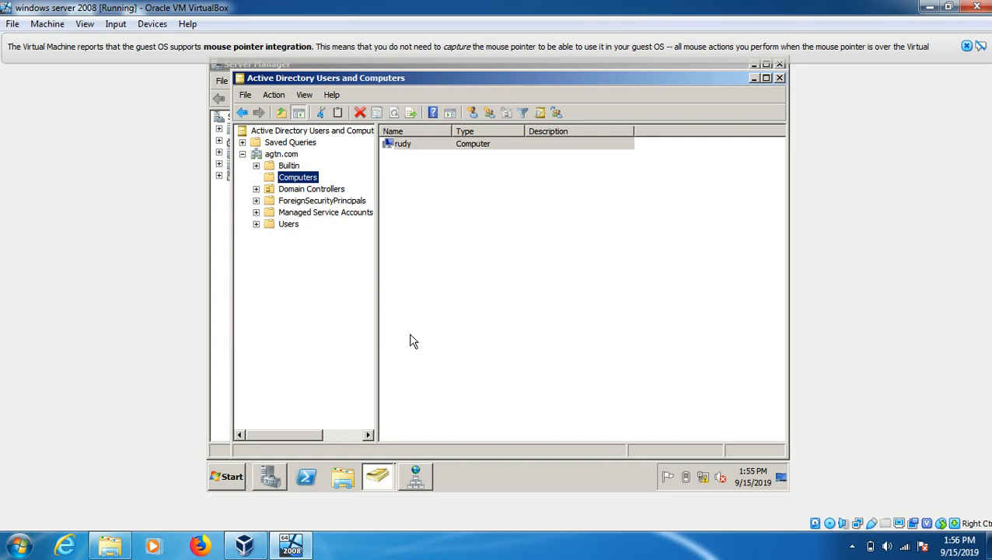
pyautogui.moveTo(416, 147)
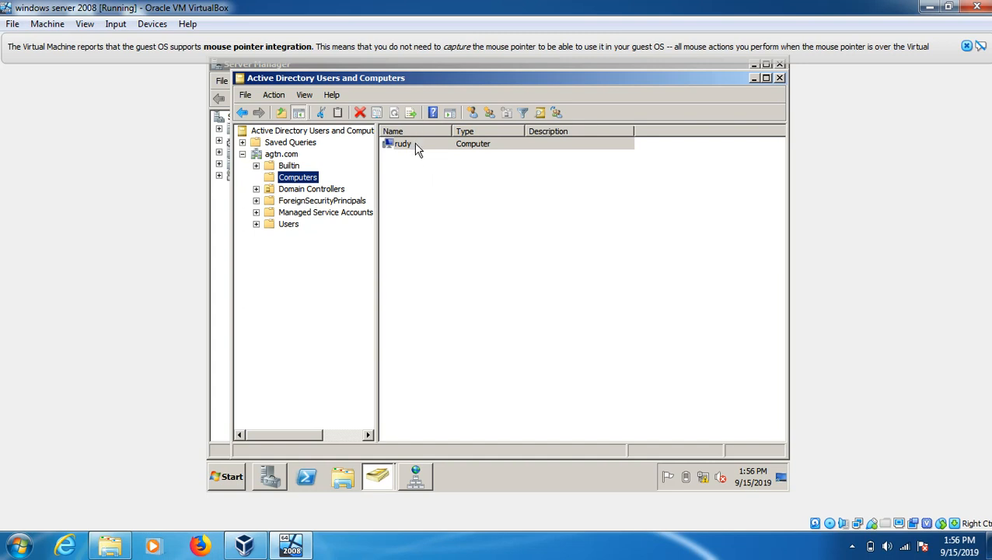
# Step: Select the rudy object, switch back to DNS Manager on the reverse zone, and bring up the Start menu
pyautogui.click(402, 143)
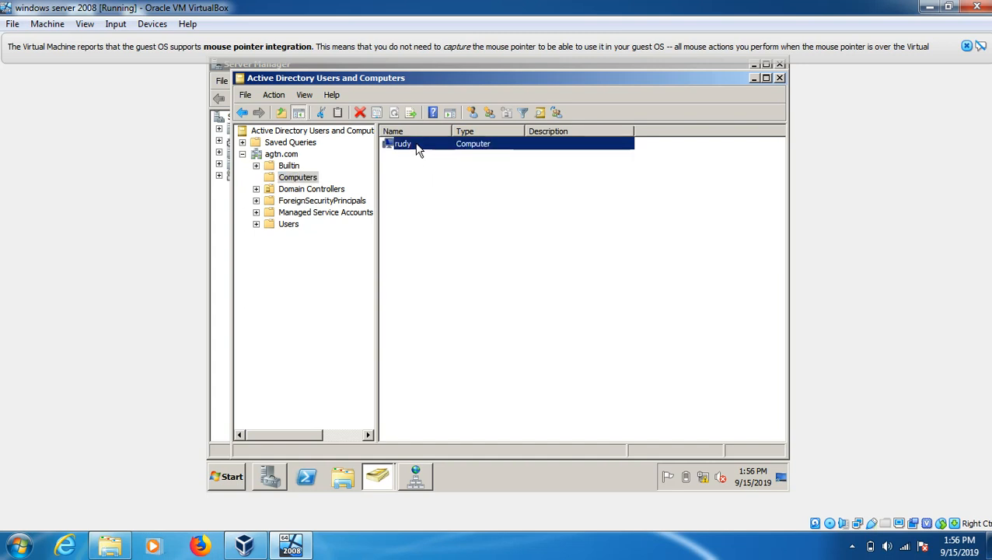
pyautogui.moveTo(507, 177)
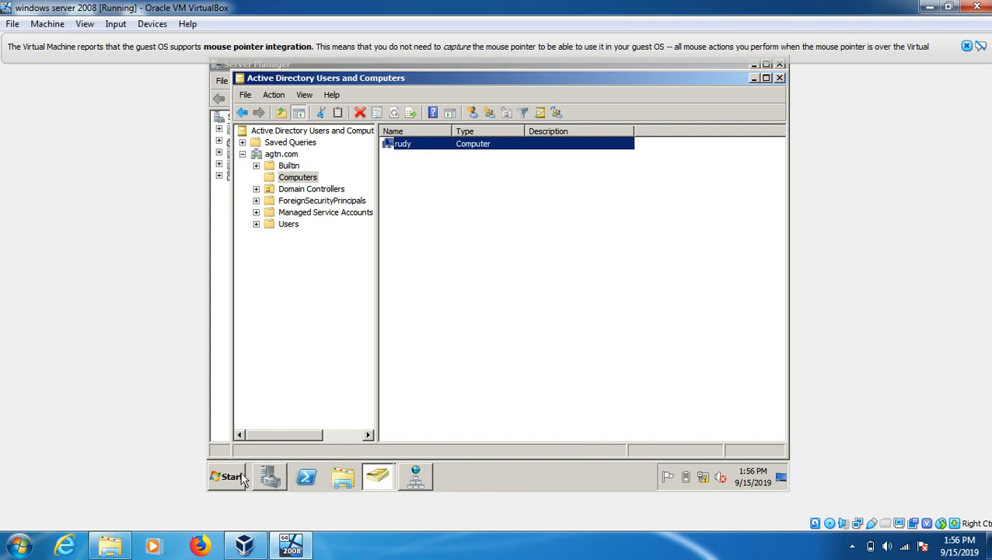
pyautogui.moveTo(230, 475)
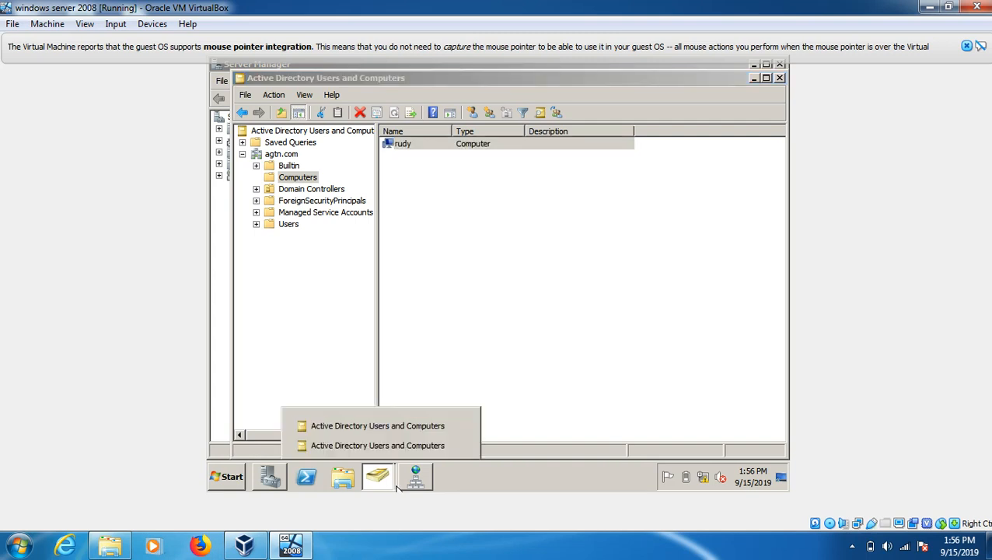
pyautogui.click(415, 476)
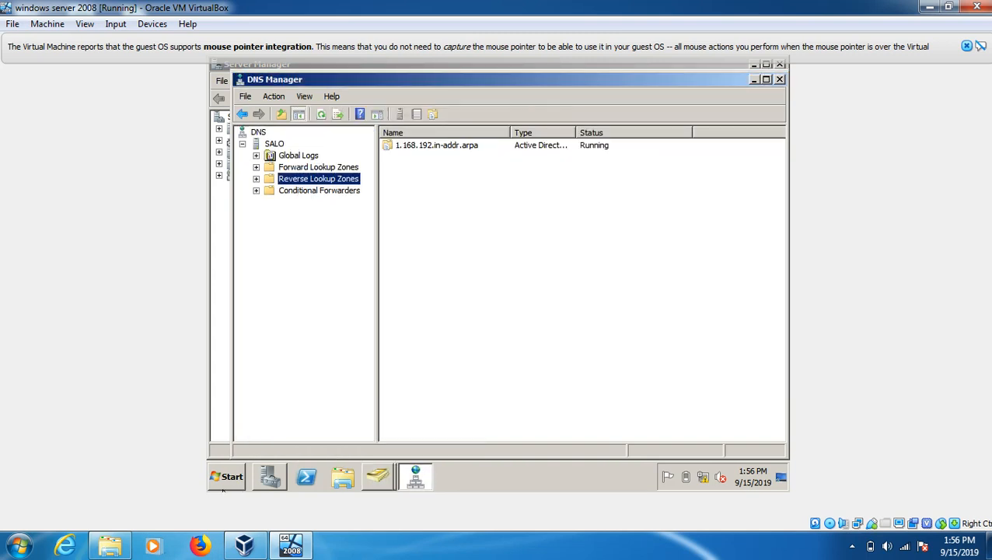
pyautogui.click(227, 475)
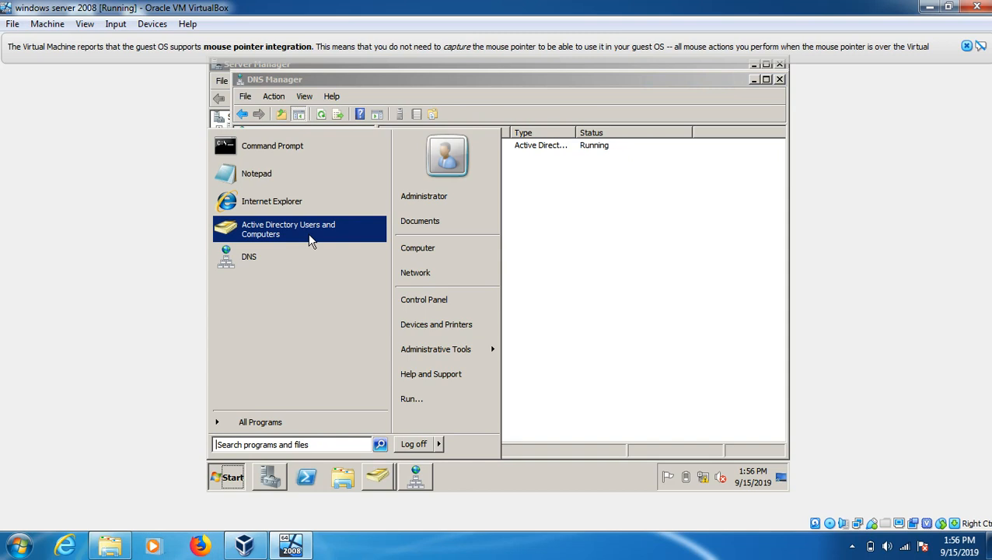
pyautogui.moveTo(370, 348)
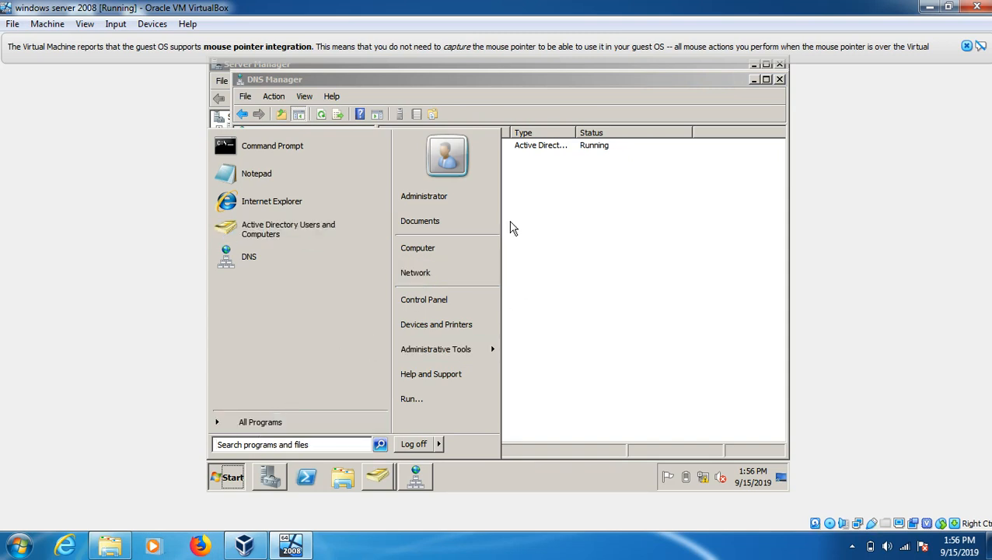
pyautogui.moveTo(764, 93)
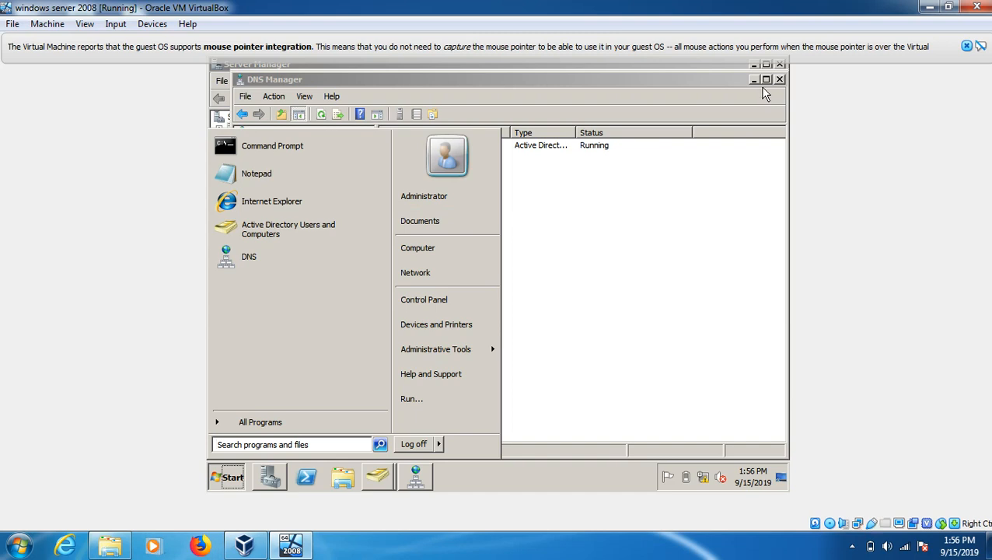